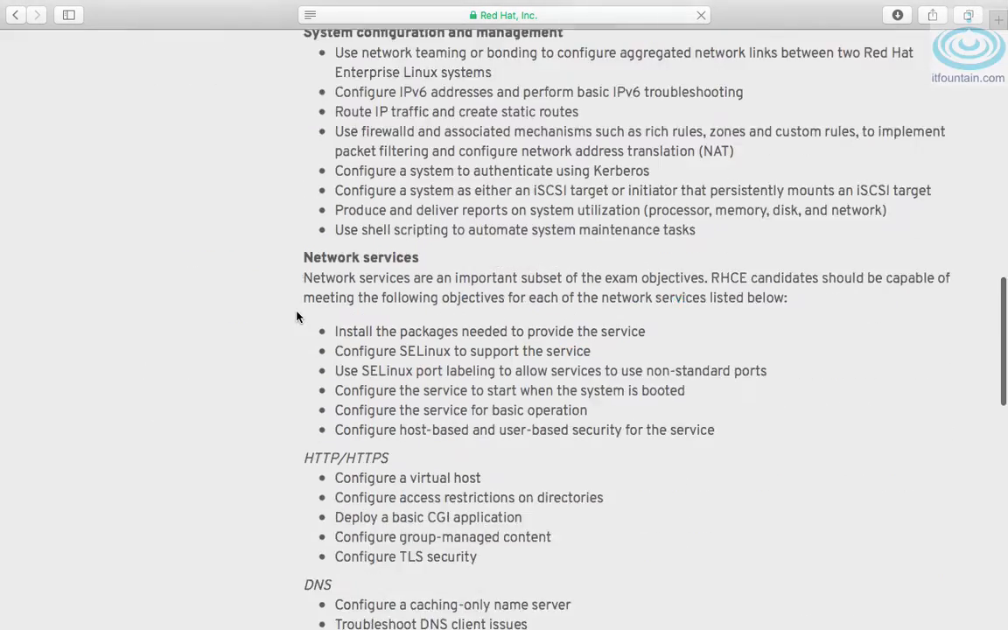
Generate root's RSA key pair on server1 at /root/.ssh/id_rsa with an empty passphrase
scroll("down", 3)
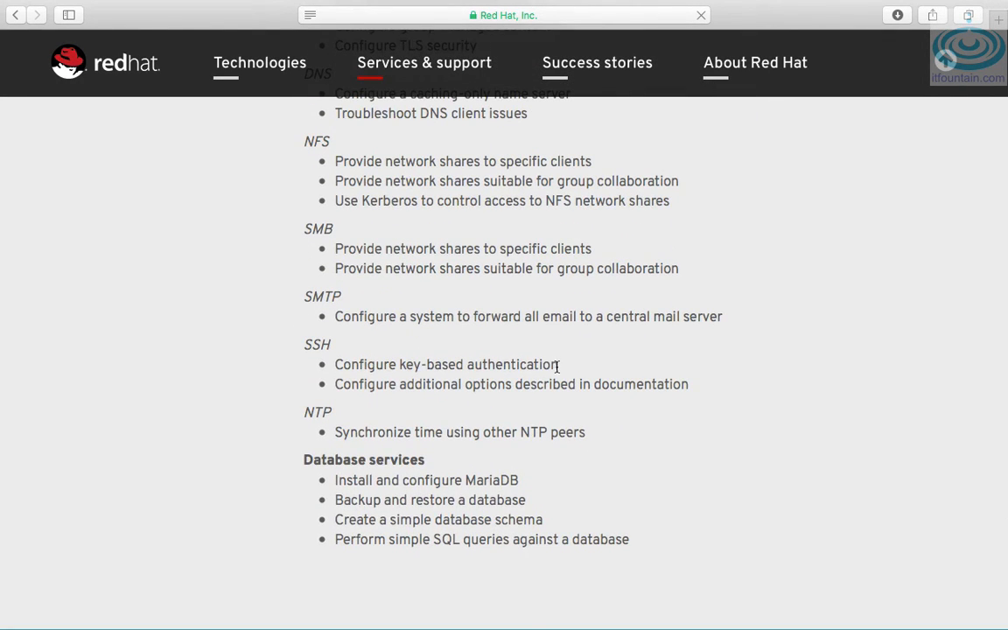
mouse_move(388, 392)
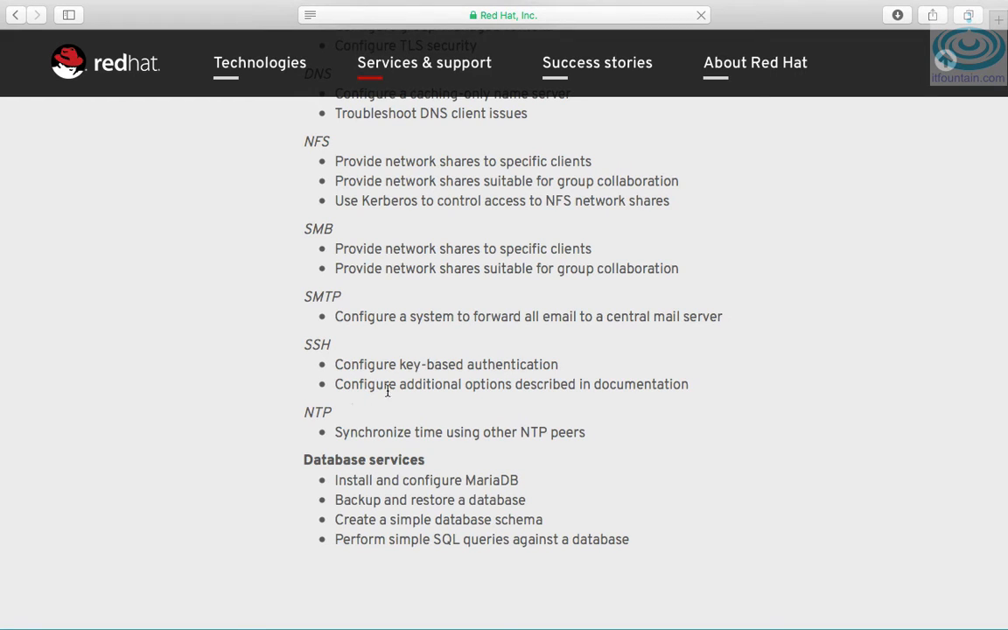
mouse_move(623, 388)
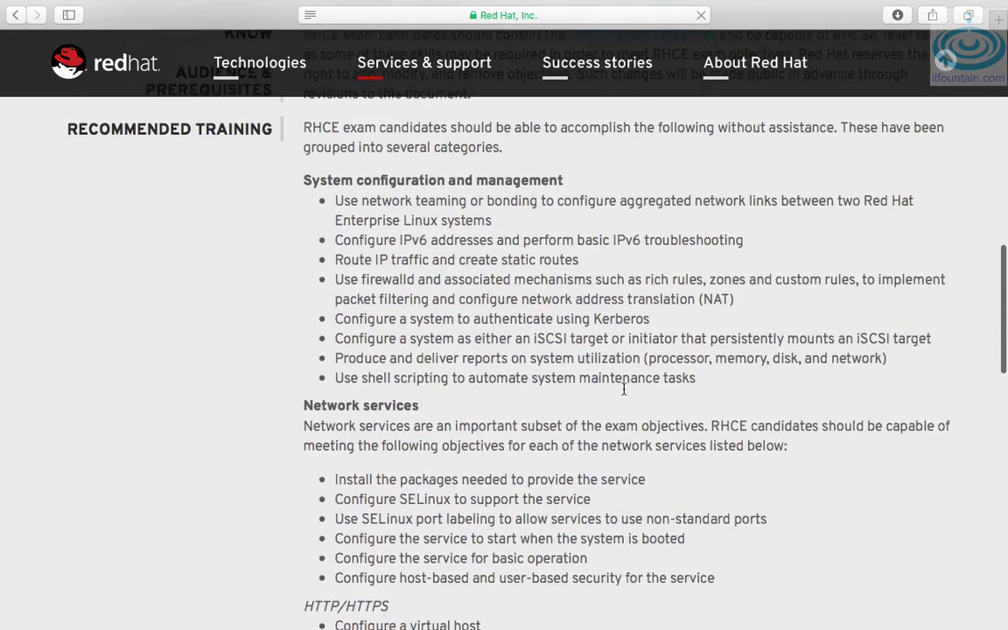
scroll("down", 3)
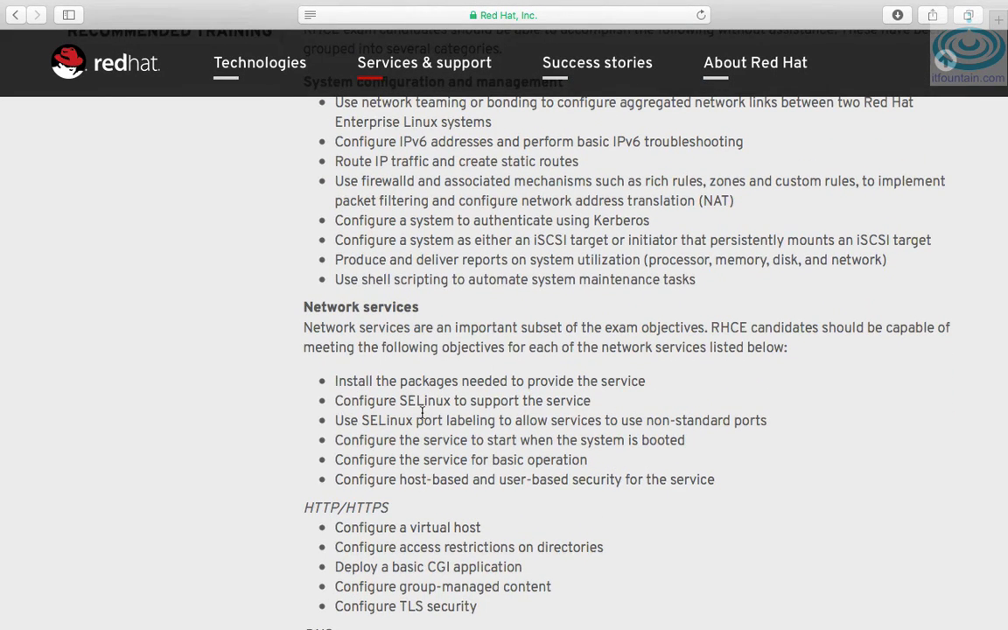
mouse_move(480, 429)
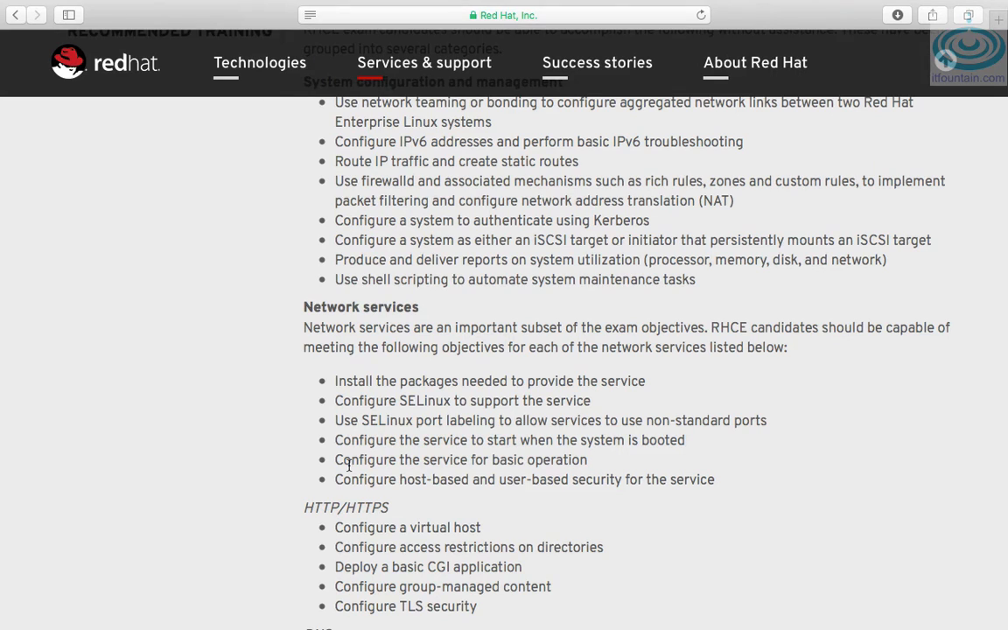
mouse_move(421, 488)
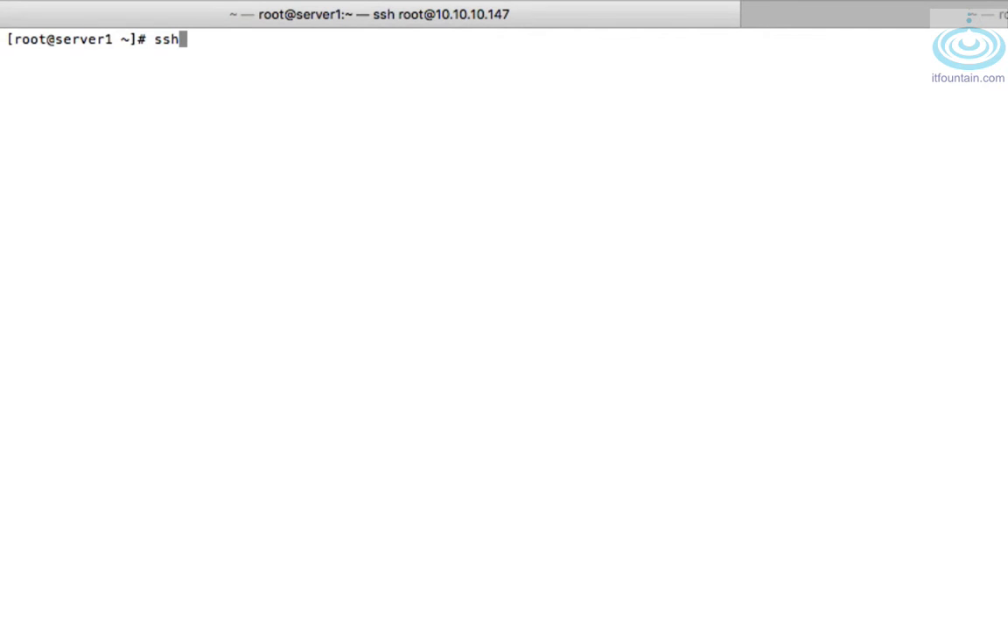
type("-key")
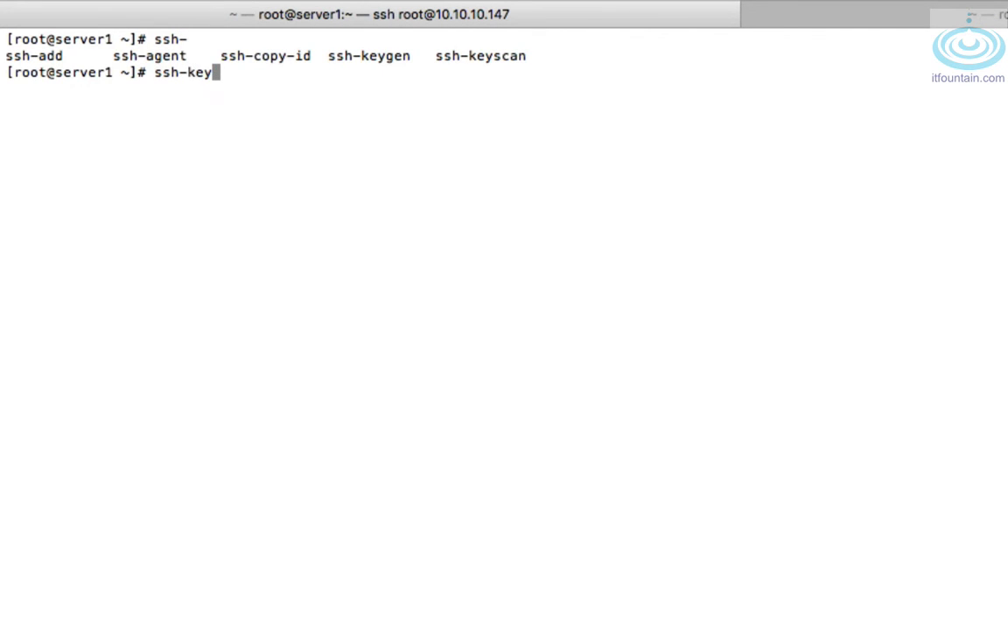
type("gen")
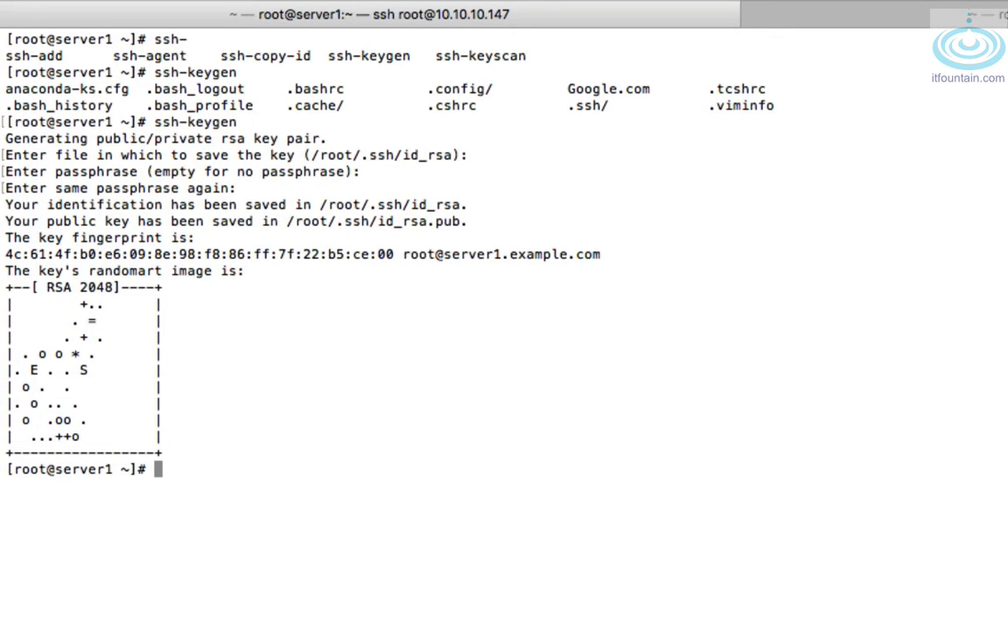
type("ssh-co")
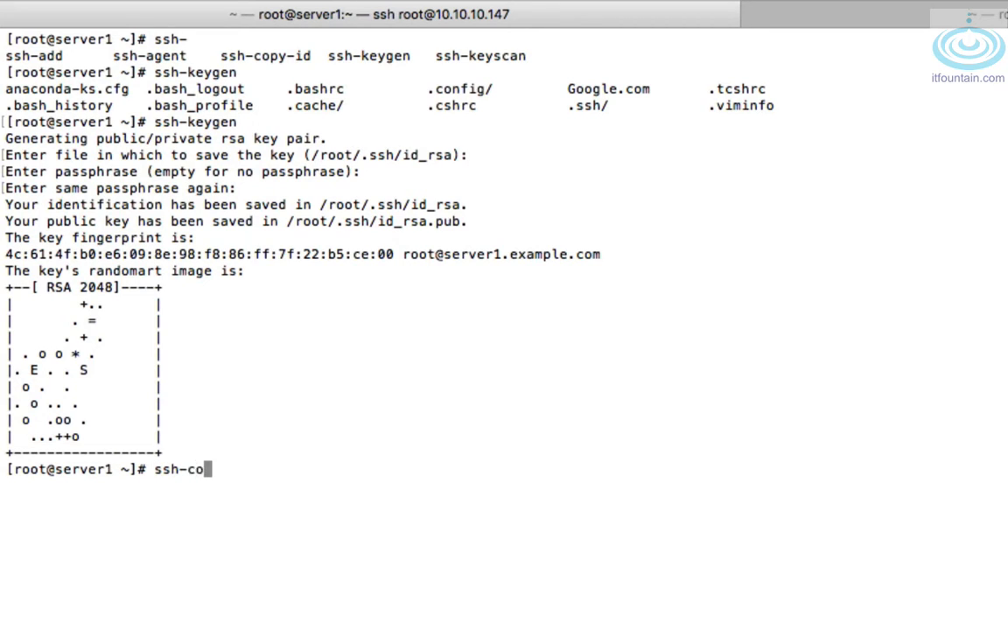
type("py-id")
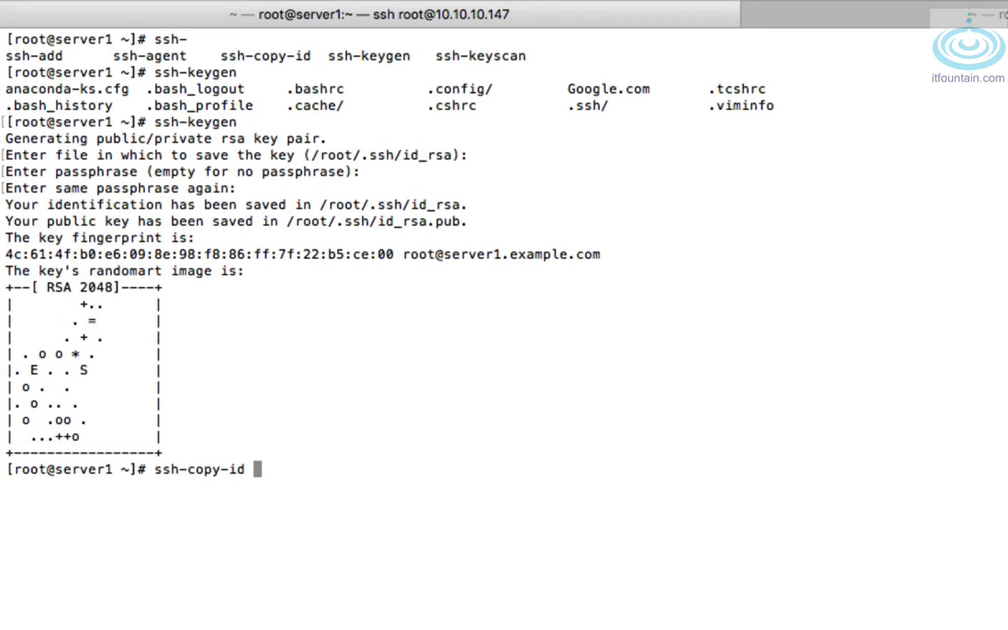
type("roo")
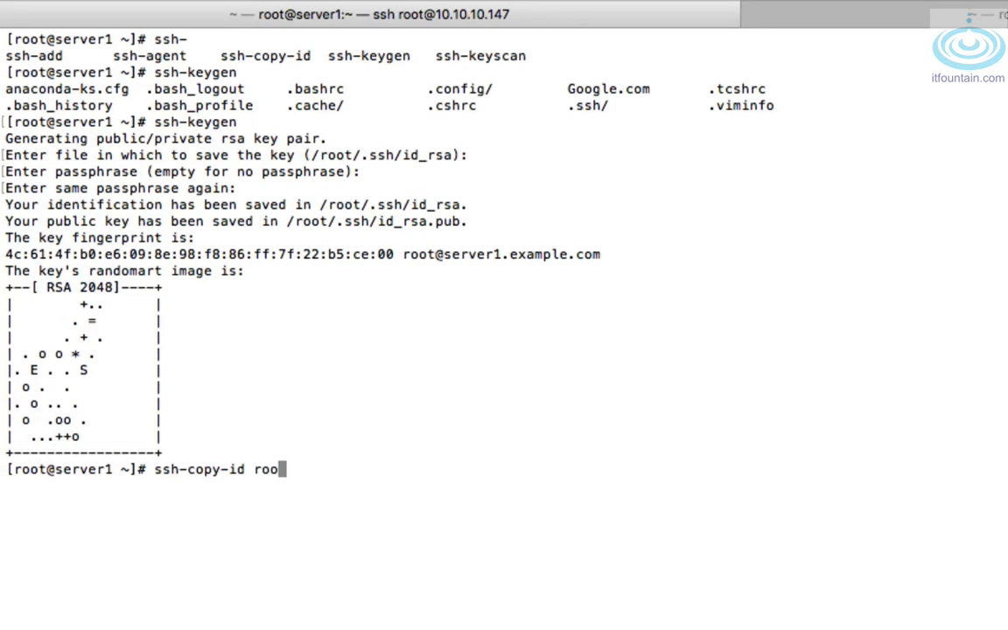
type("@s")
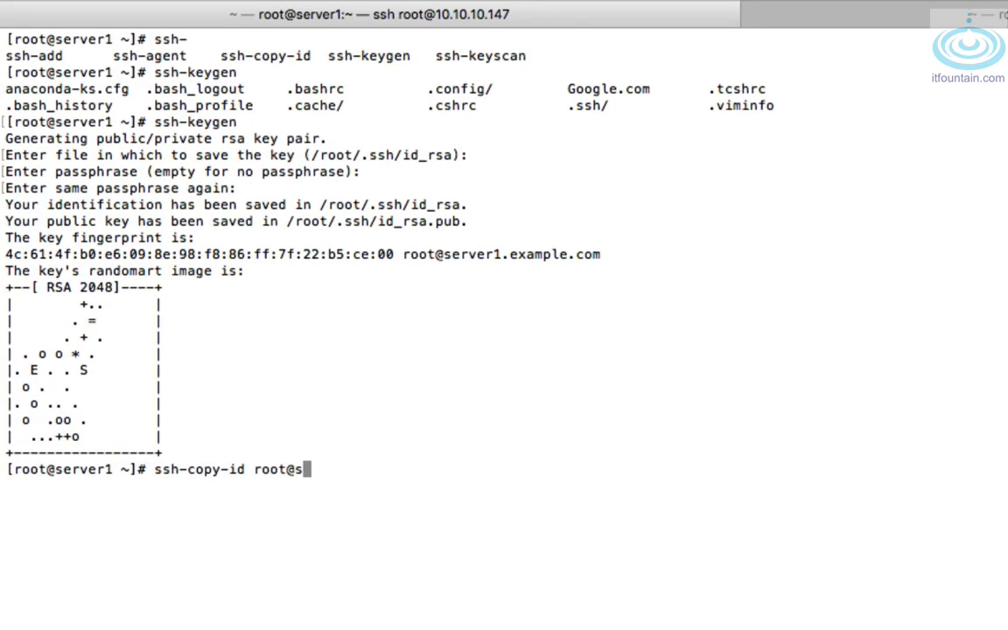
type("erver")
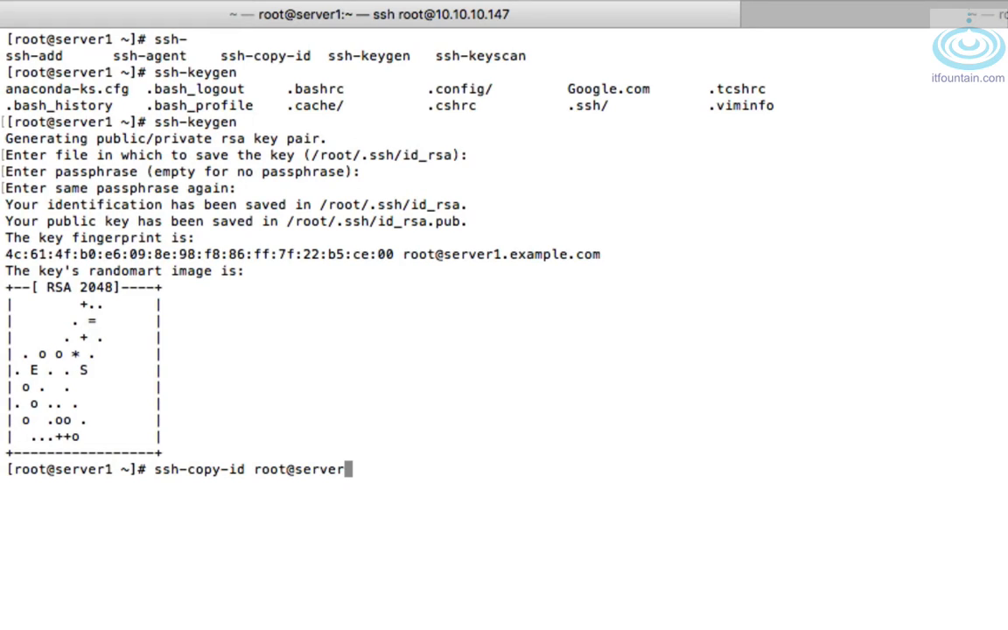
type("2.exam")
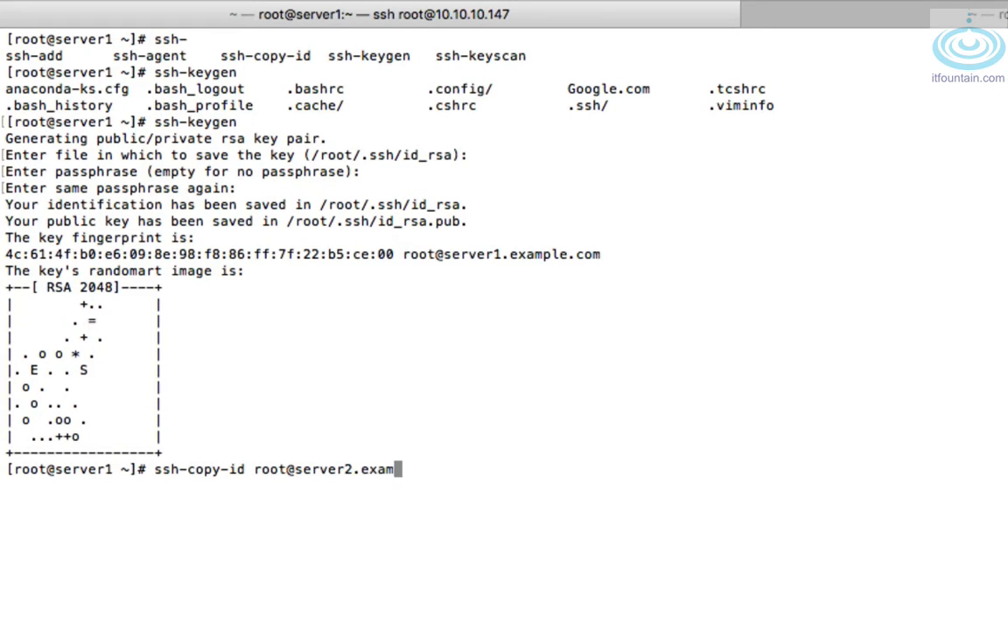
type("ple.com")
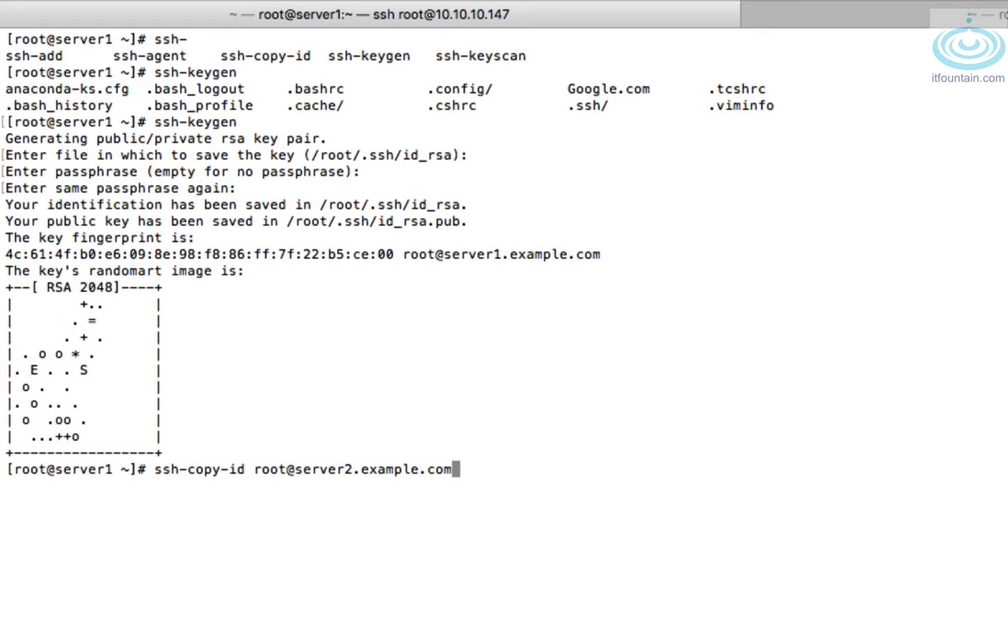
key("enter")
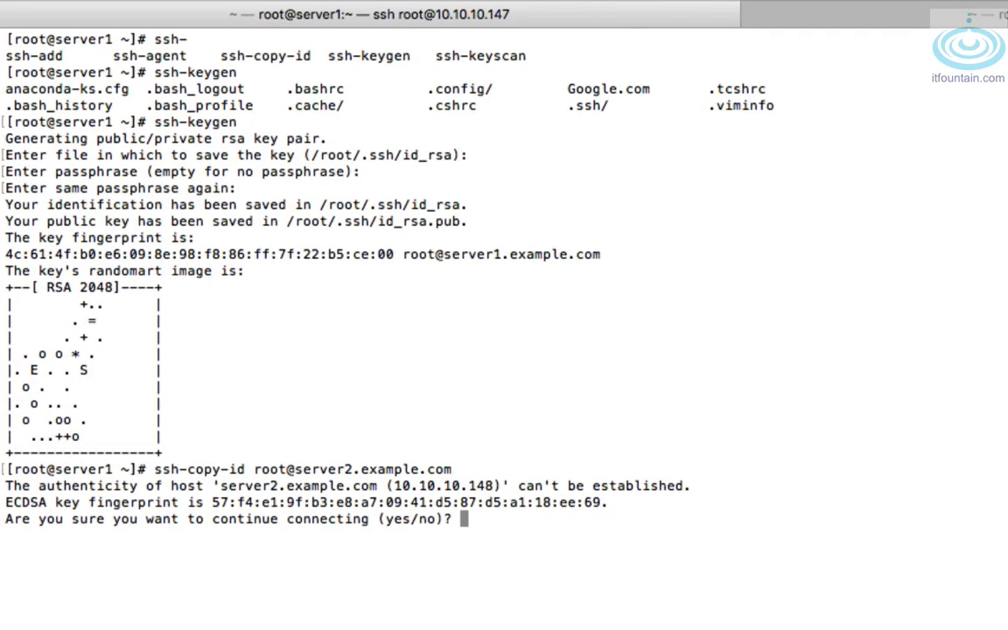
type("yes")
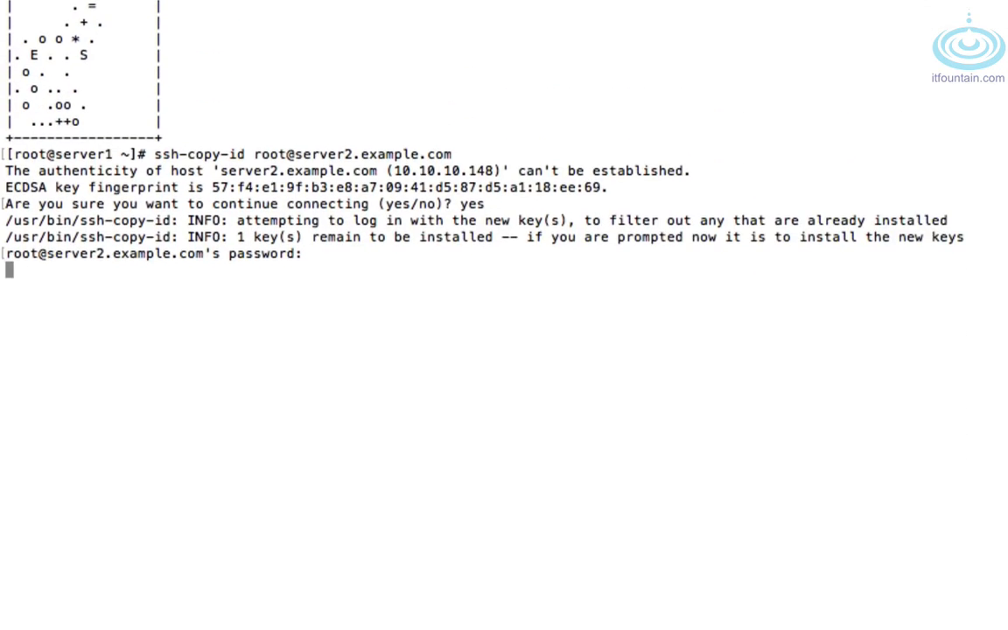
key("Enter")
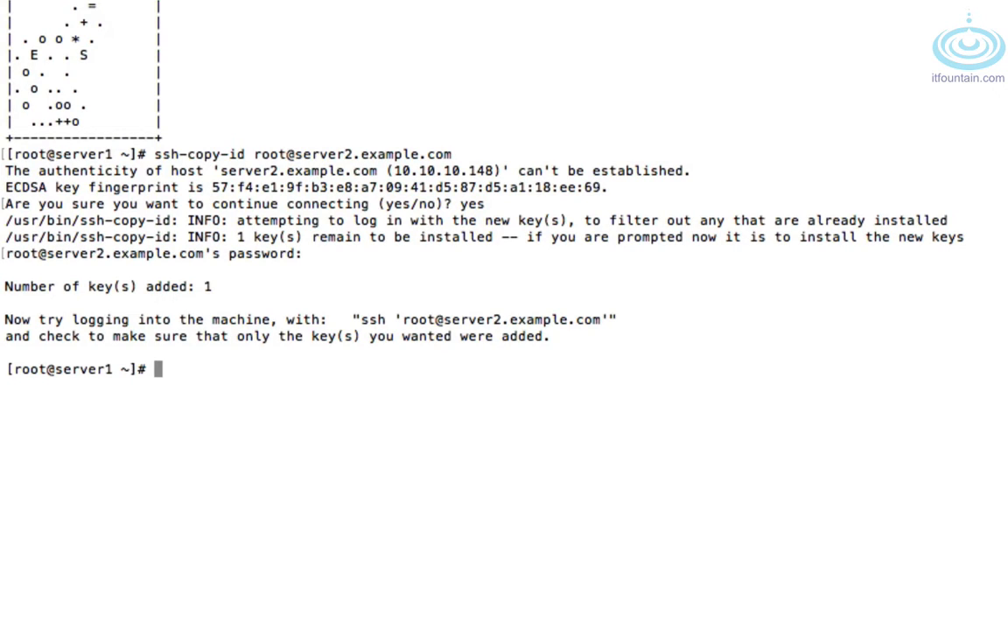
SSH into server2 as root and inspect .ssh/authorized_keys, its contents and SELinux labels
type("ssh root")
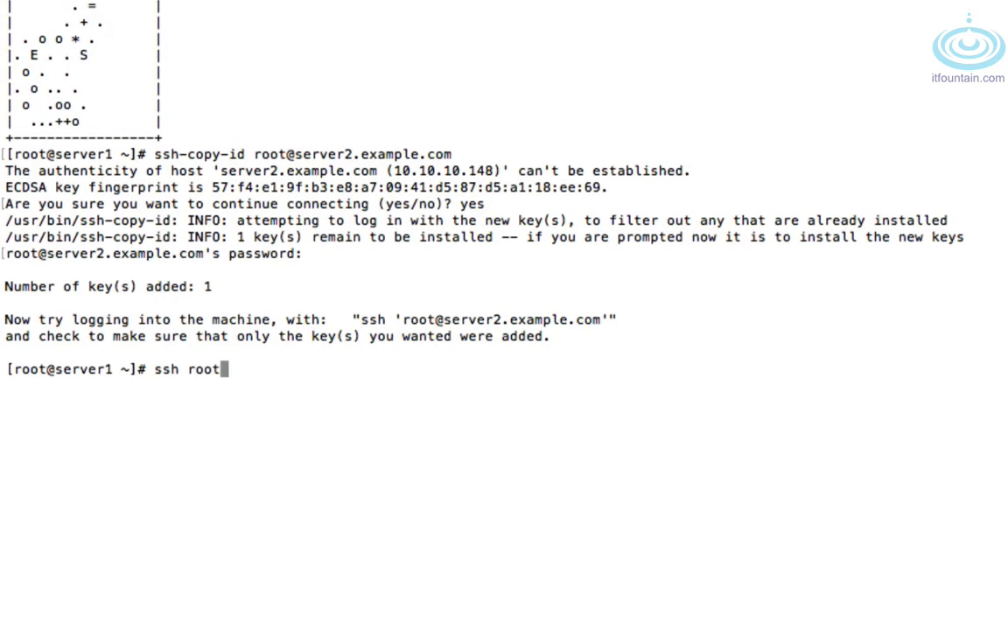
type("@serve")
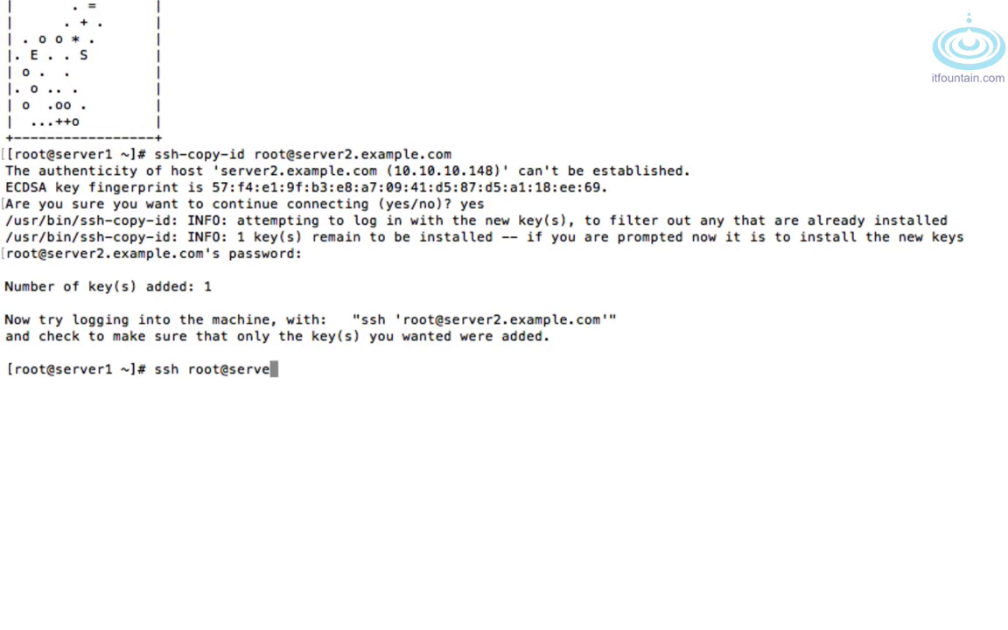
type("r2.example.com")
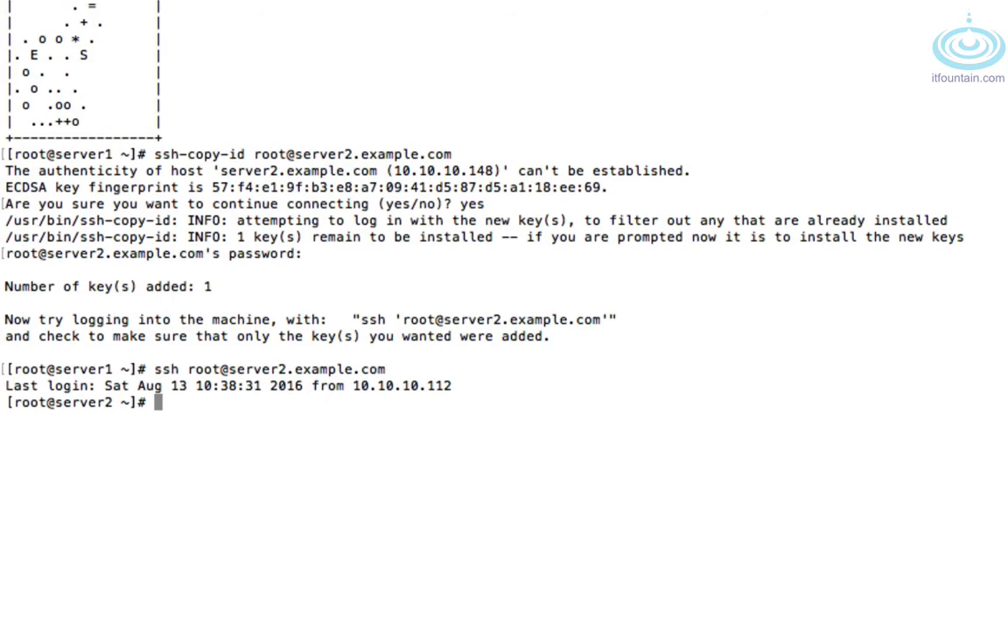
type("ls -la")
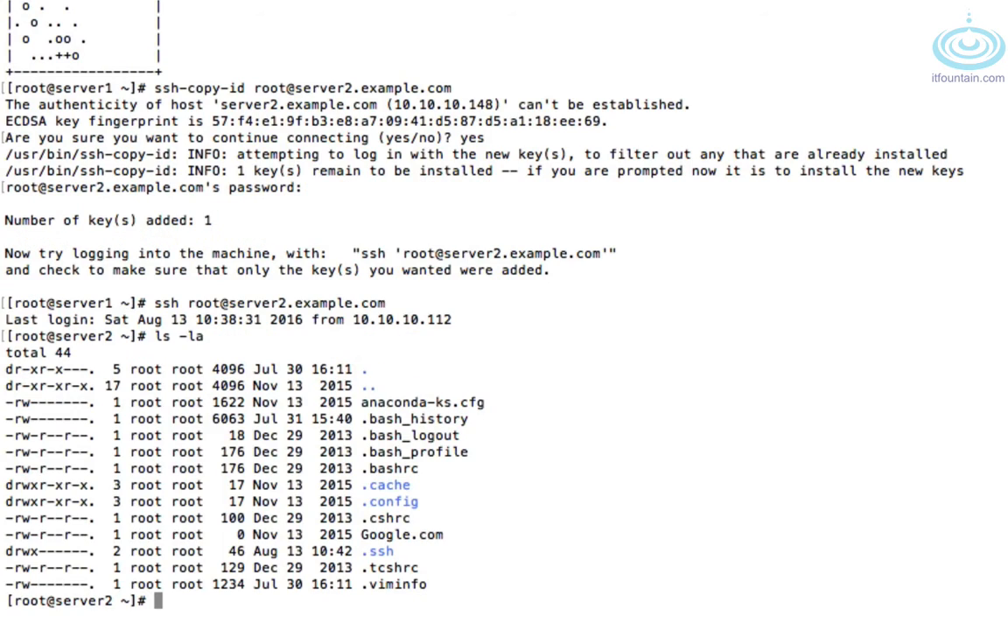
type("cd")
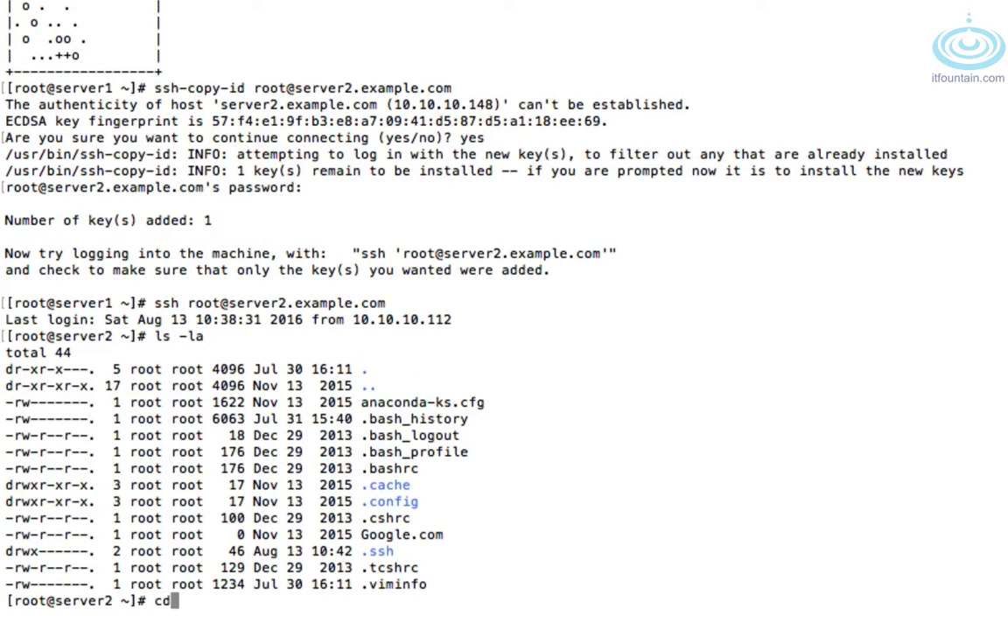
type(".ssh/")
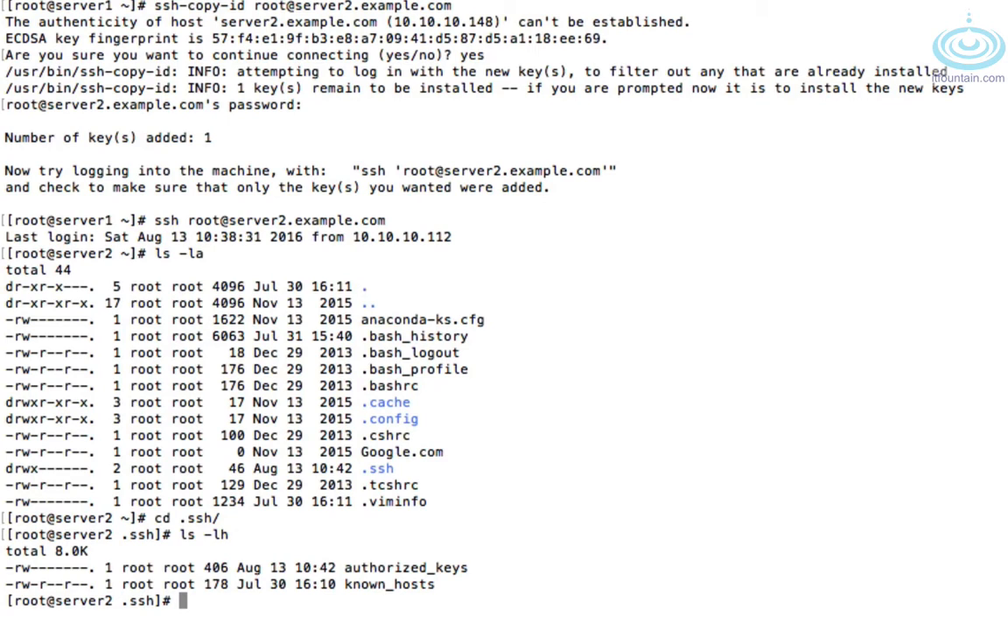
type("cat authorized_keys")
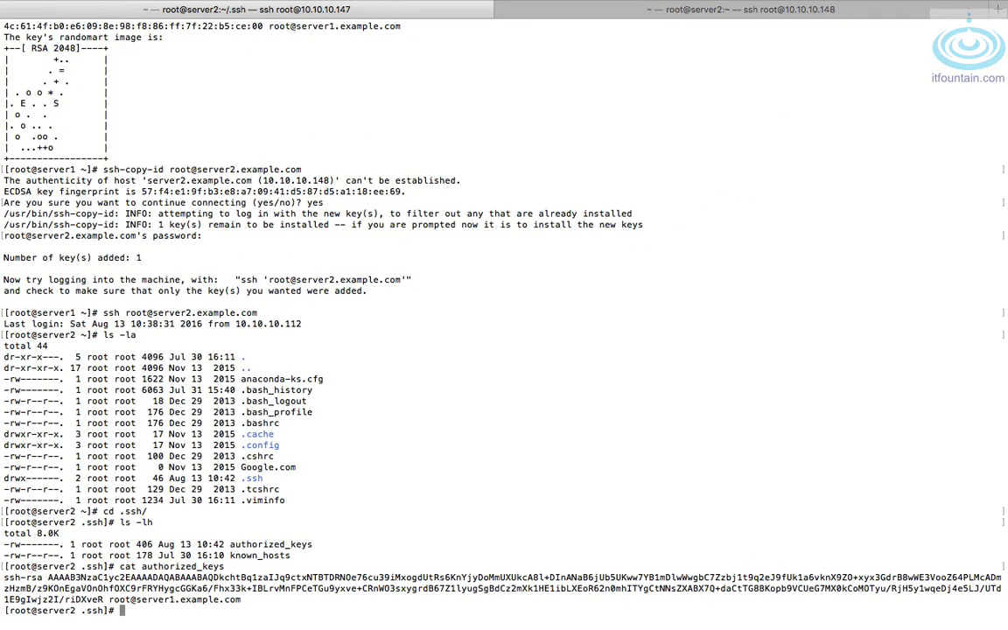
mouse_move(188, 604)
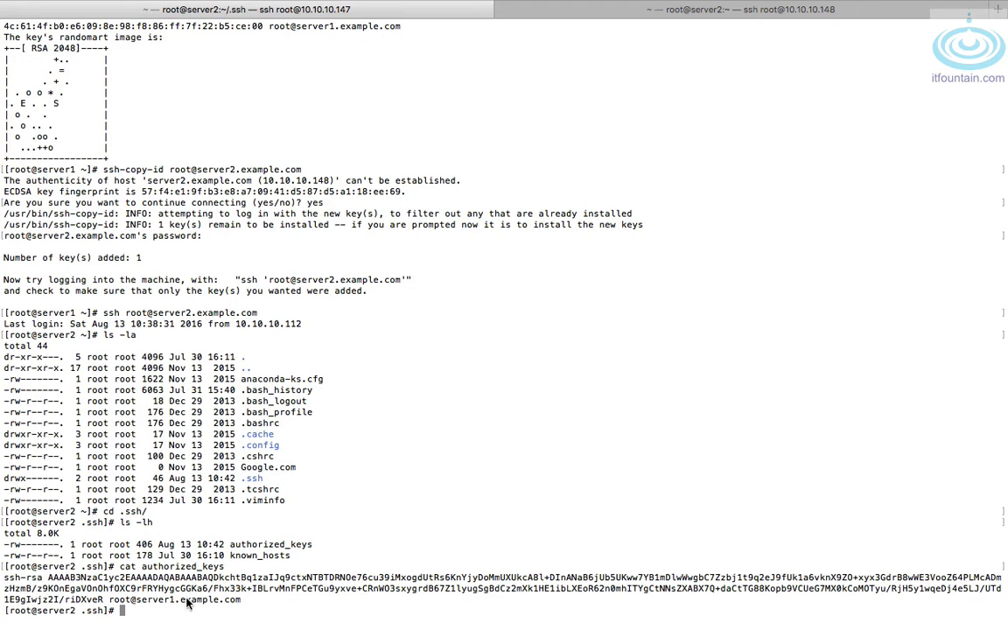
mouse_move(210, 623)
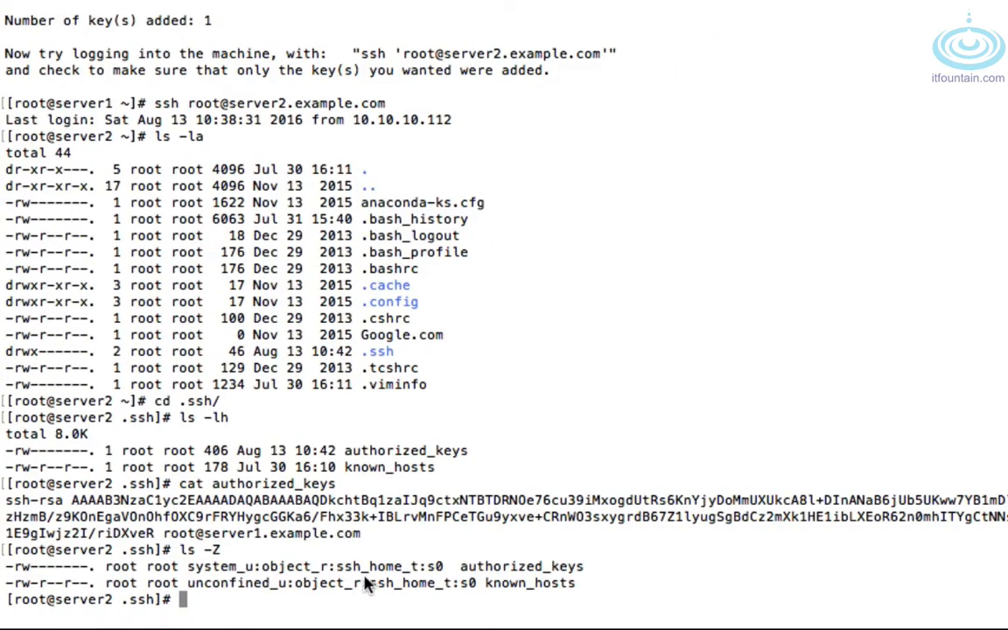
mouse_move(381, 590)
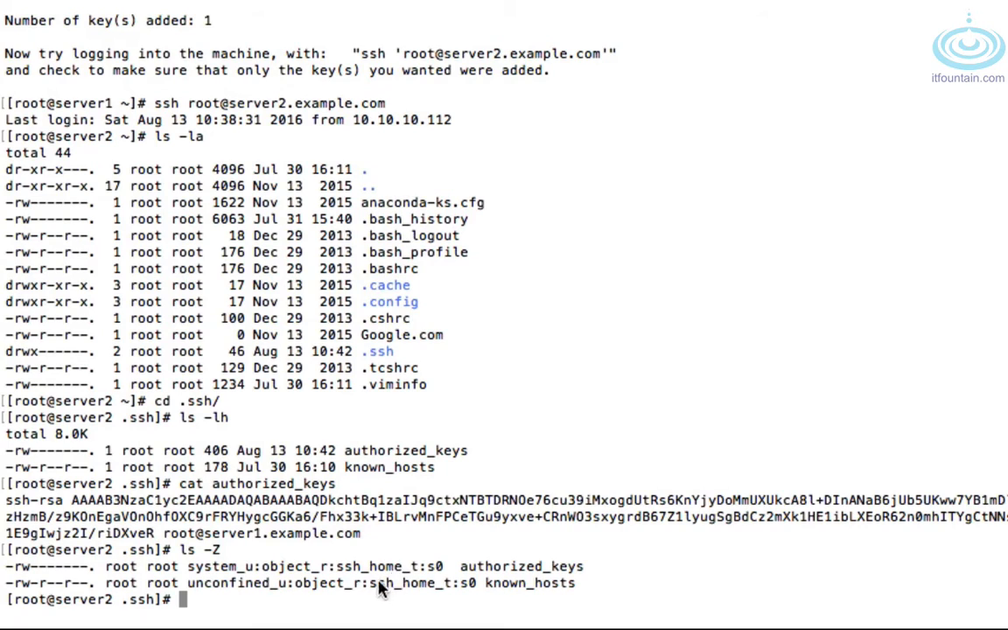
mouse_move(368, 580)
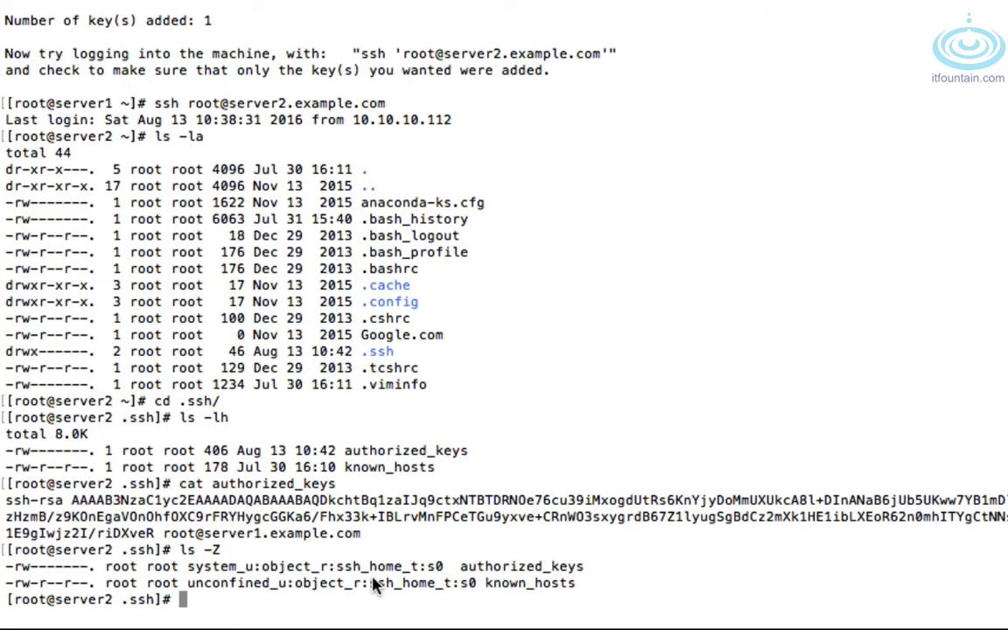
Delete authorized_keys on server2 and exit back to server1
type("rm")
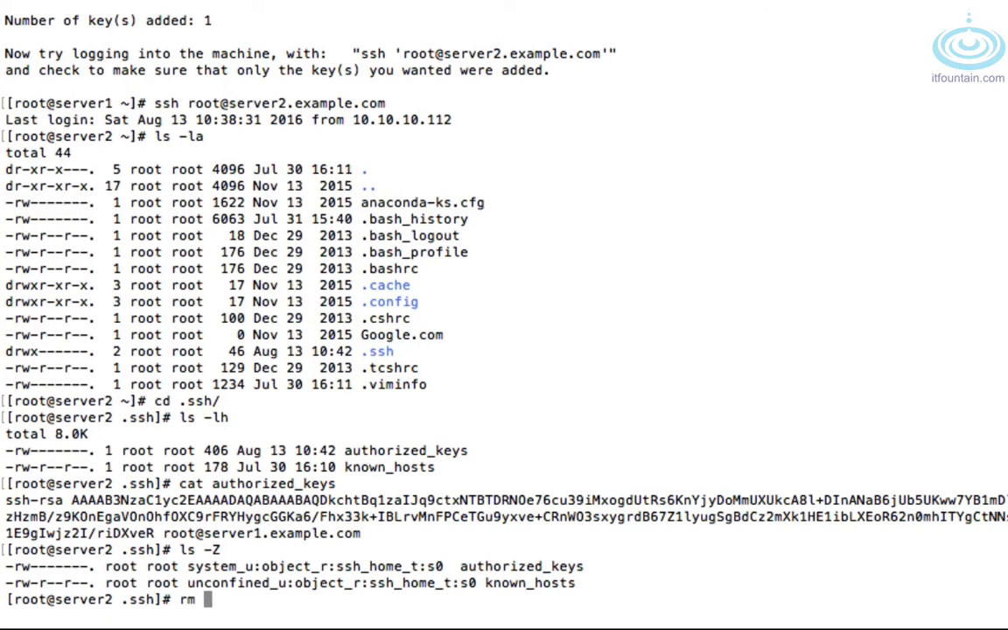
type("-f")
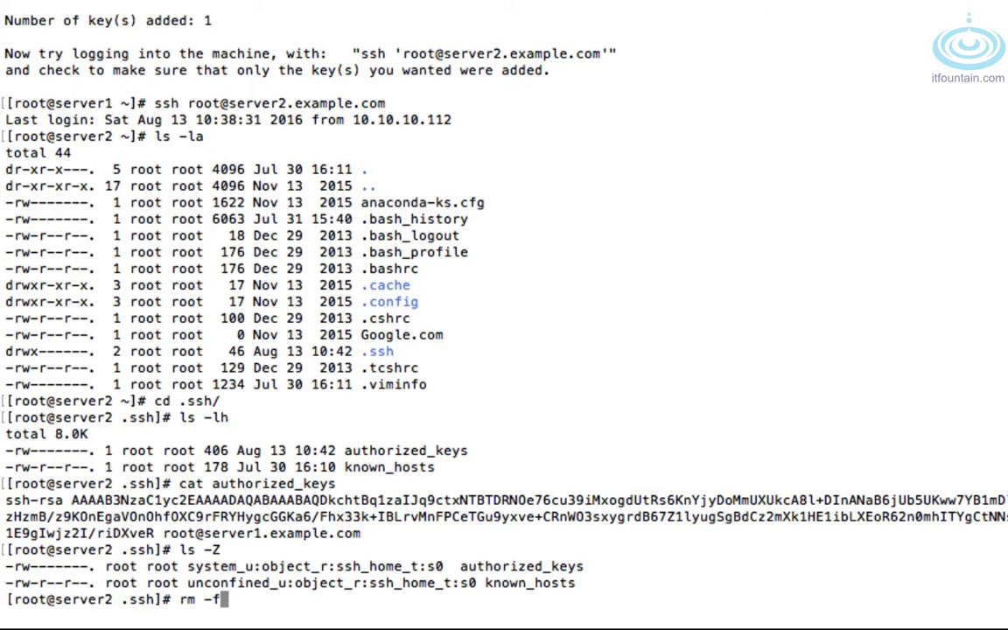
type("authorized_keys")
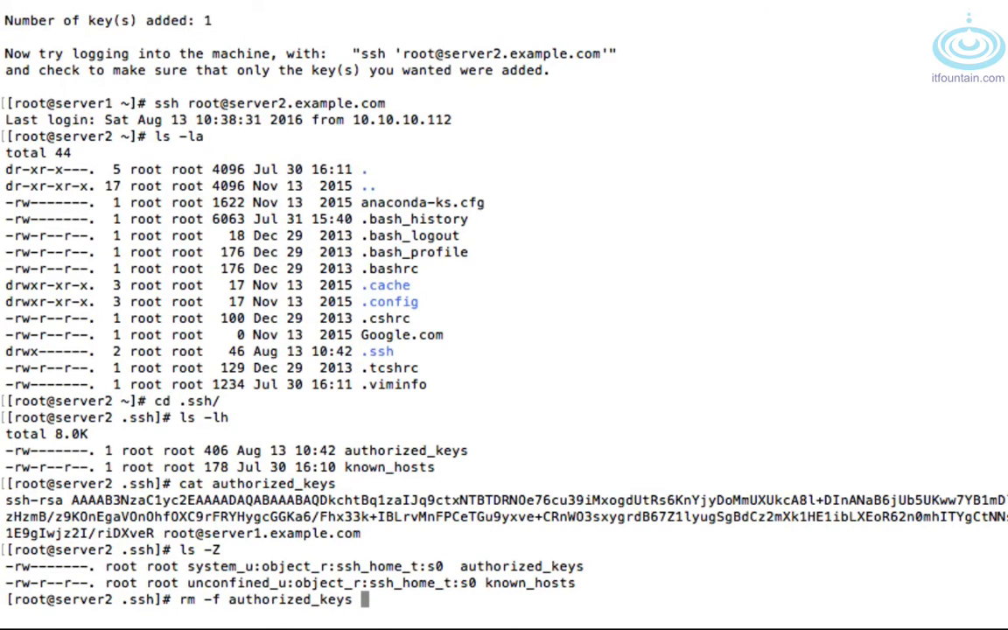
type("exi")
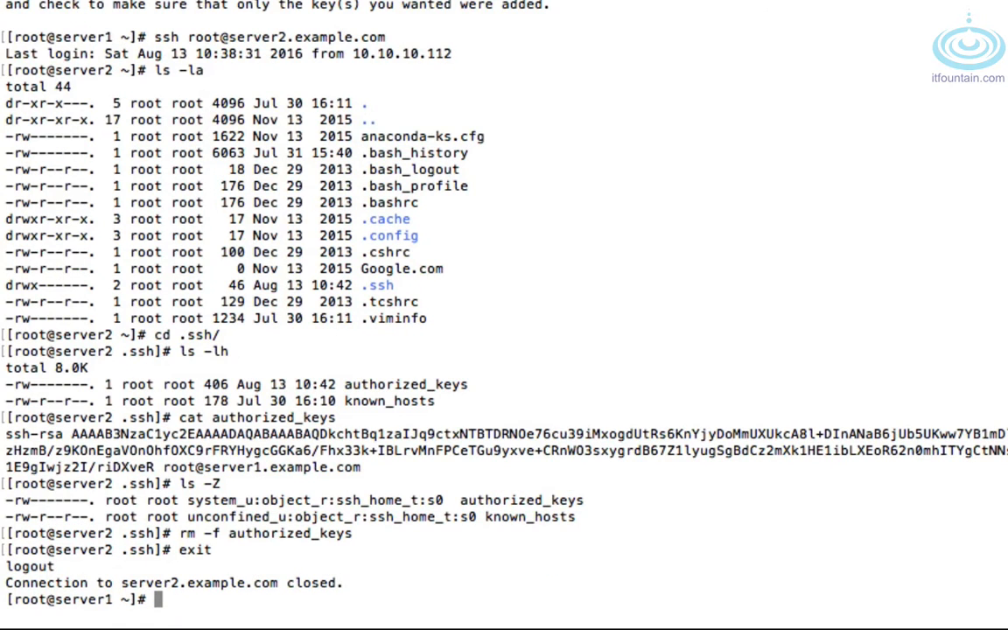
See the password prompt return, reinstall the key with ssh-copy-id, and log in passwordlessly
type("ssh root@server2.example.com")
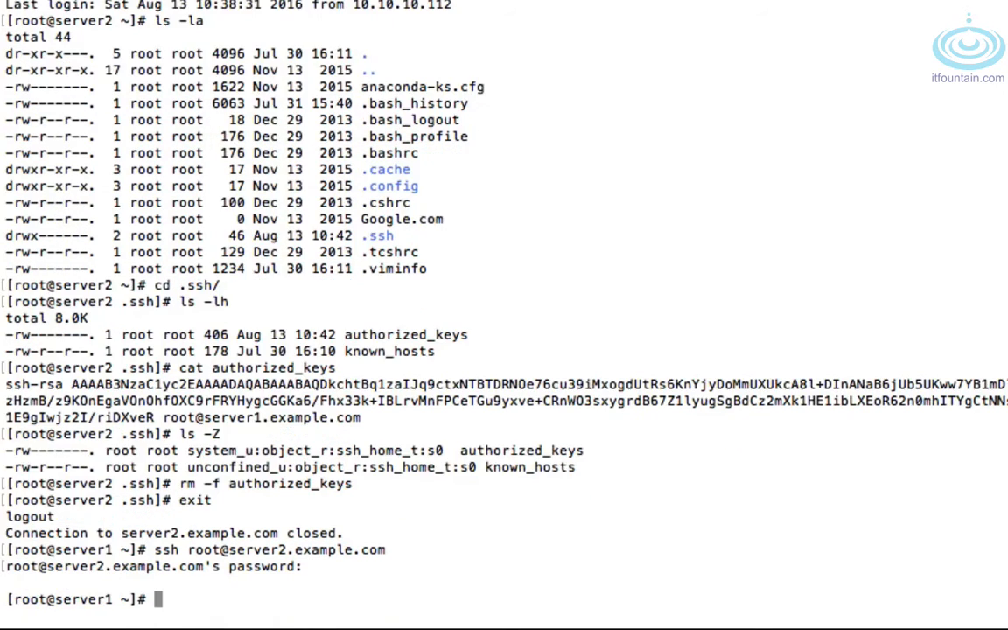
type("ssh-cop")
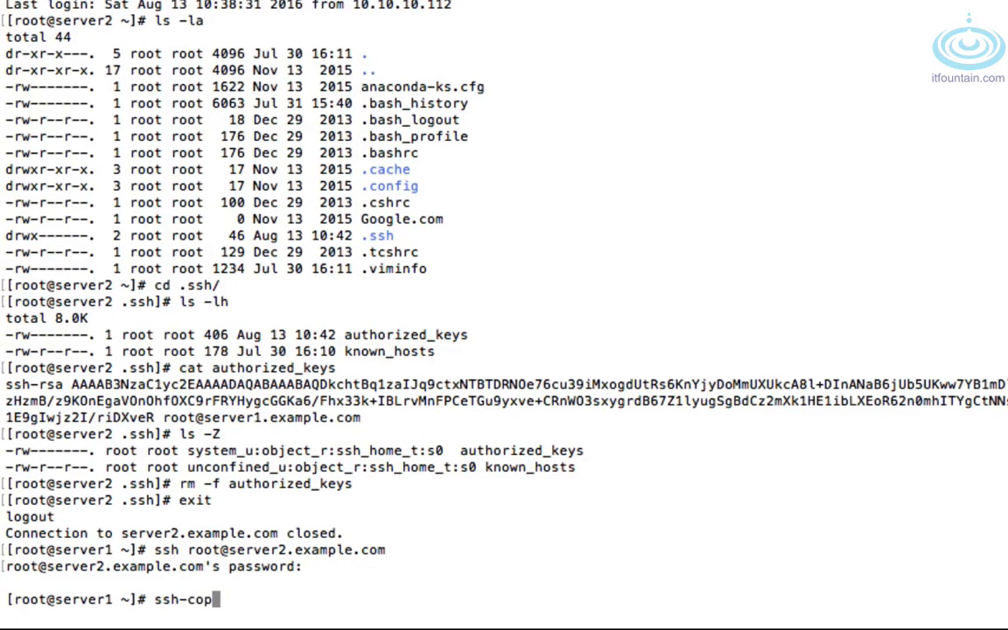
type("y-id s")
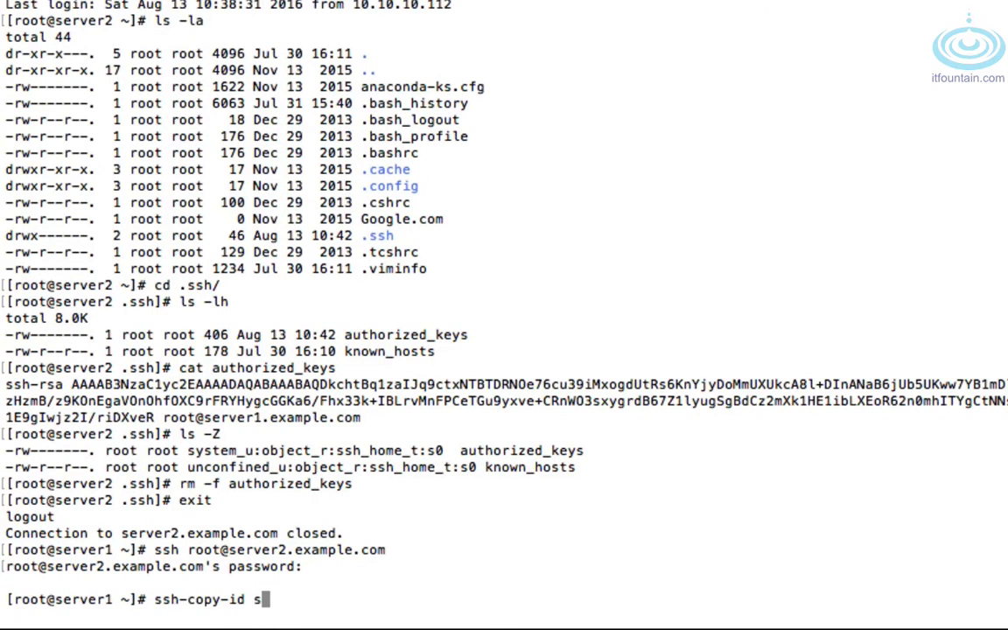
type("root@")
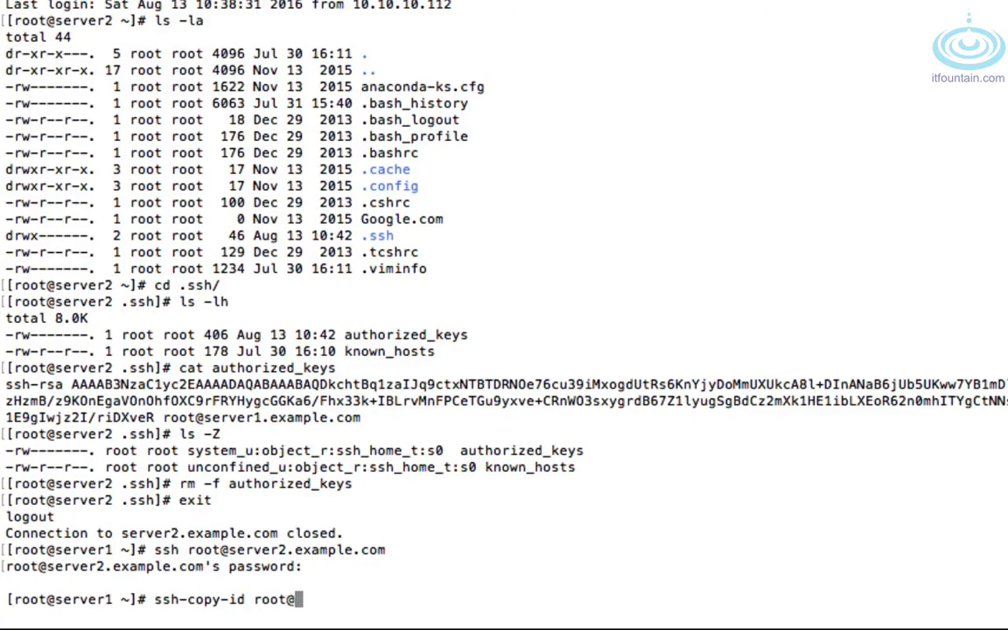
type("server2.example.com")
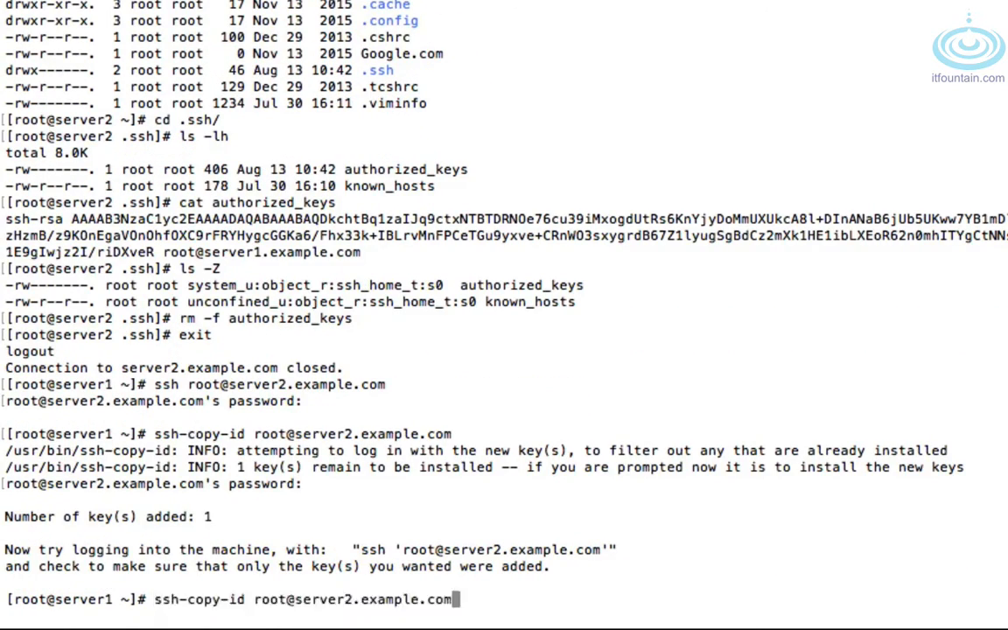
key("Return")
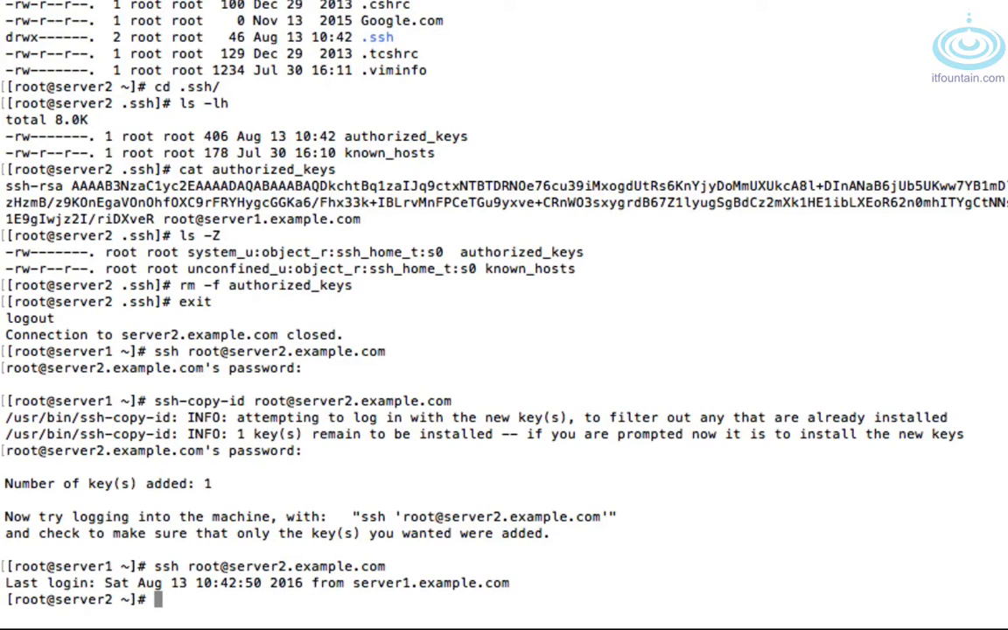
Open /etc/ssh/sshd_config on server2 in vim
type("cd /")
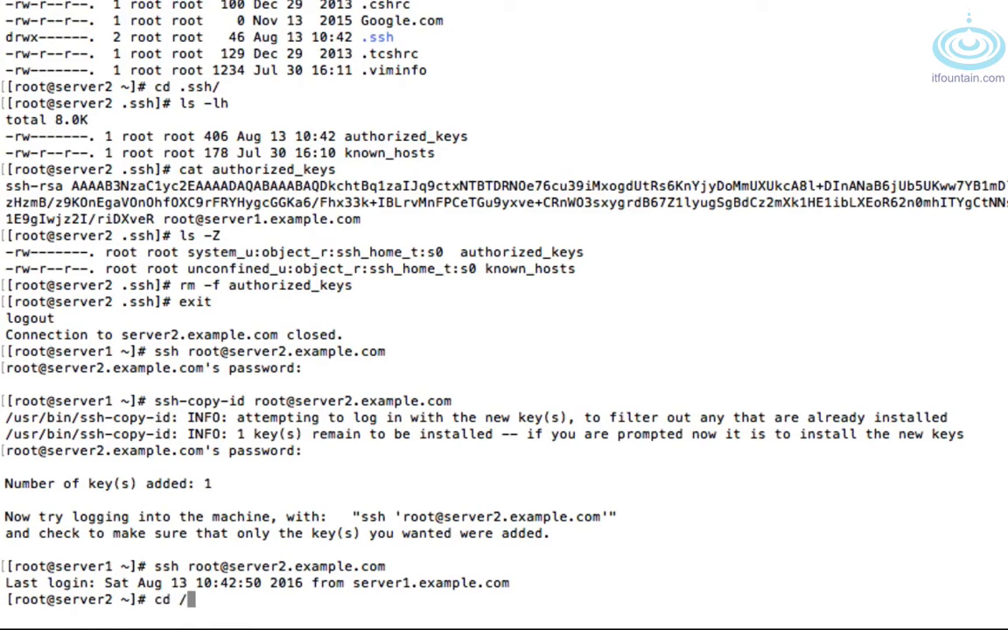
type("et")
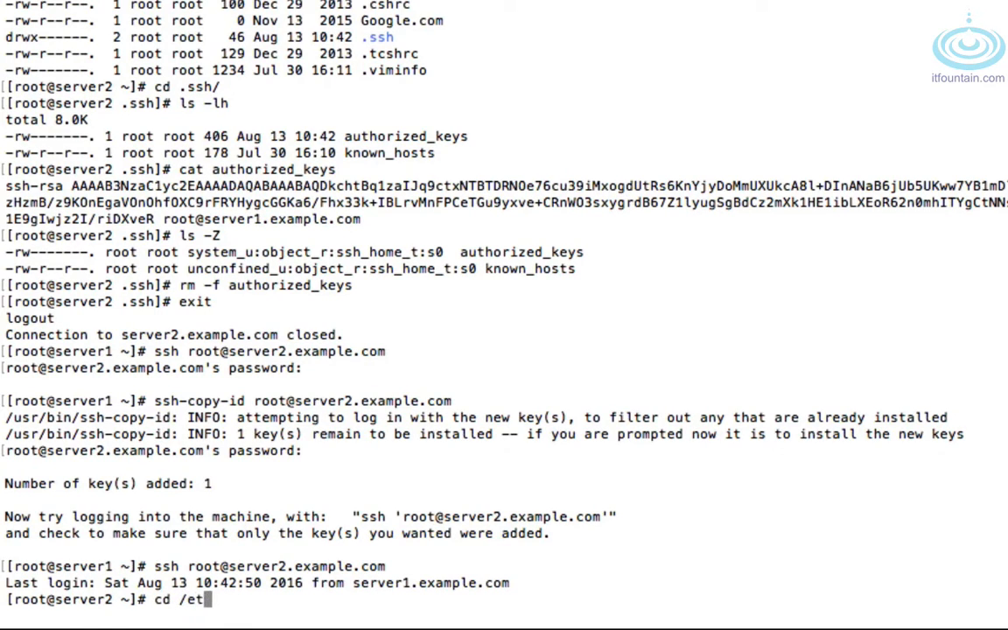
type("vim /")
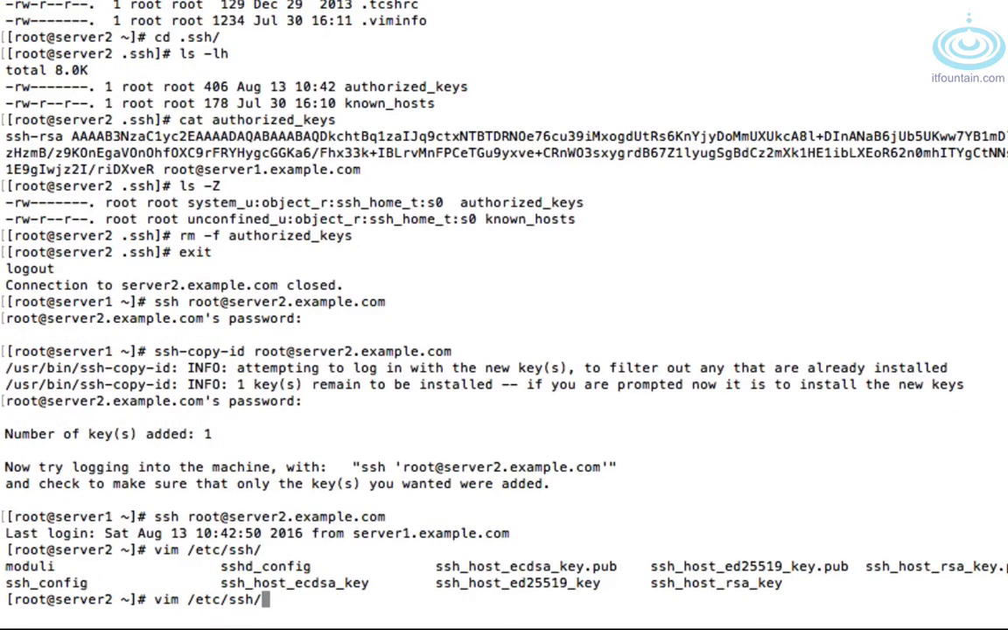
type("s")
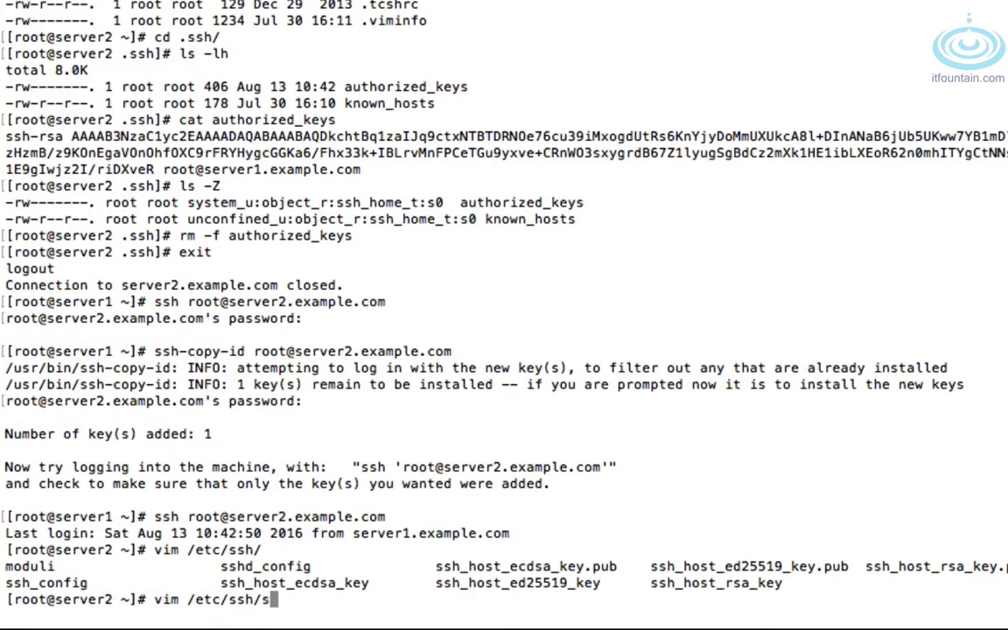
type("shd_config")
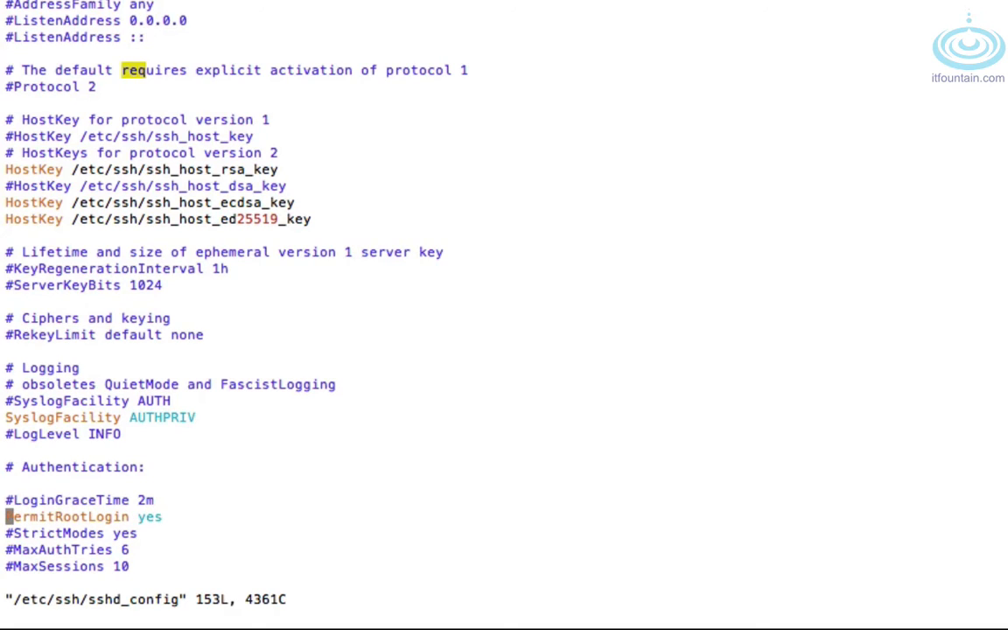
Scroll sshd_config to its end, showing the banner, environment and subsystem settings
scroll("down", 3)
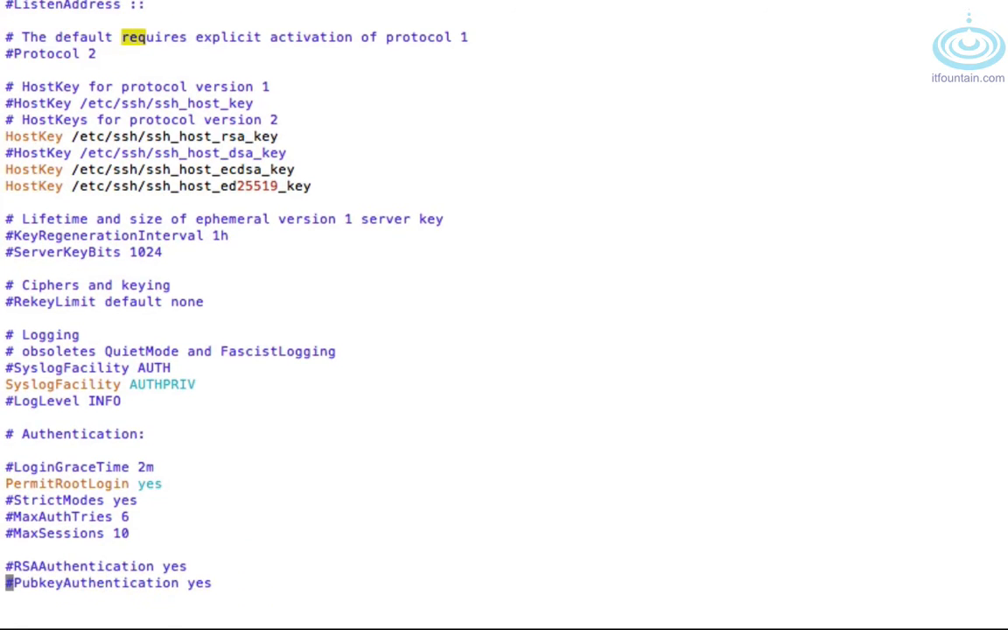
scroll("down", 3)
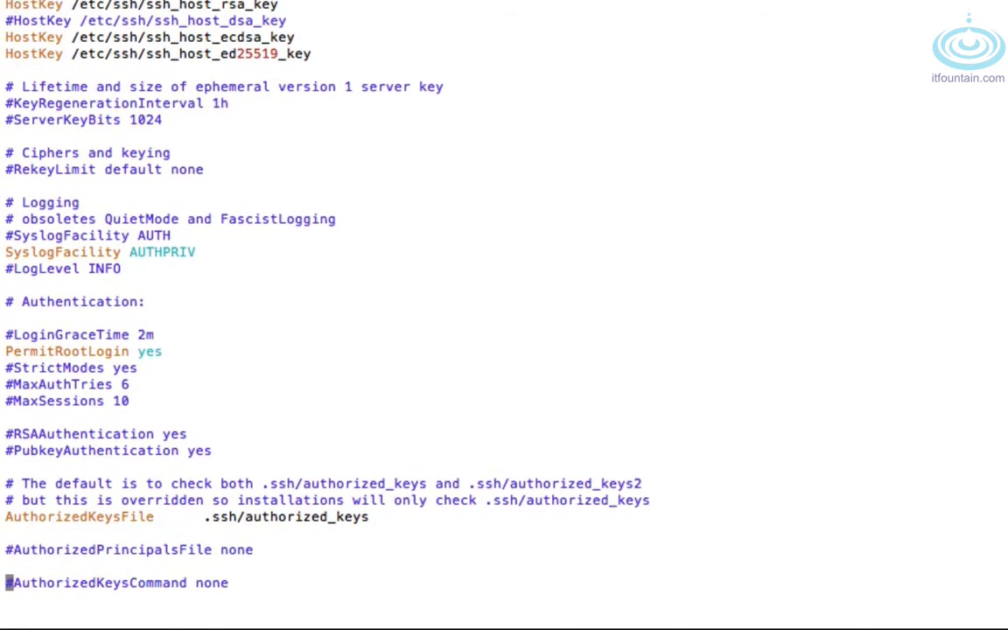
scroll("down", 3)
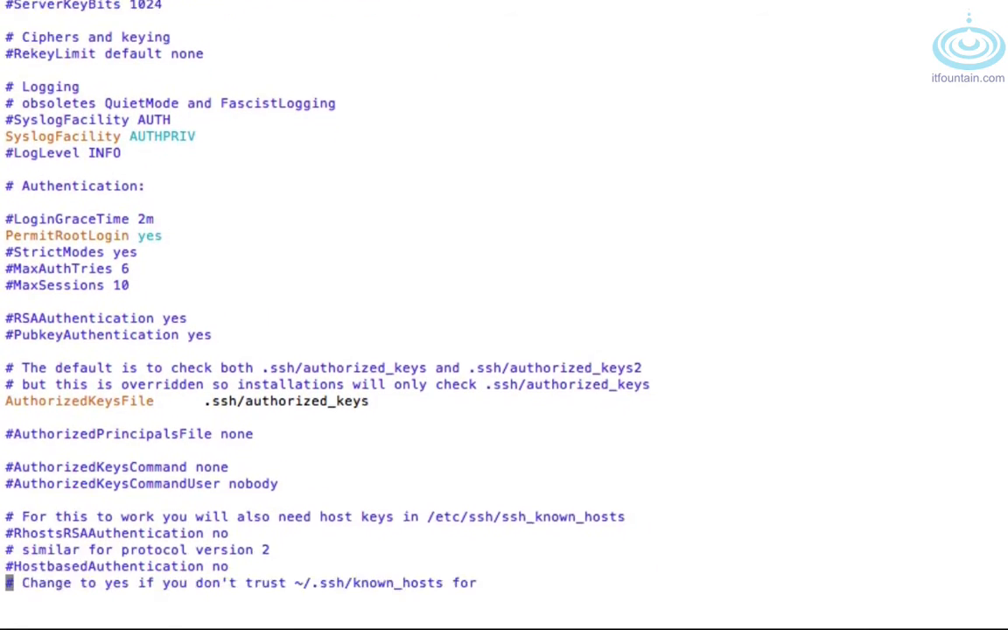
scroll("down", 3)
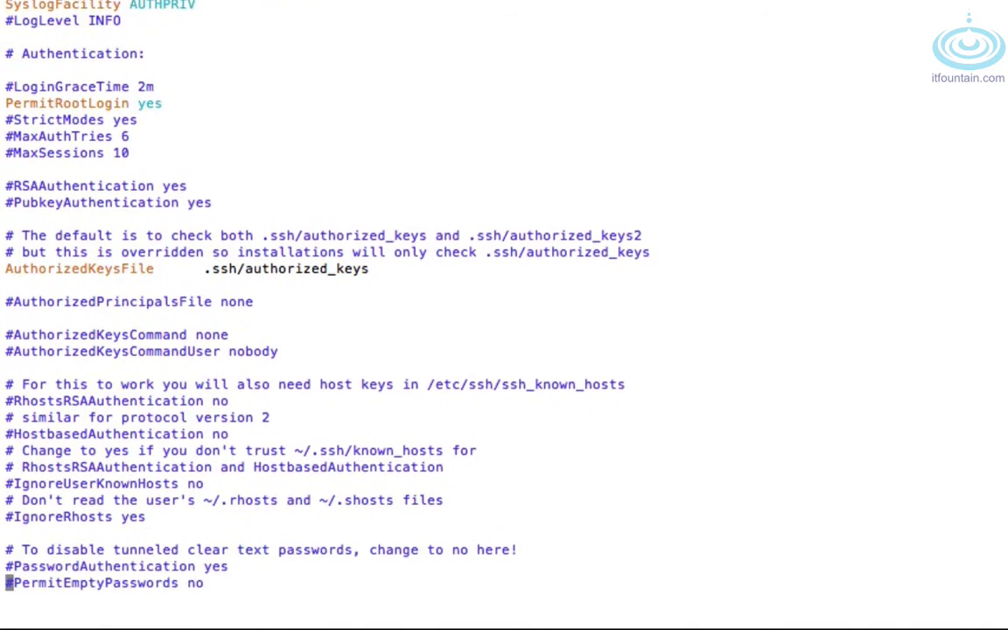
scroll("down", 3)
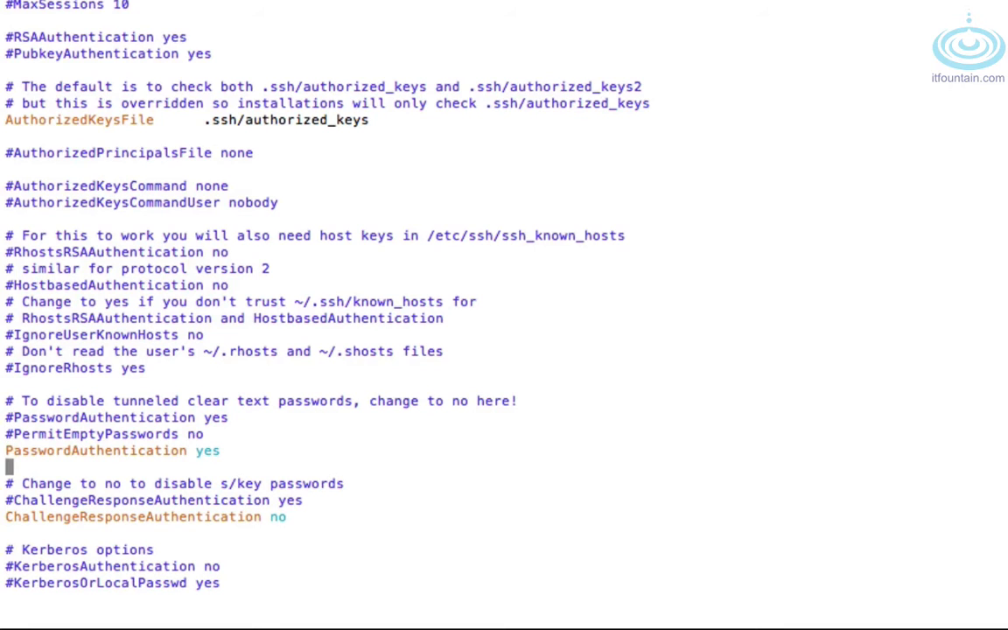
scroll("down", 3)
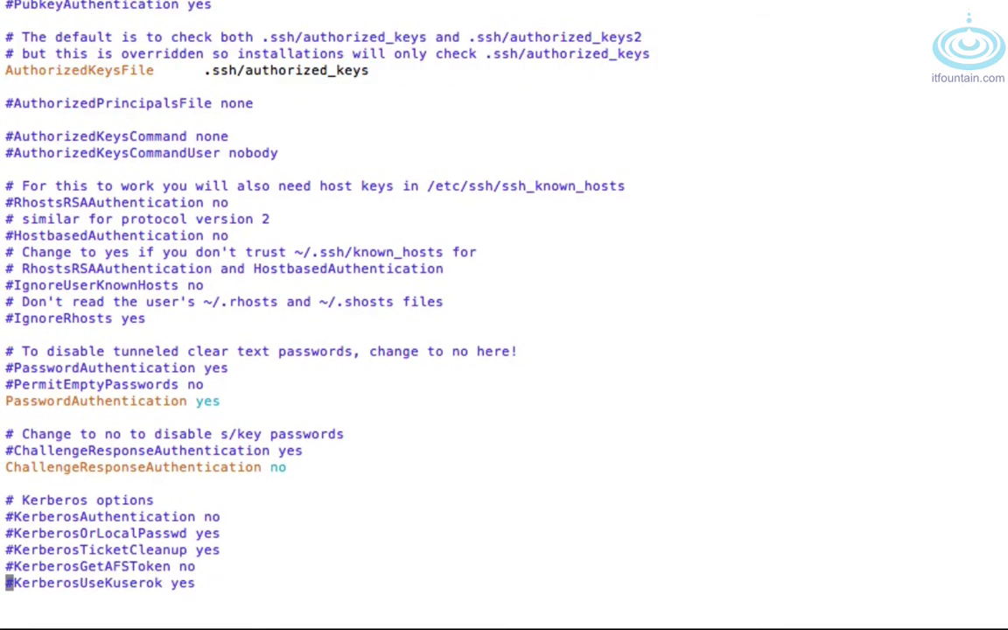
scroll("down", 3)
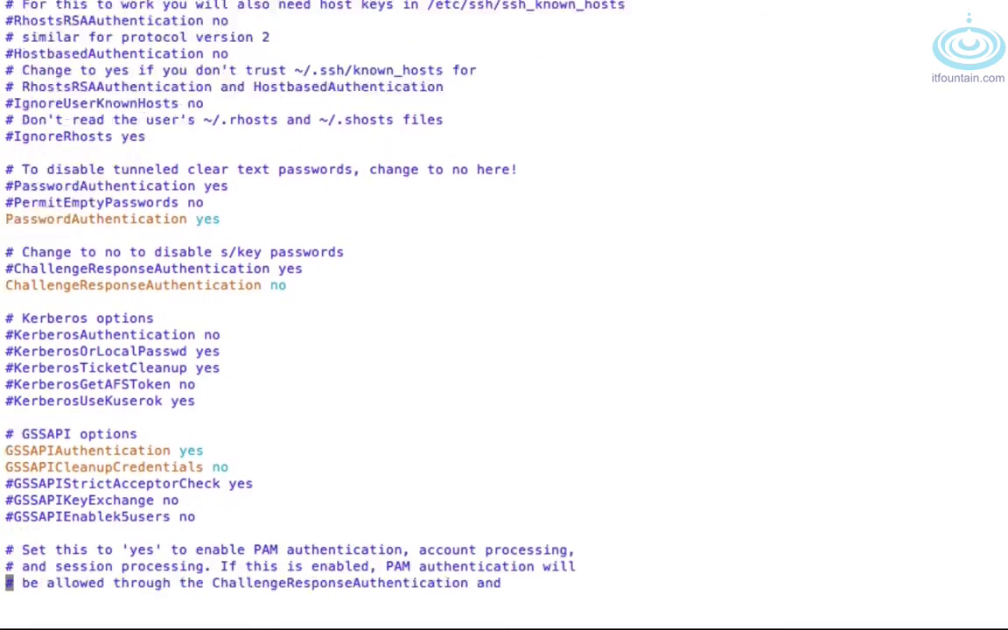
scroll("down", 3)
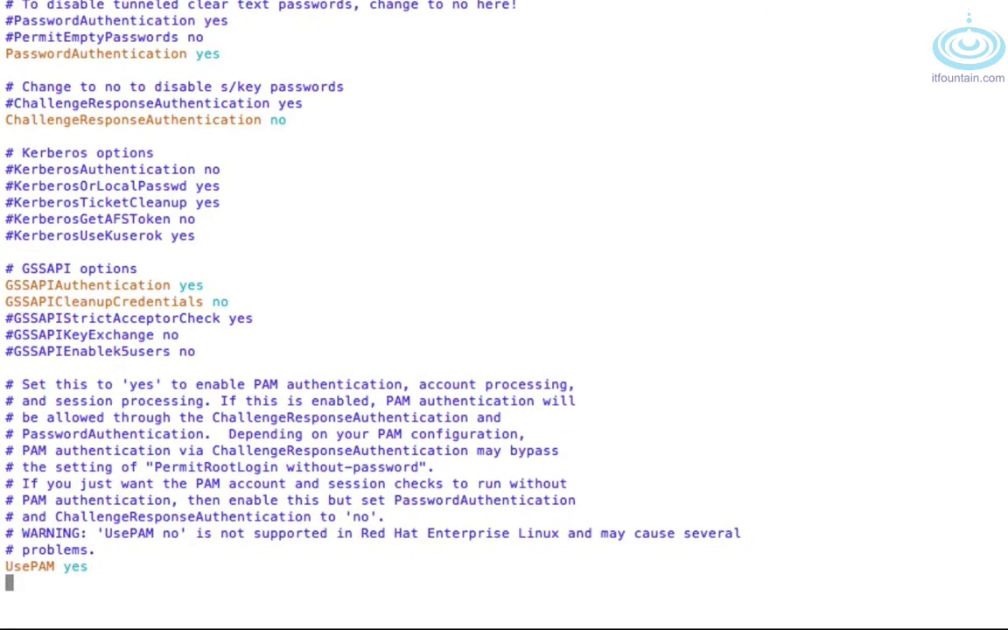
scroll("down", 3)
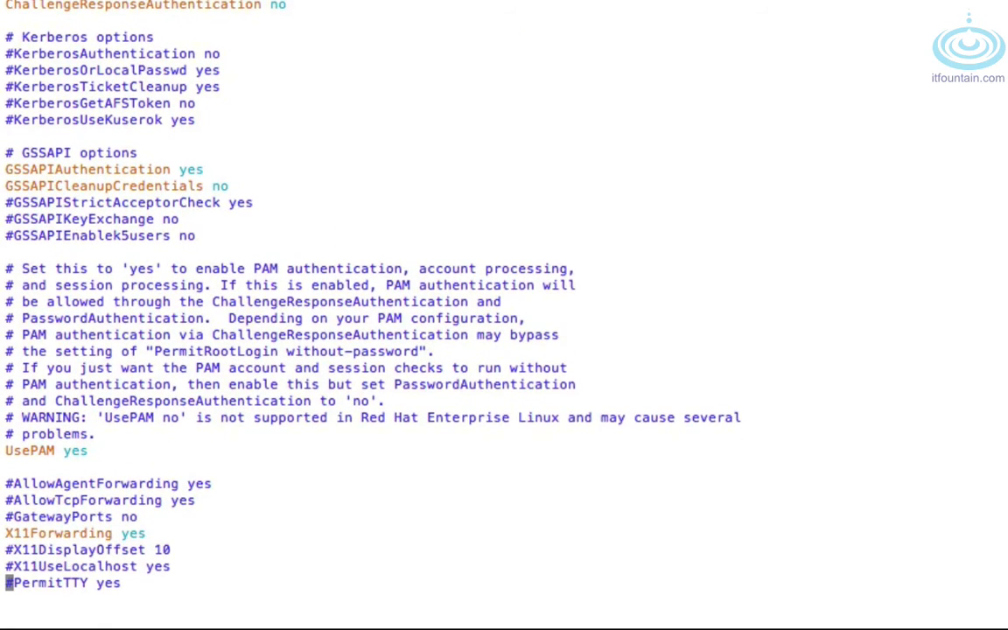
scroll("down", 3)
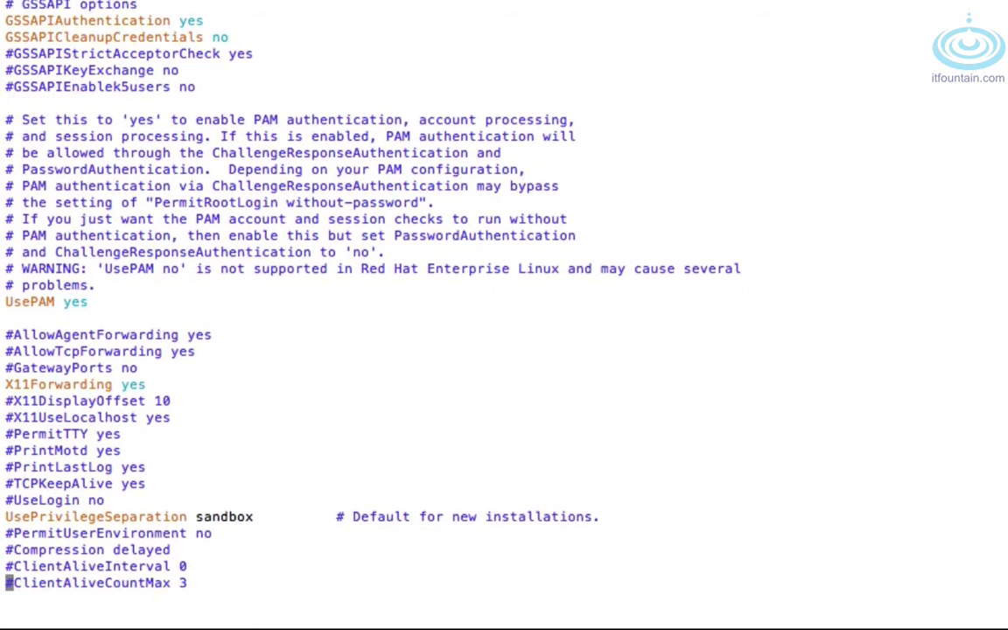
scroll("down", 3)
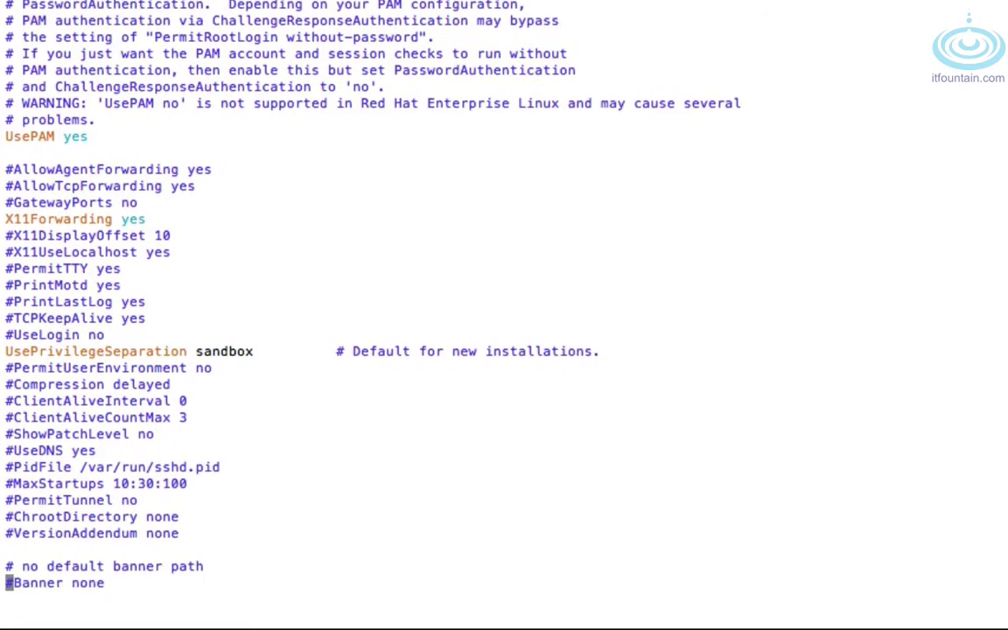
scroll("down", 3)
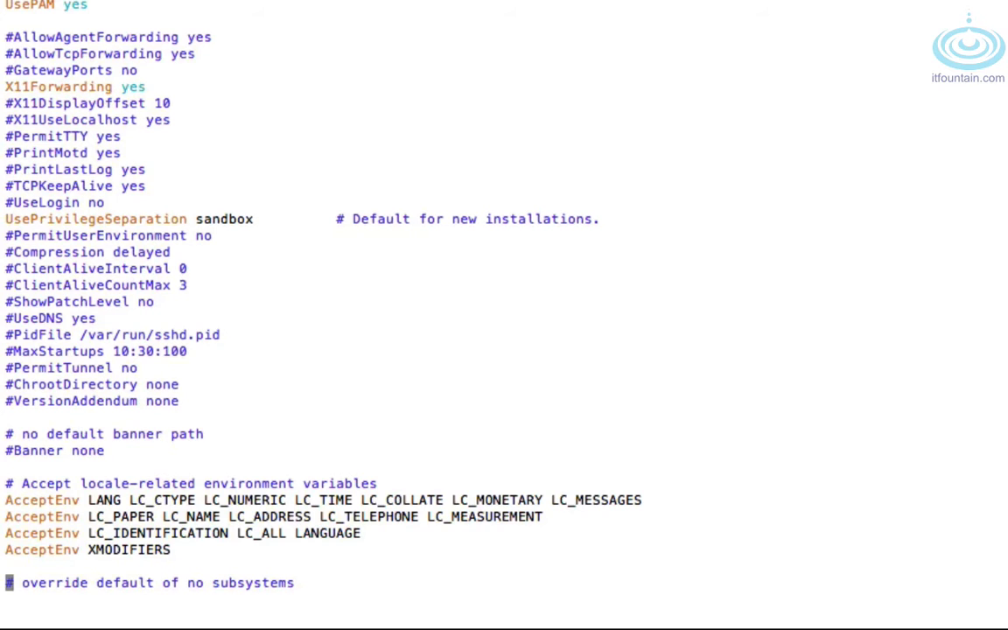
scroll("down", 3)
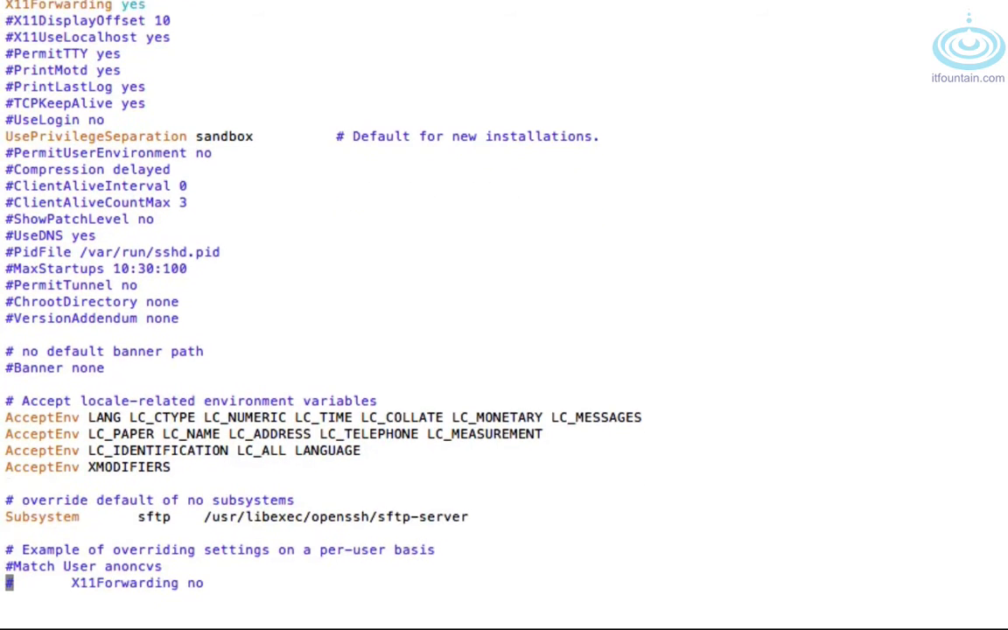
scroll("down", 3)
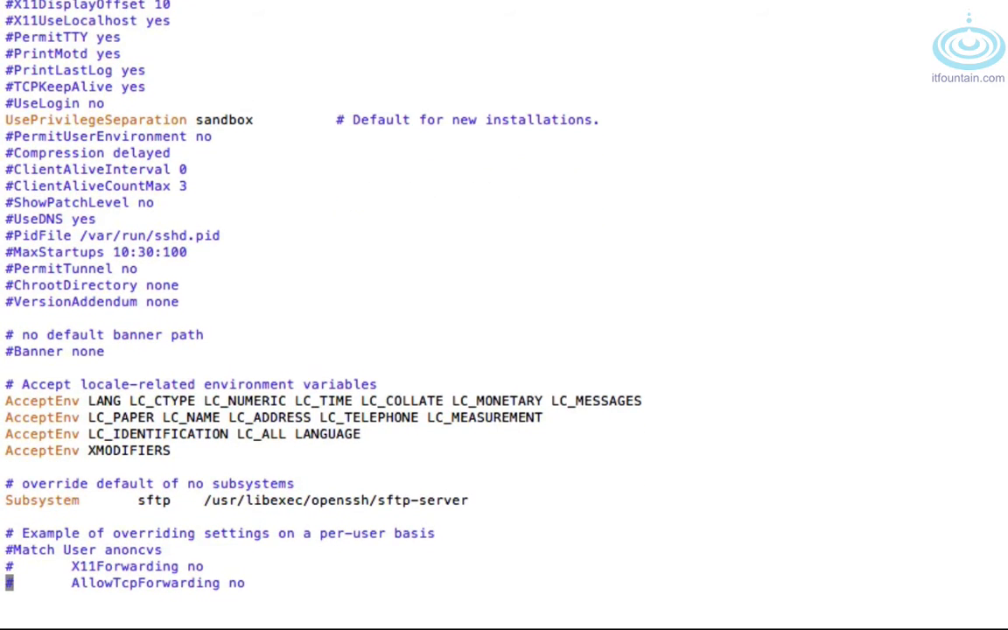
scroll("down", 3)
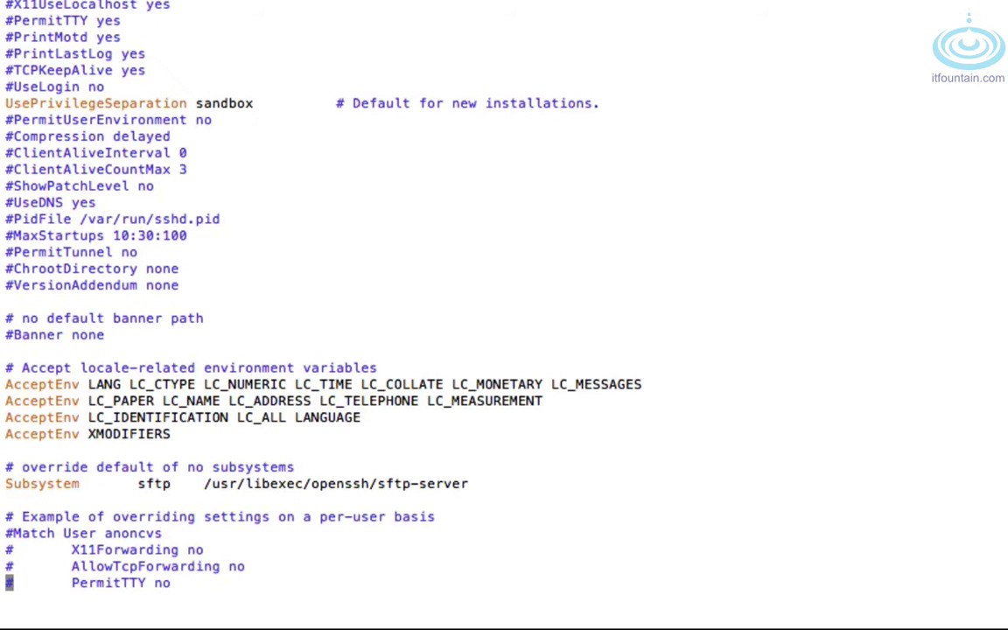
scroll("down", 3)
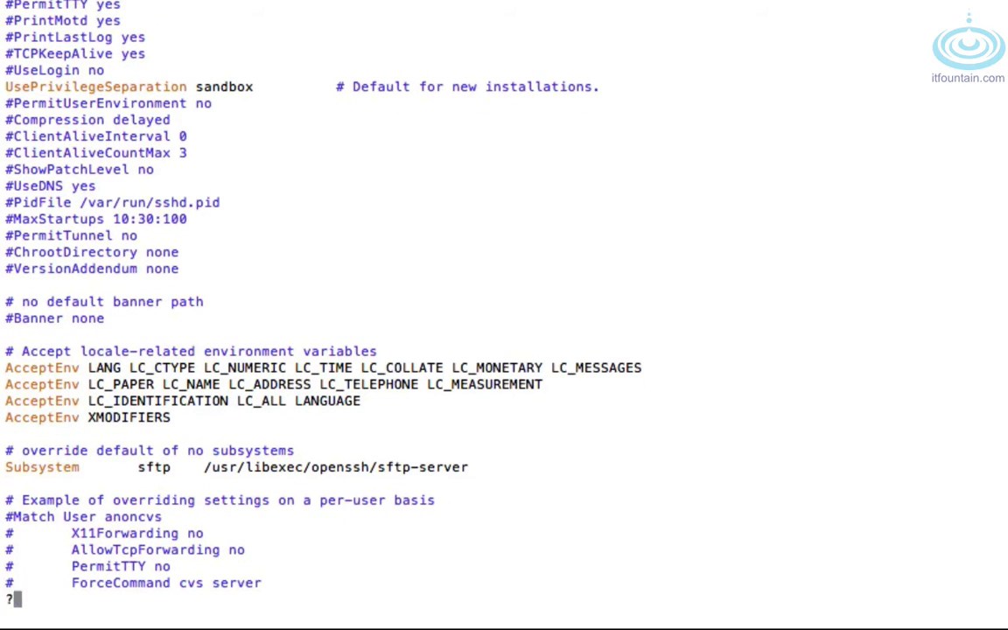
Search sshd_config backward for motd, then quit vim to server2's shell
type("motd")
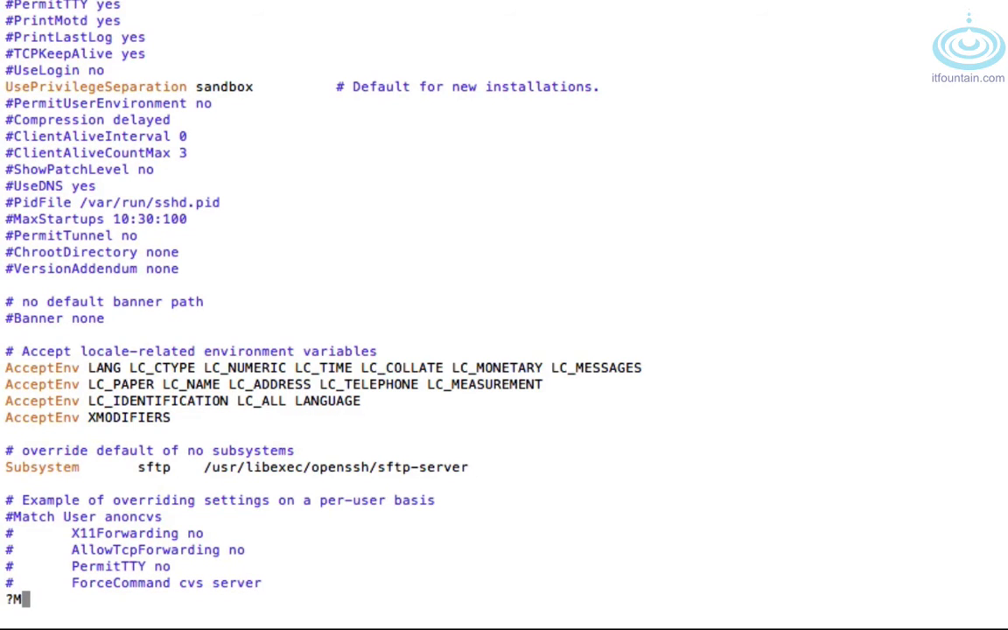
type("o")
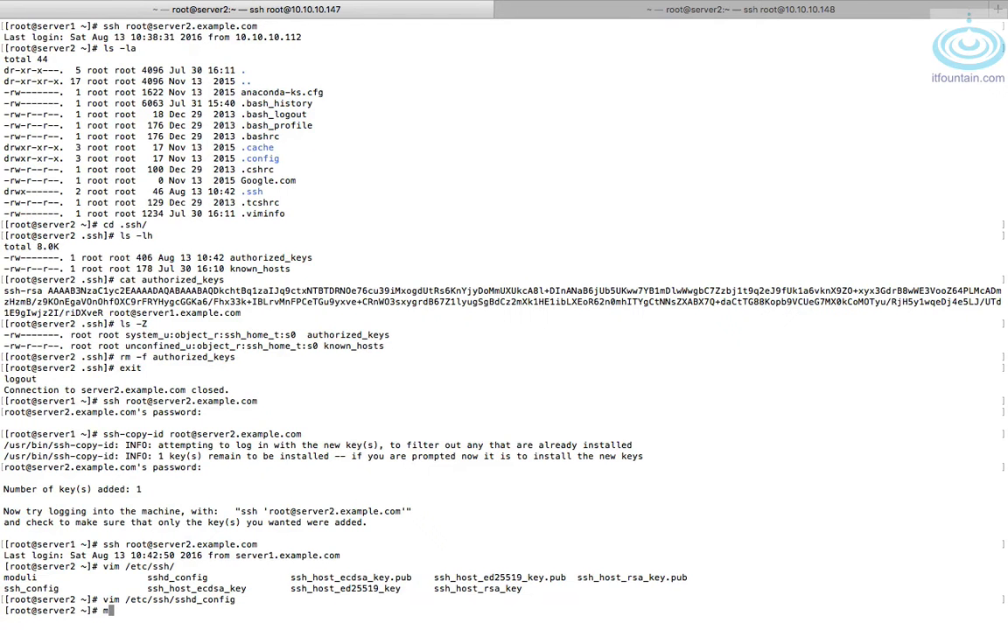
type("man ssh")
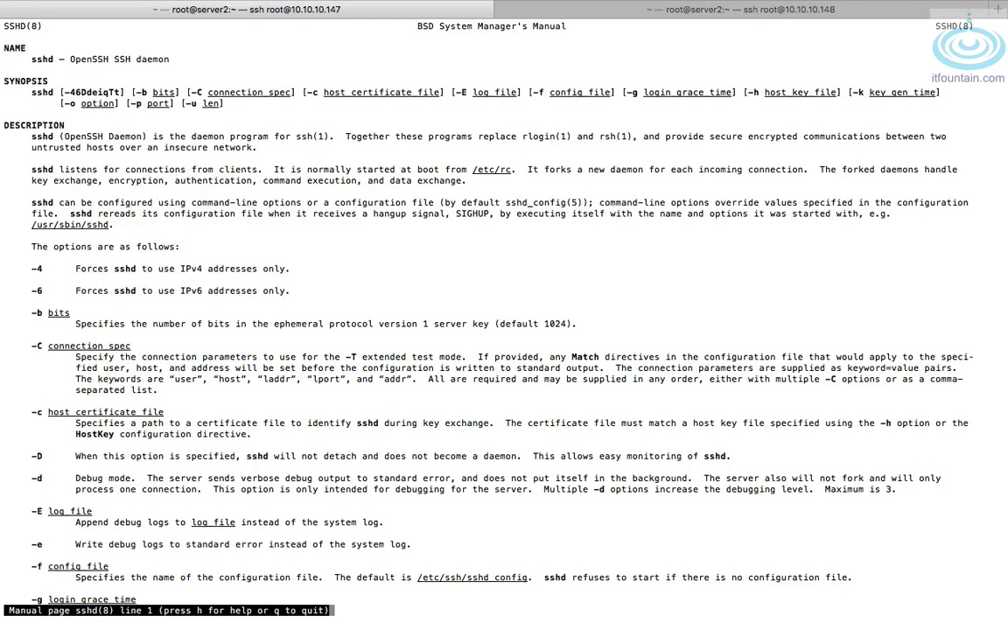
scroll("down", 3)
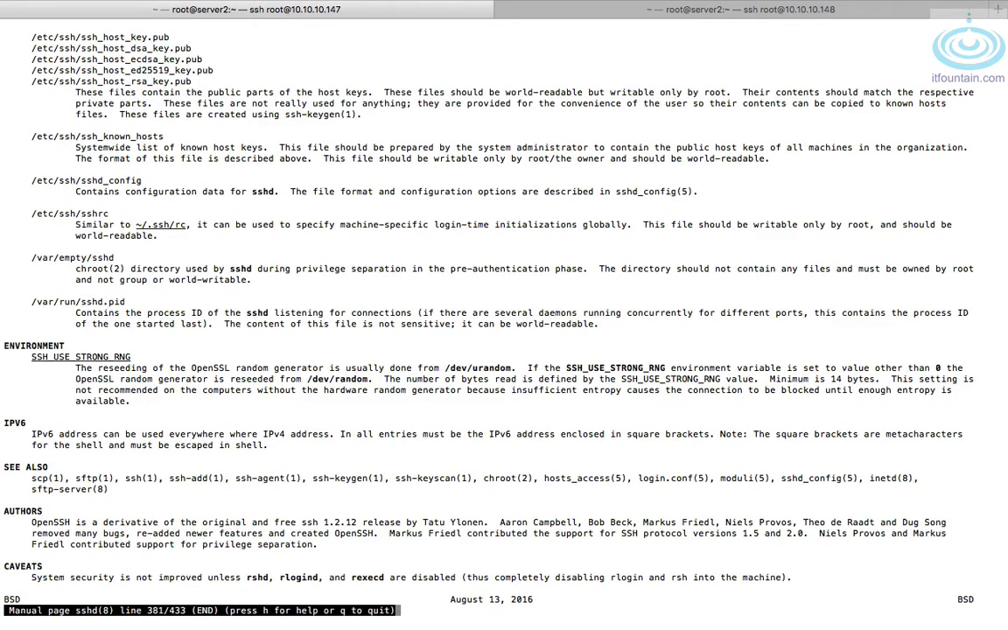
mouse_move(26, 487)
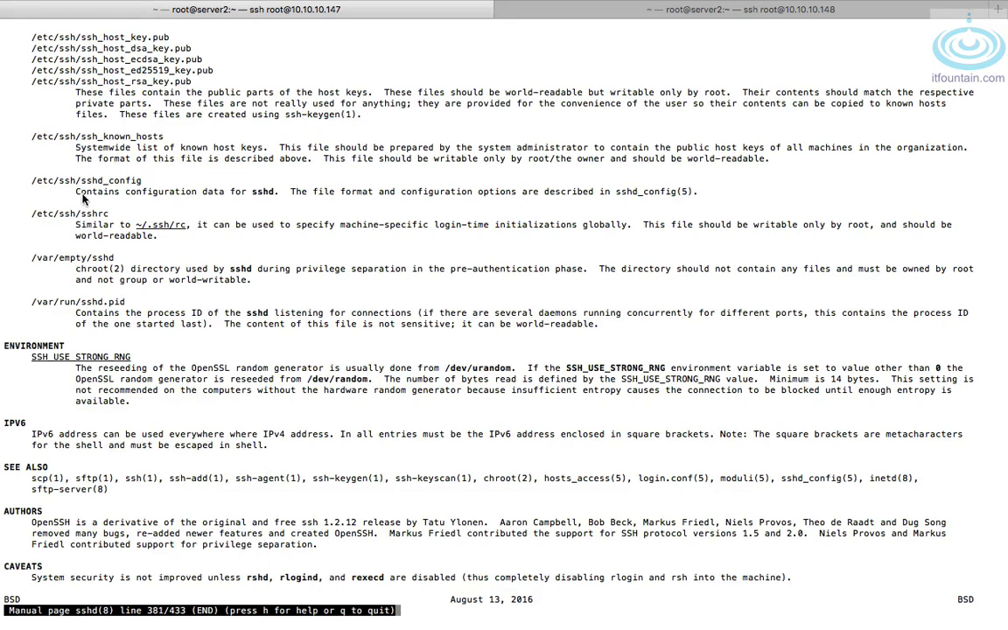
mouse_move(88, 247)
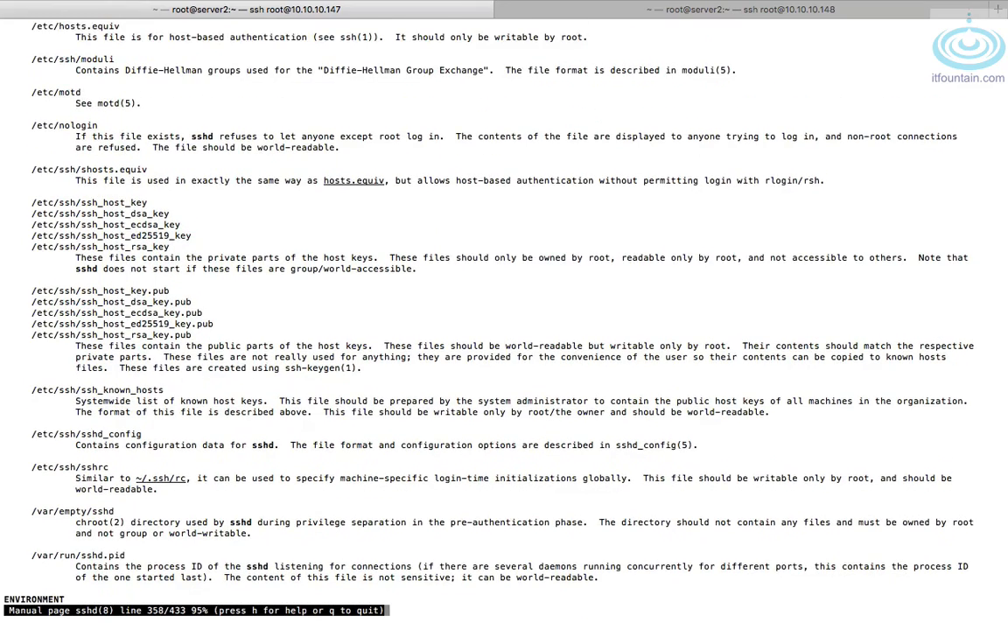
scroll("down", 3)
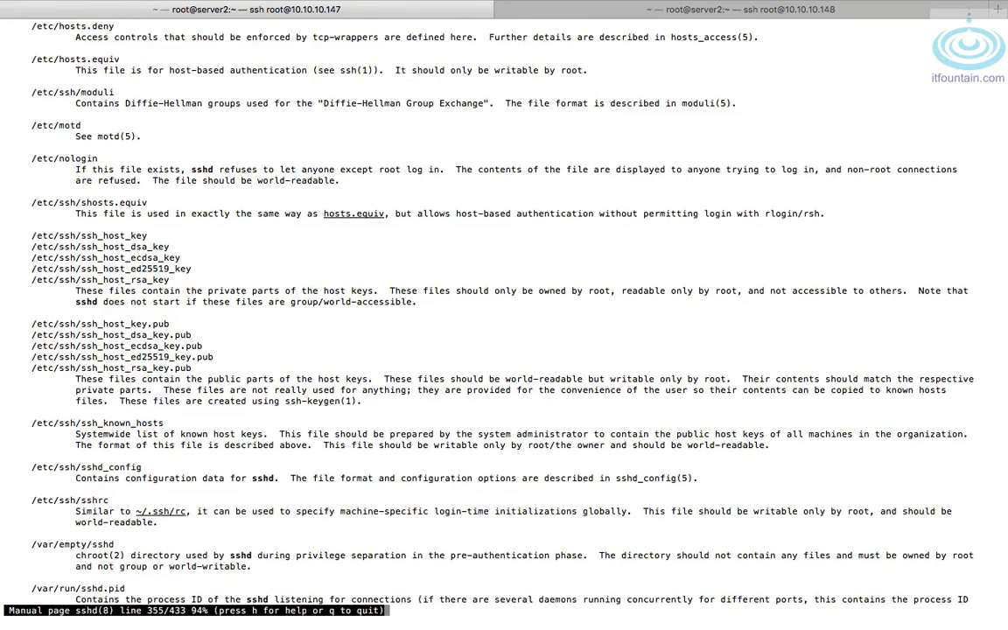
scroll("down", 3)
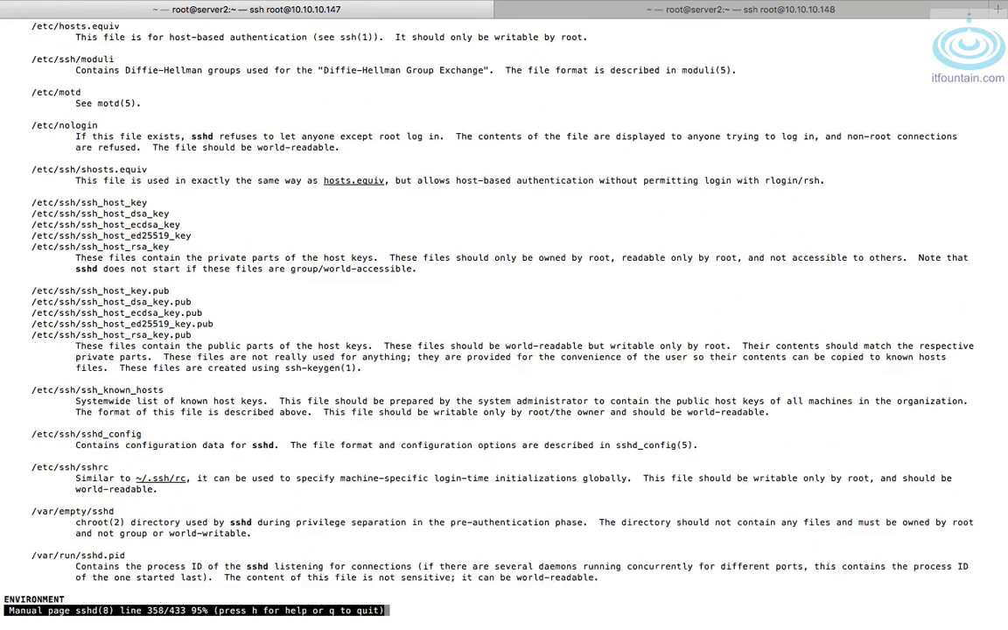
scroll("down", 3)
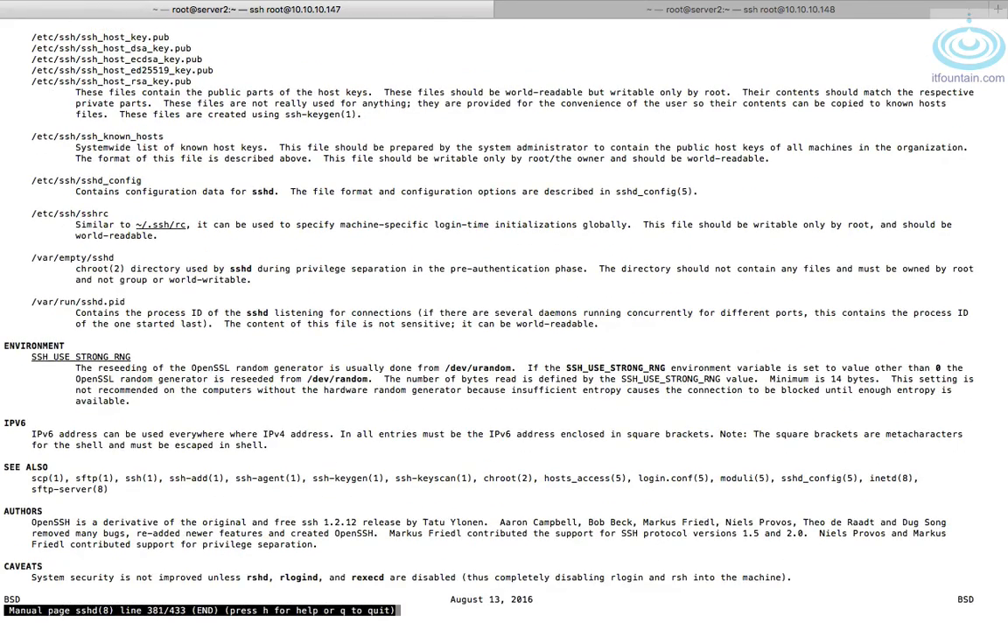
key("q")
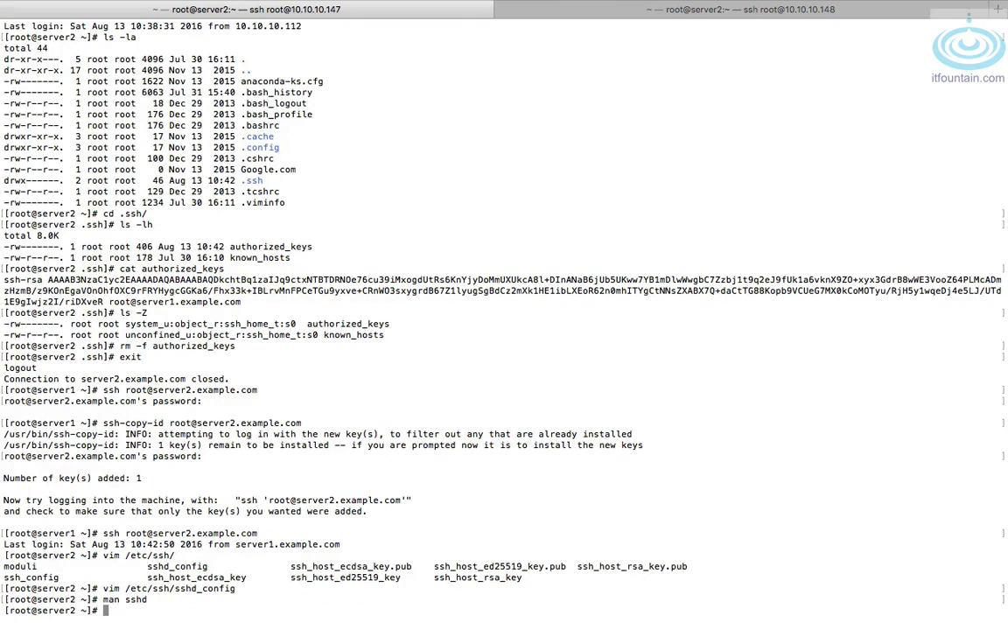
Write a welcome line warning unauthorised users into /etc/motd and save it
type("vim")
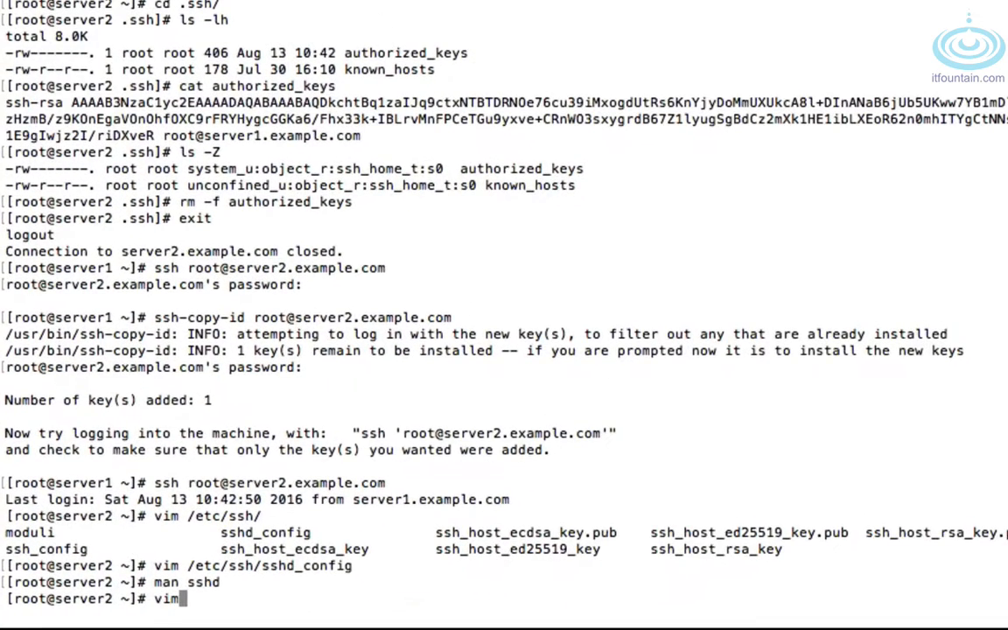
type("/etc/motd")
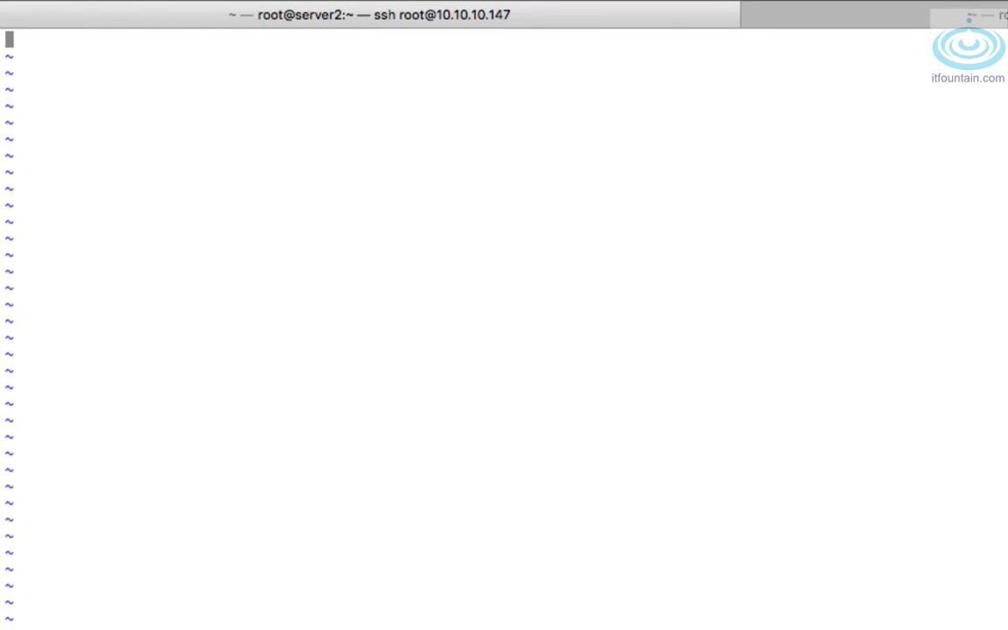
type("Welco")
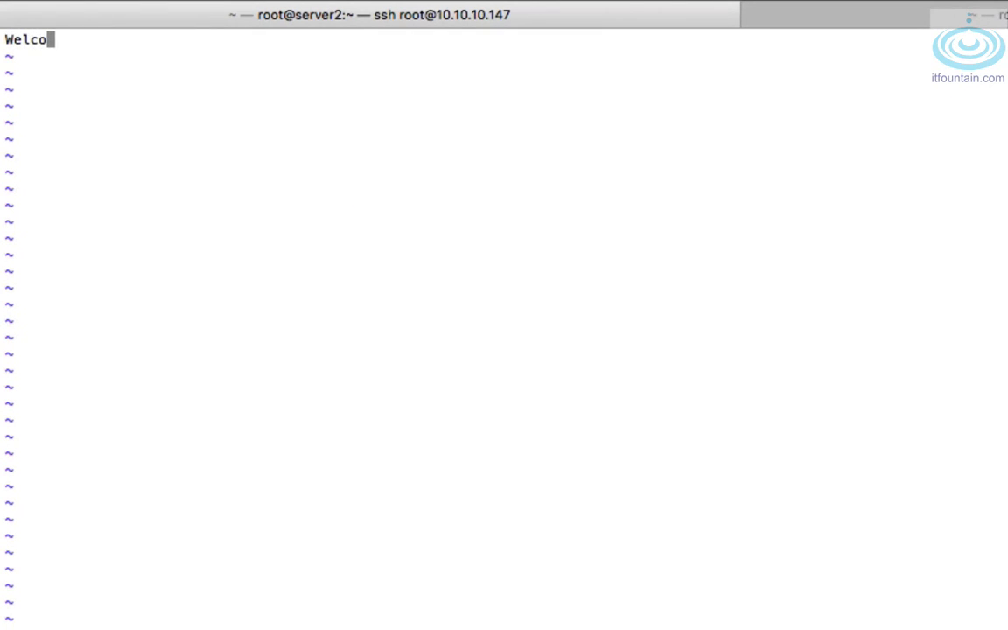
type("me to server1.e")
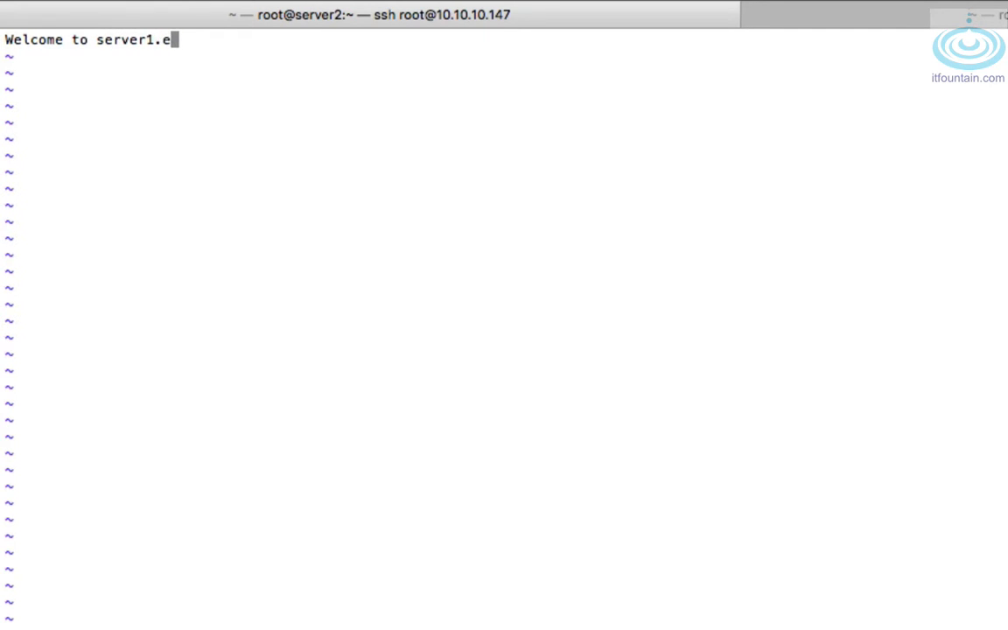
type("xample.com.  Log off if you")
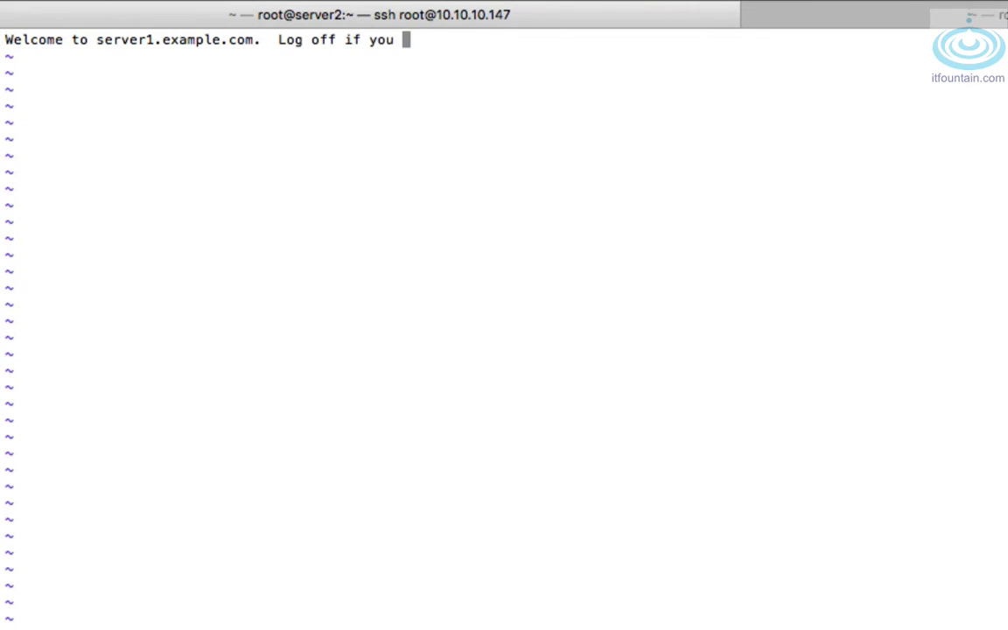
type("are not authro")
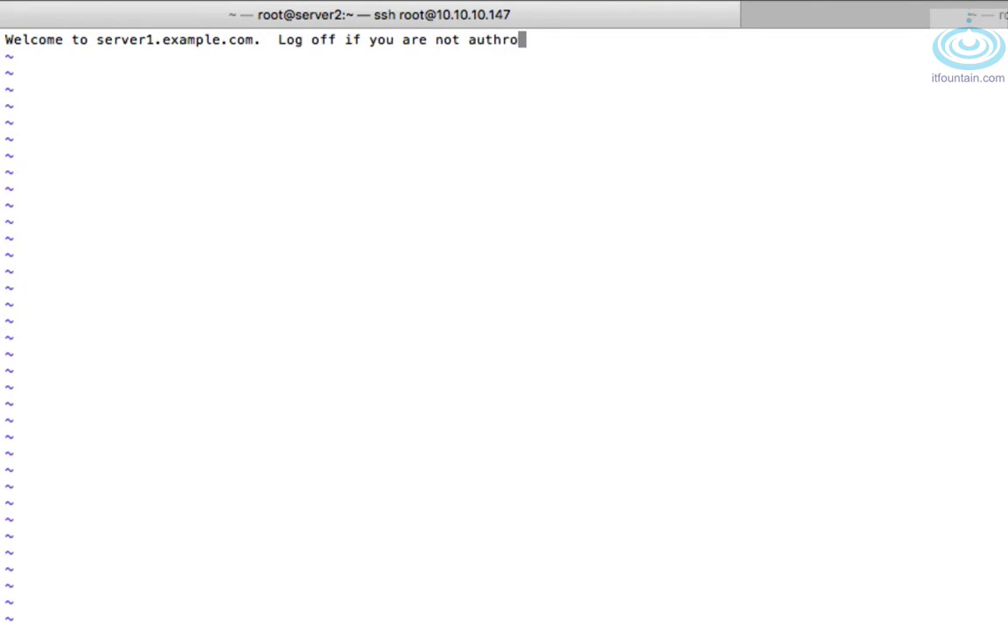
type("ised to log on")
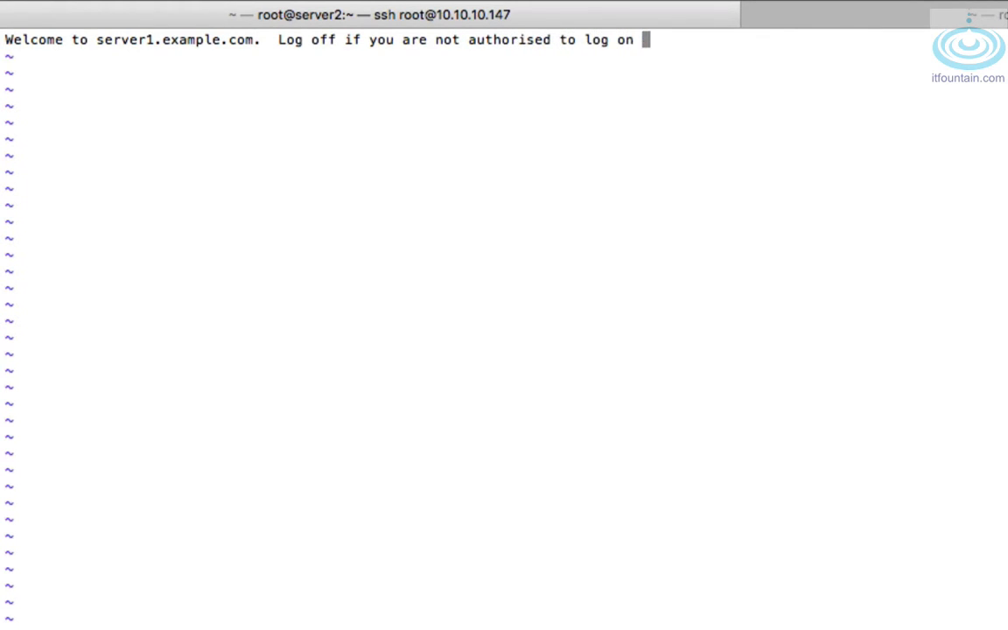
type("to this syst")
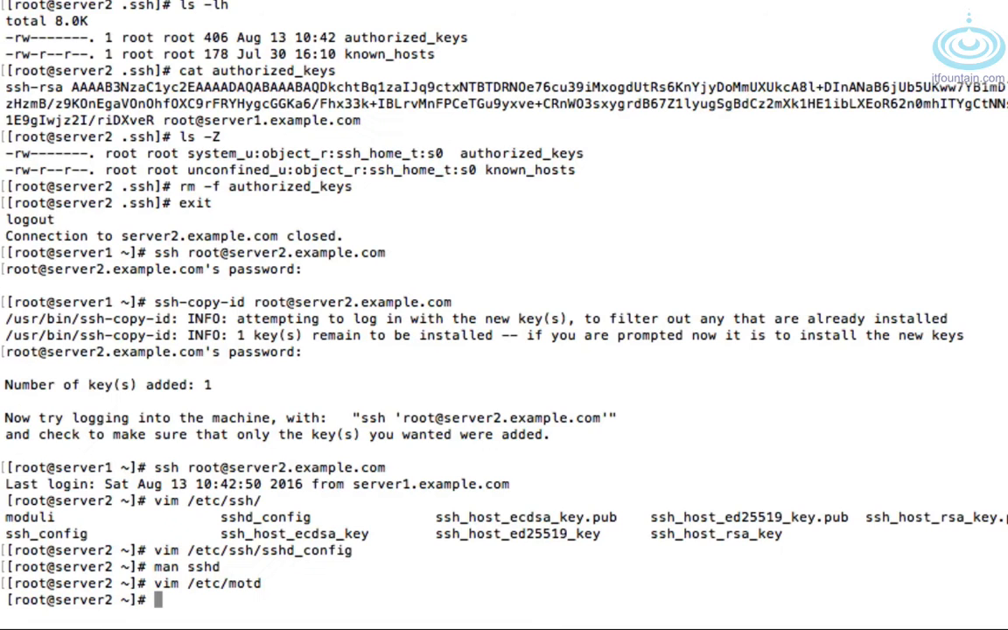
Reopen and save /etc/ssh/sshd_config, restart sshd, and exit the server2 session
type("v")
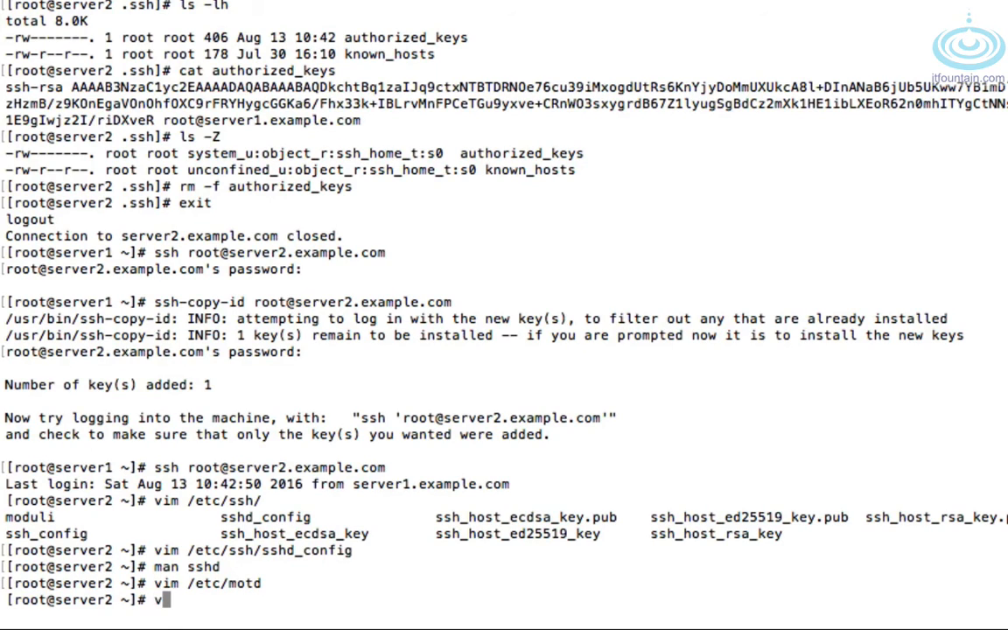
type("im /etc/ssh")
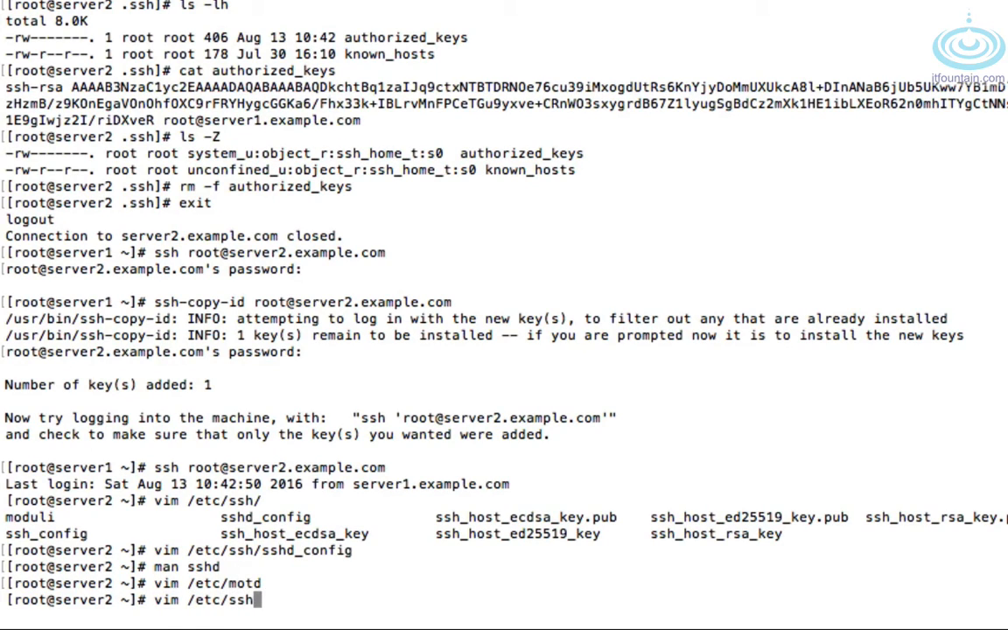
type("/sshd_config")
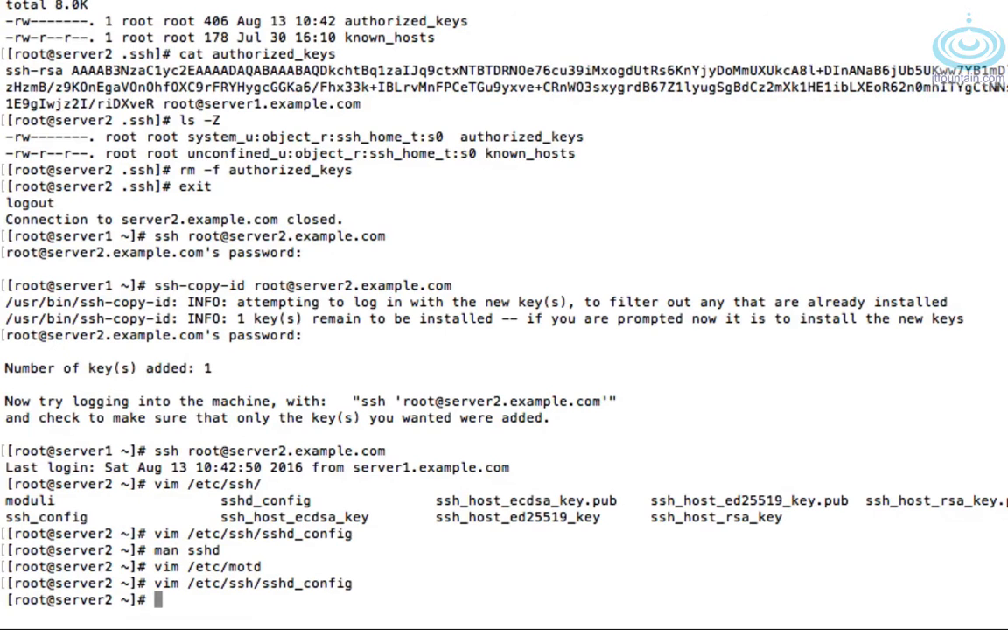
type("systemctl restart sshd")
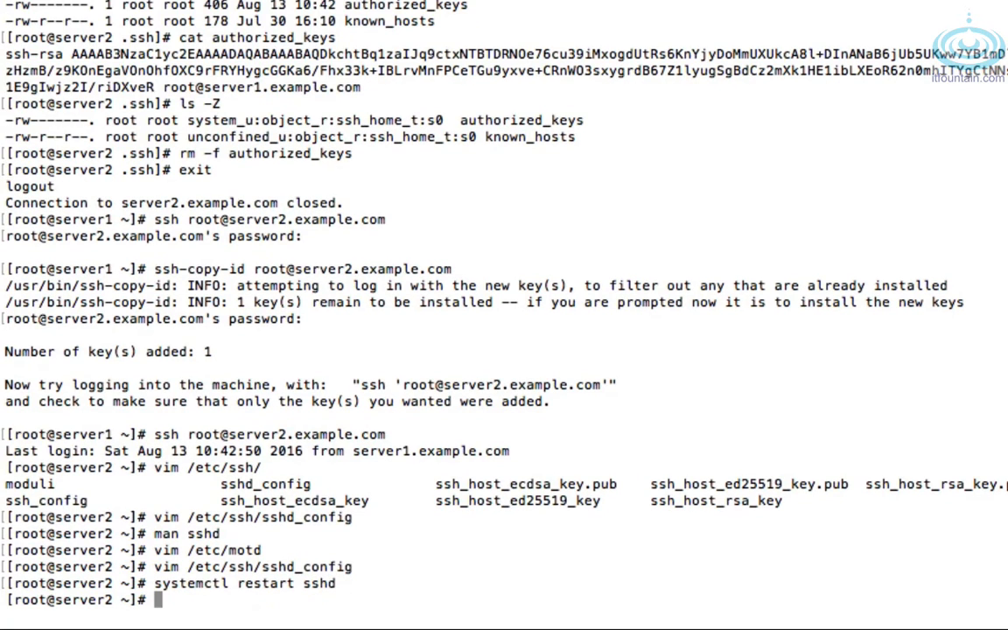
type("exit")
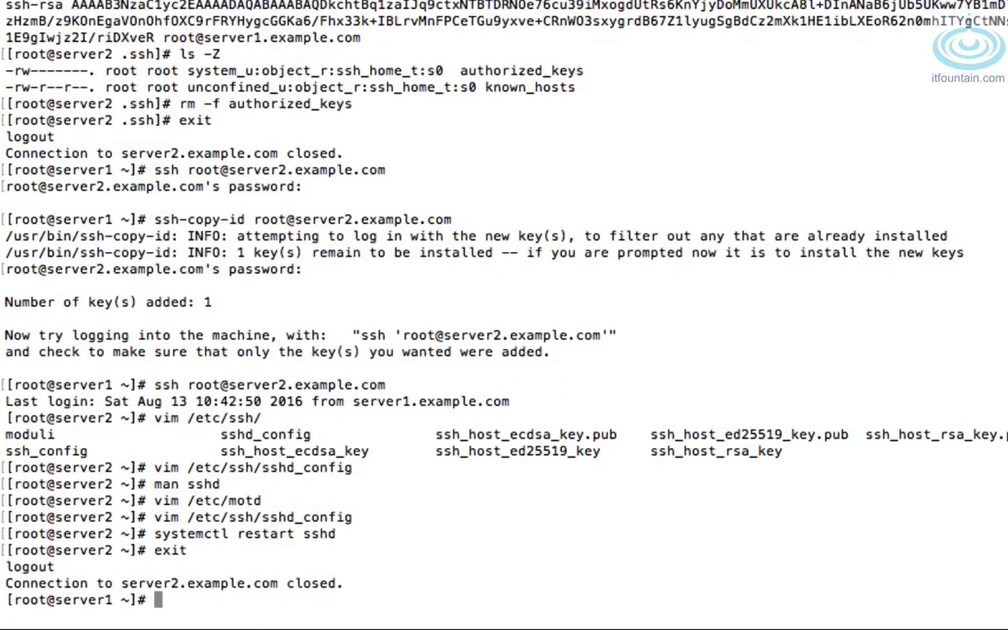
type("ssh root@server2.example.com")
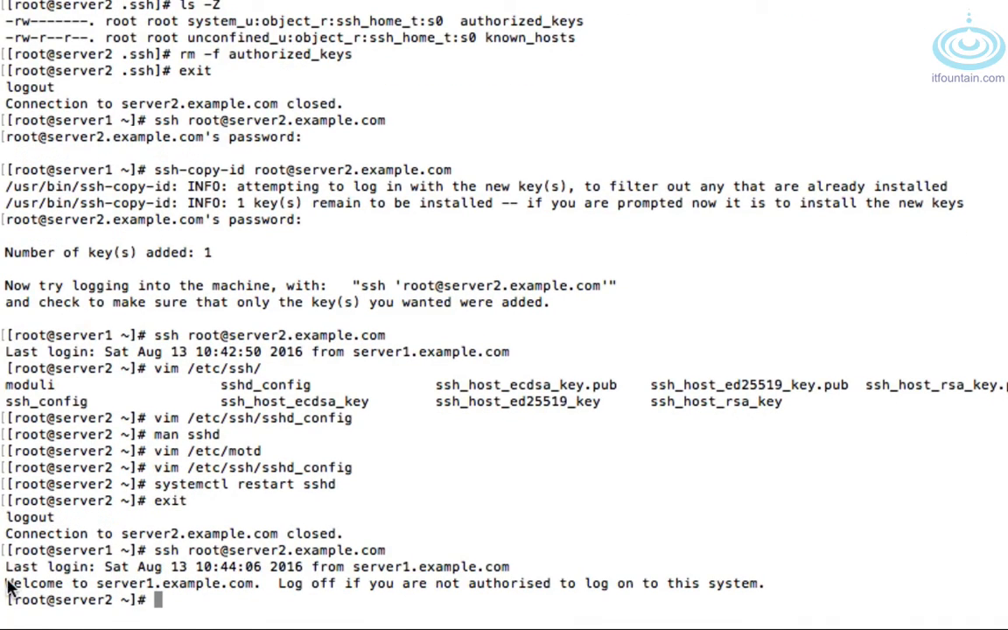
left_click_drag(9, 583, 718, 584)
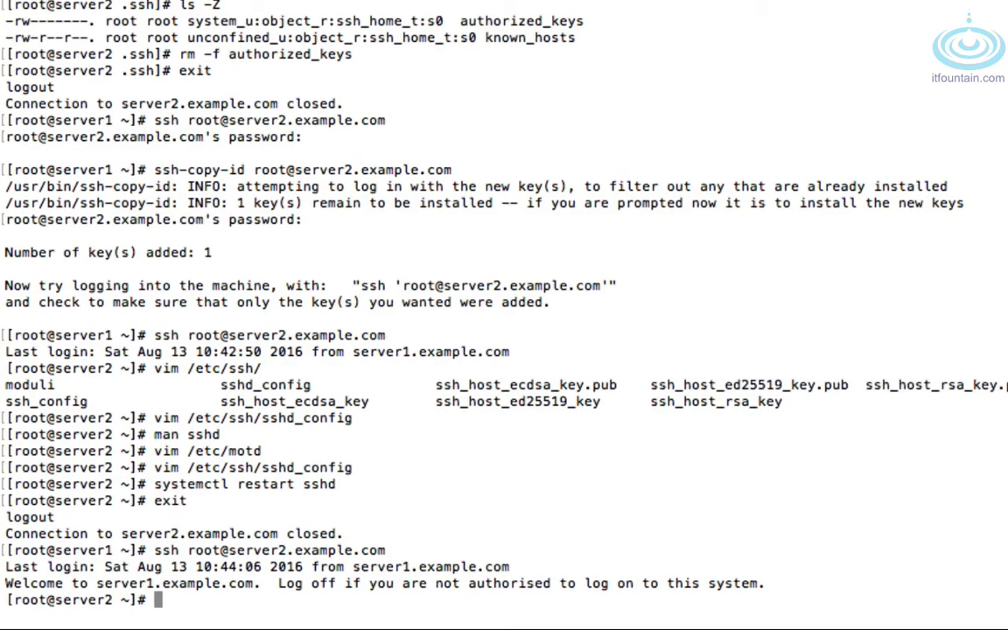
Open server2's sshd_config in vim and search through the SSH and root login settings
type("vim /et")
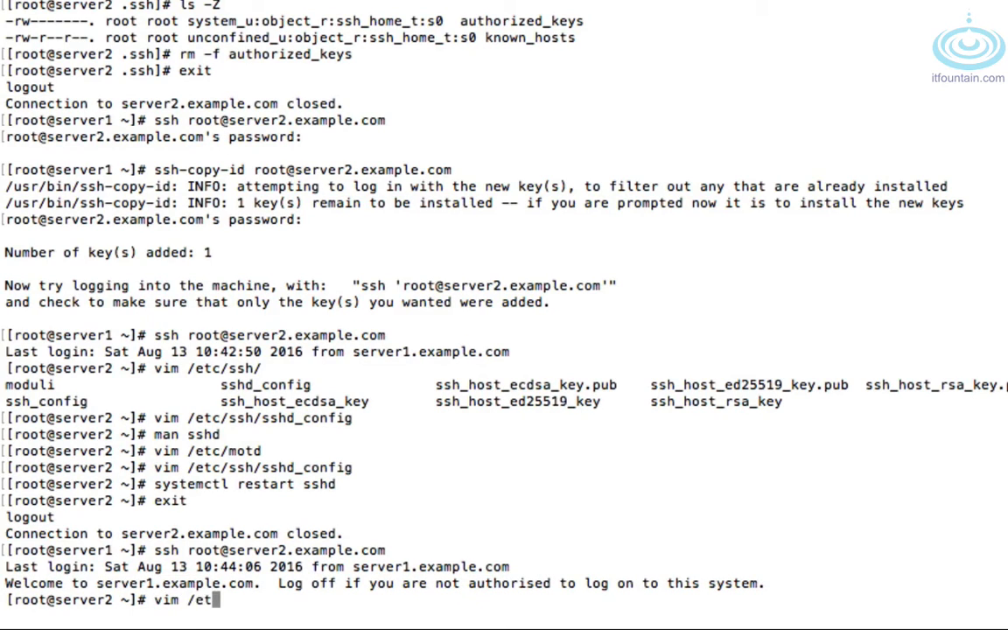
type("/")
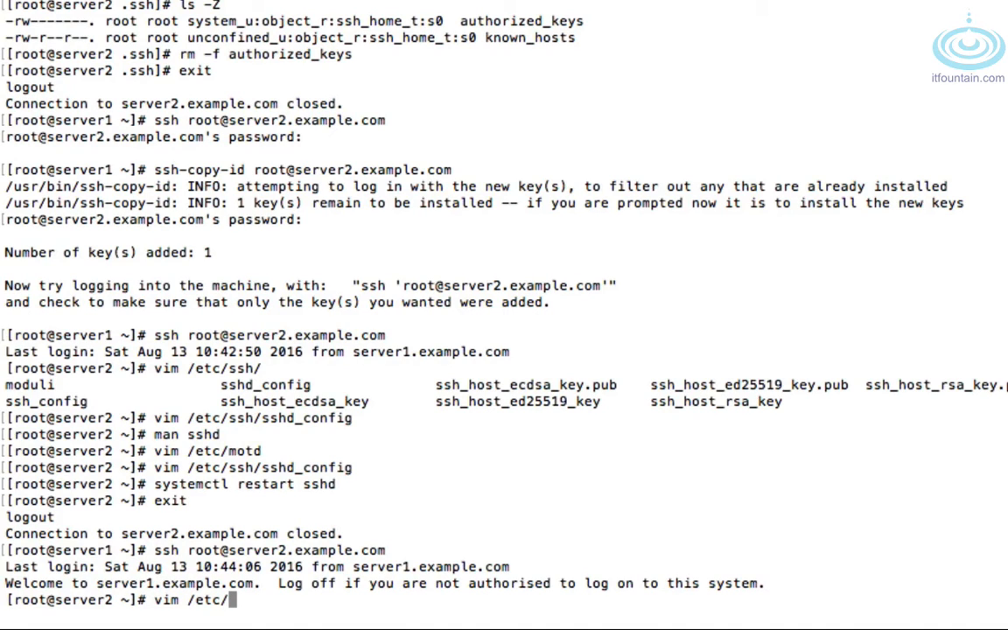
type("ssh")
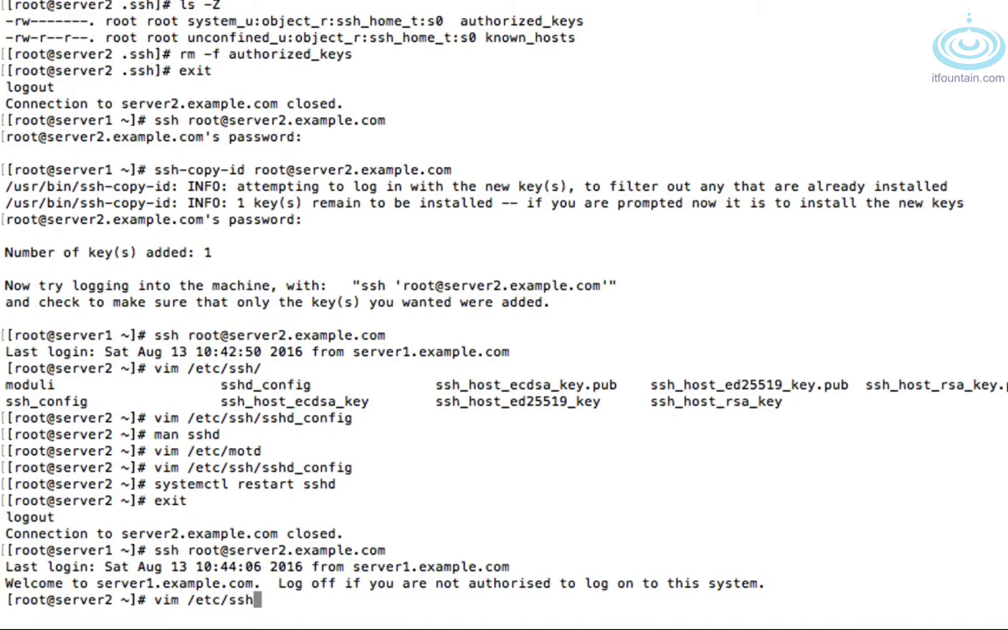
type("ss")
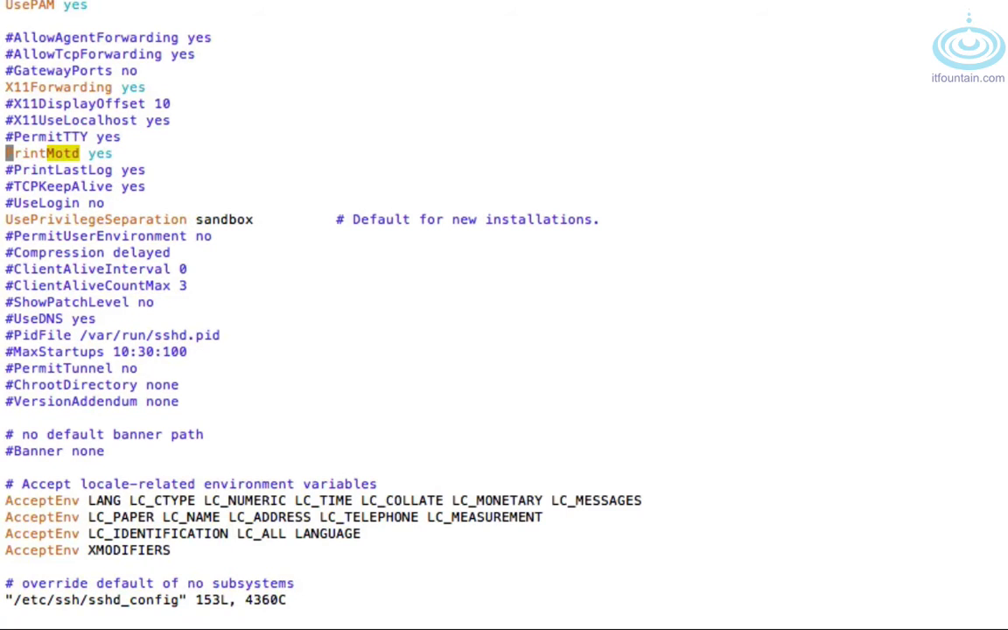
type("/ro")
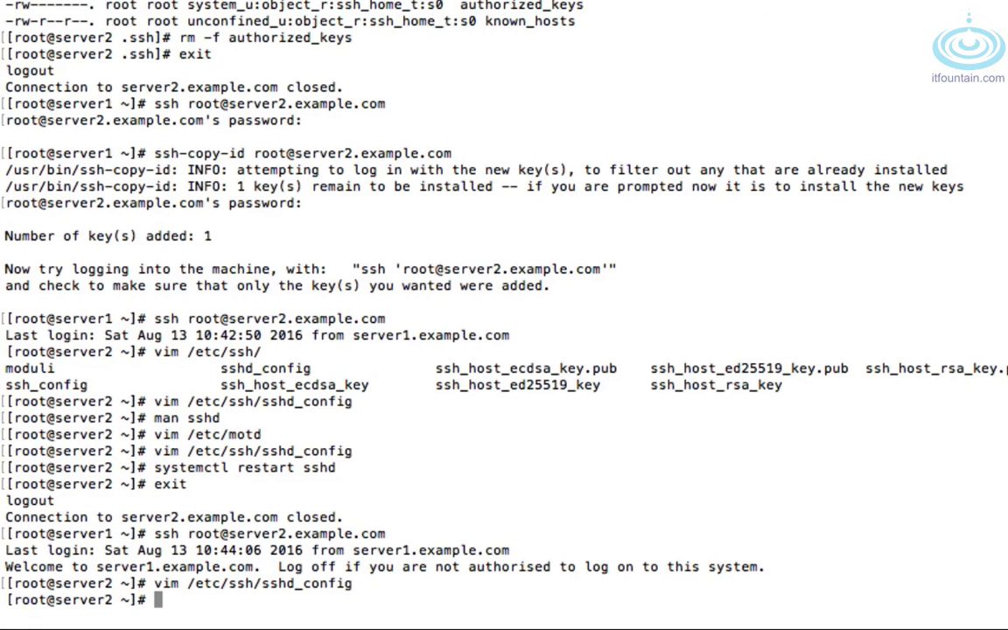
Restart the SSH daemon with 'systemctl restart sshd'
type("systemctl")
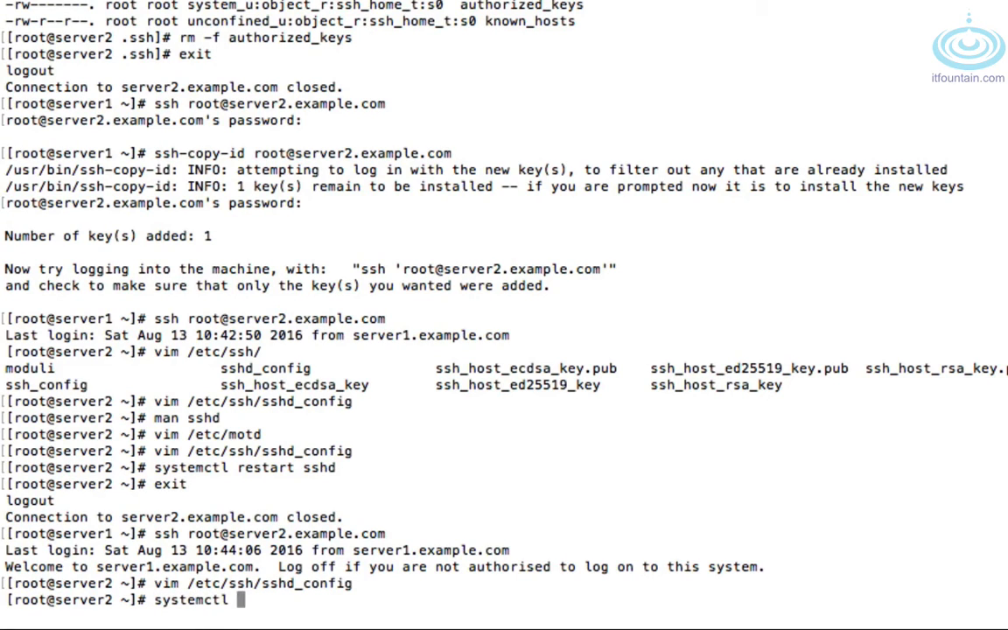
type("restart")
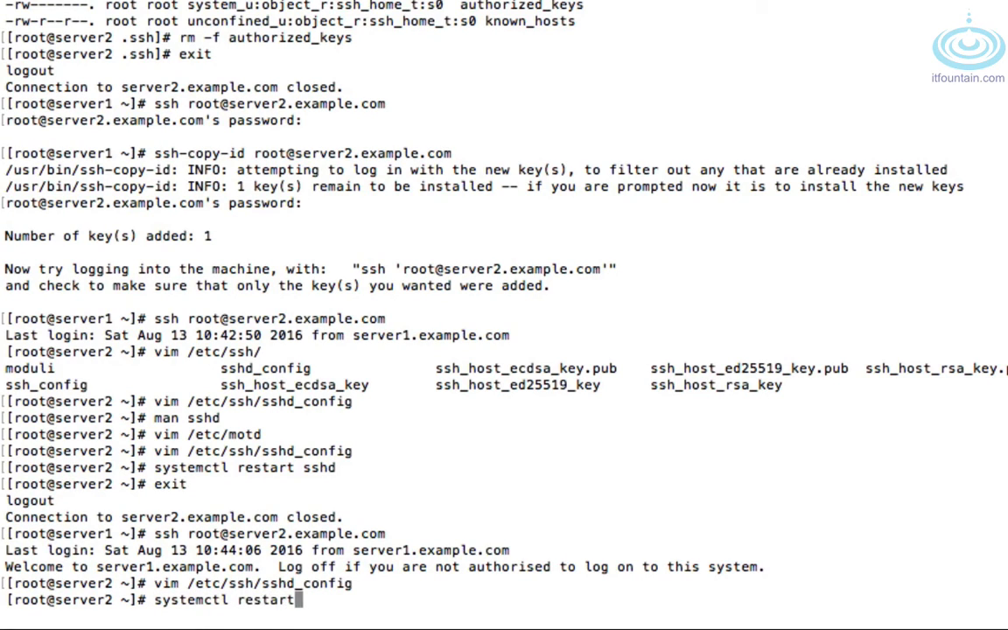
type("sshd")
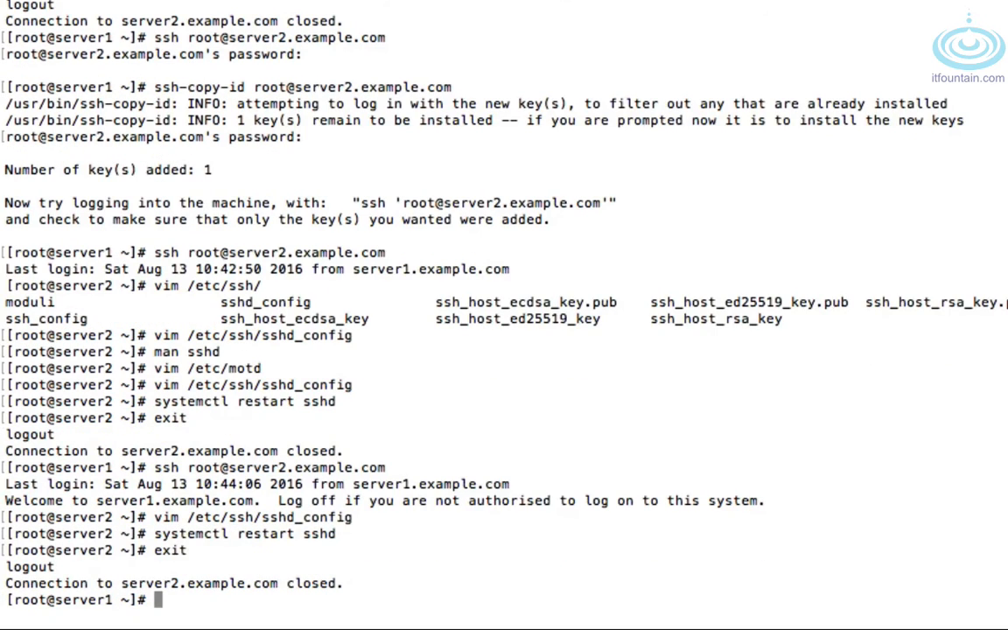
type("ssh root@server2.example.com")
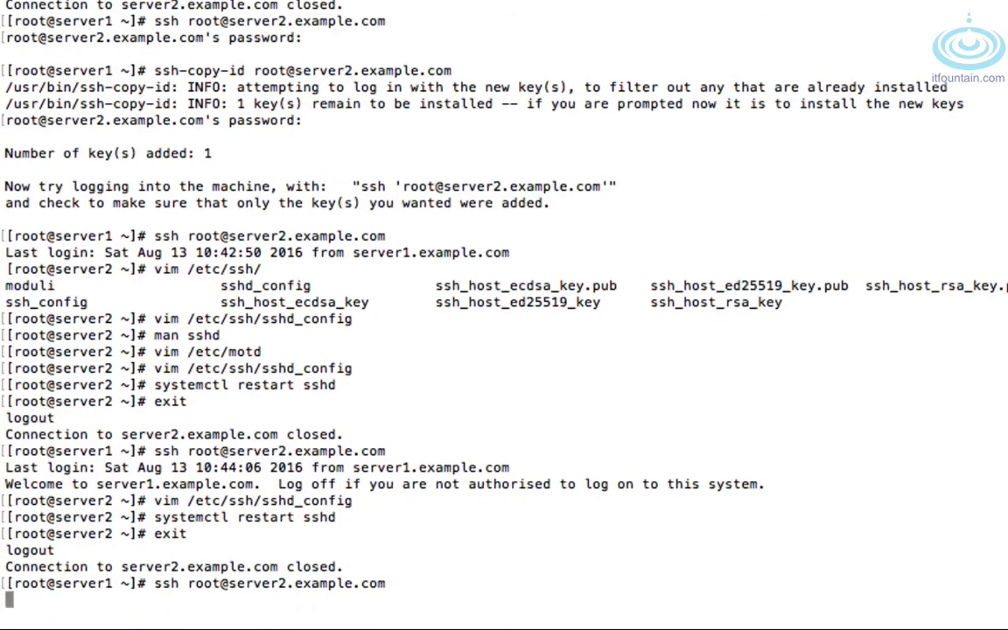
key("Return")
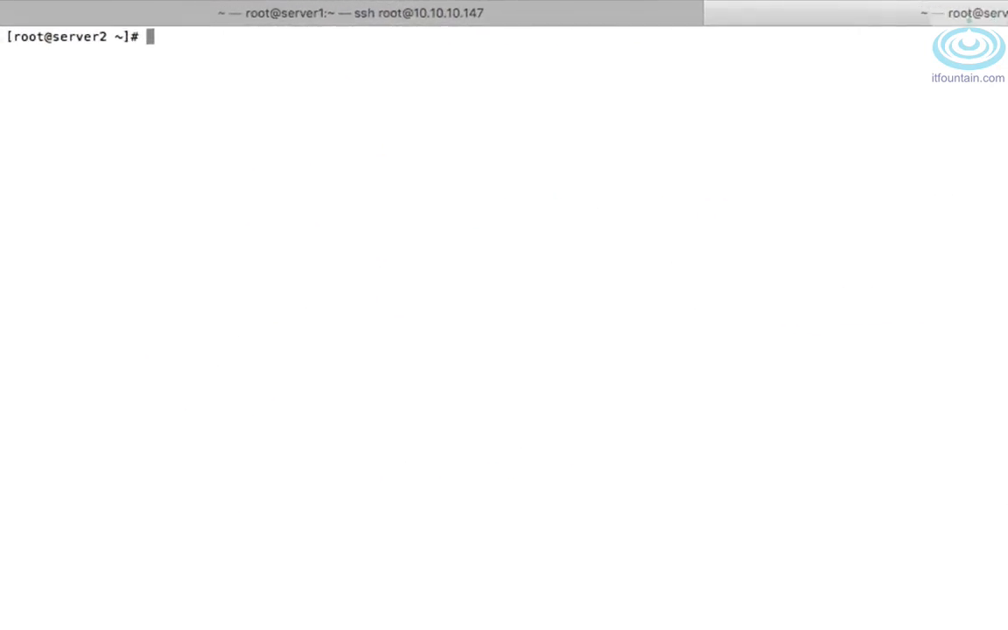
Open /etc/ssh/sshd_config in vim and comment out the 'PermitRootLogin no' line
type("vim /etc/sshd")
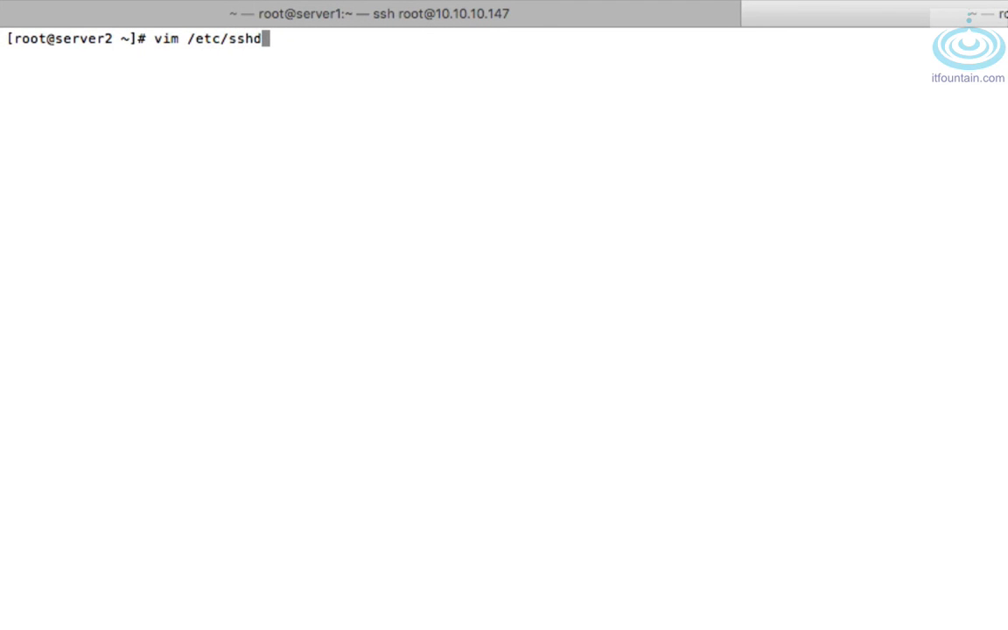
type("_co")
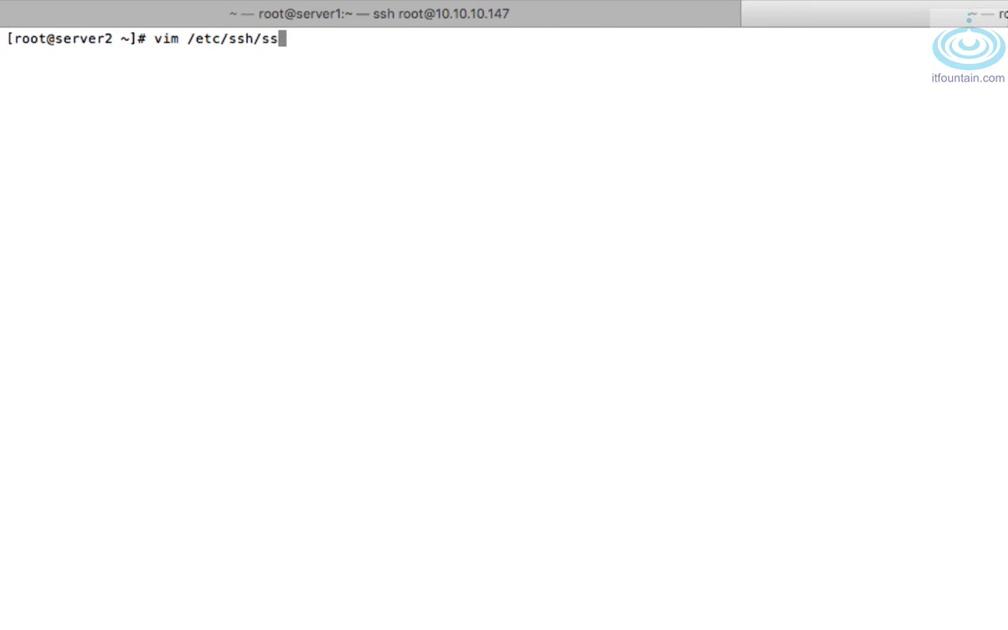
type("hd_config")
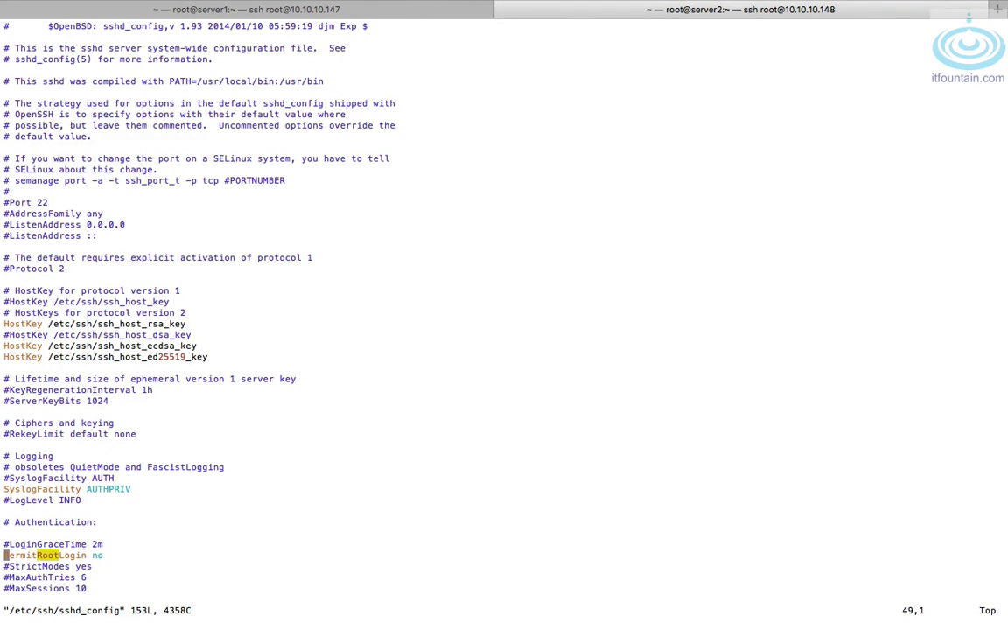
key("i")
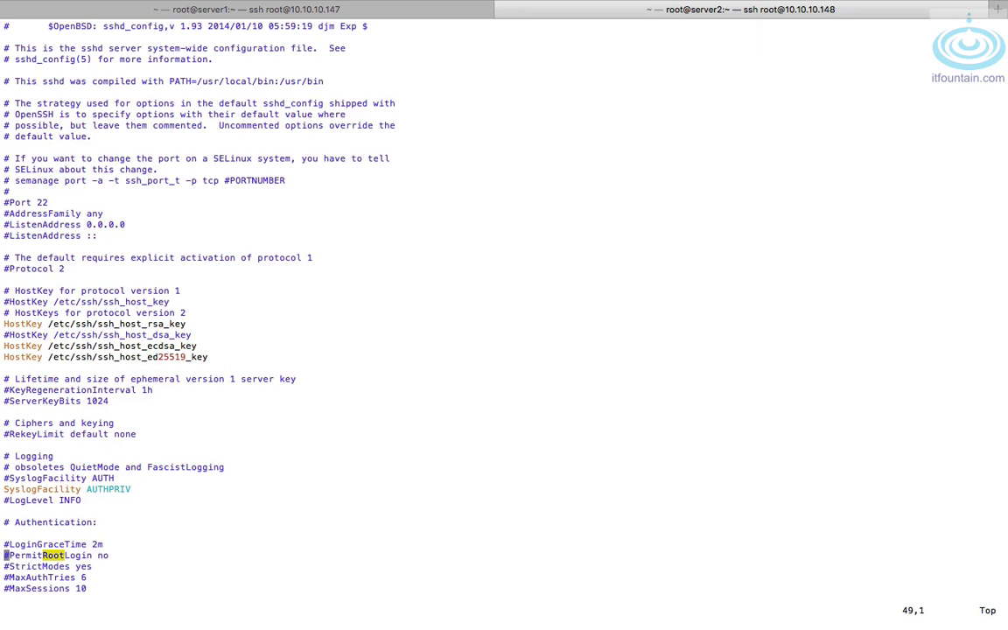
Uncomment the Port line and change it from 22 to 12345
type("?port")
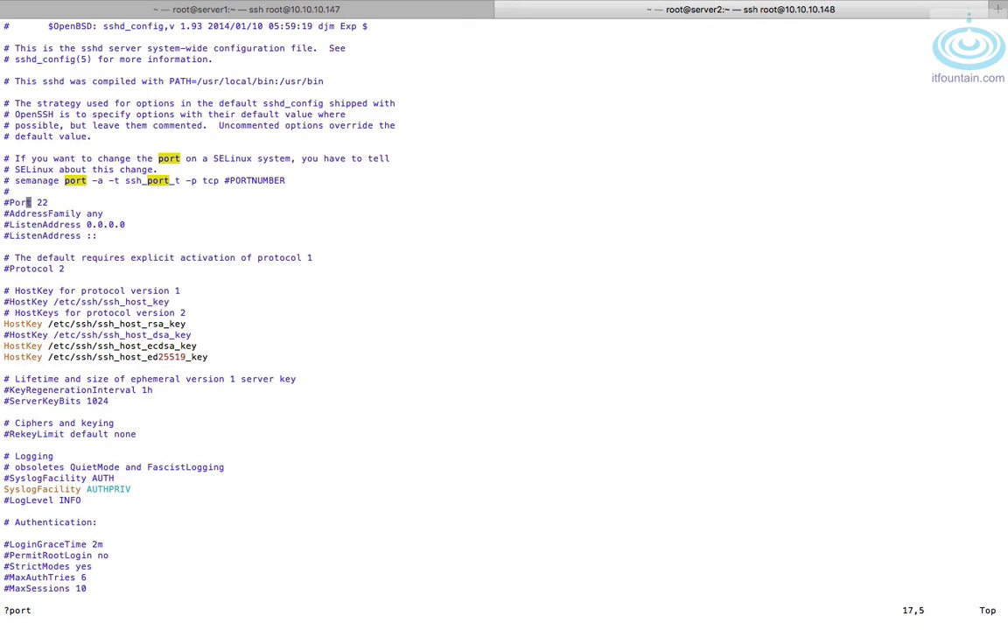
key("x")
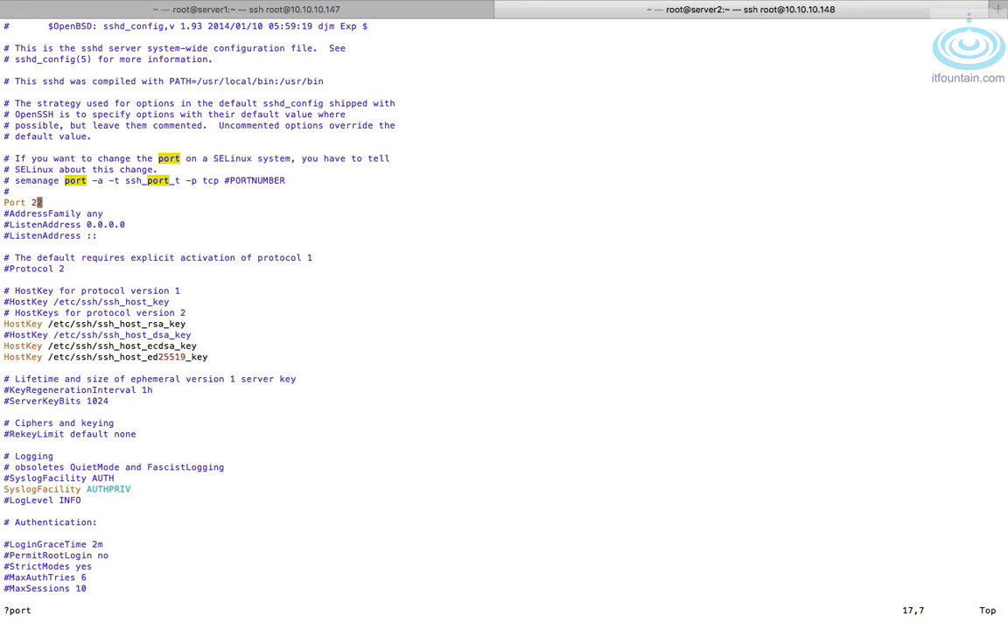
type("2")
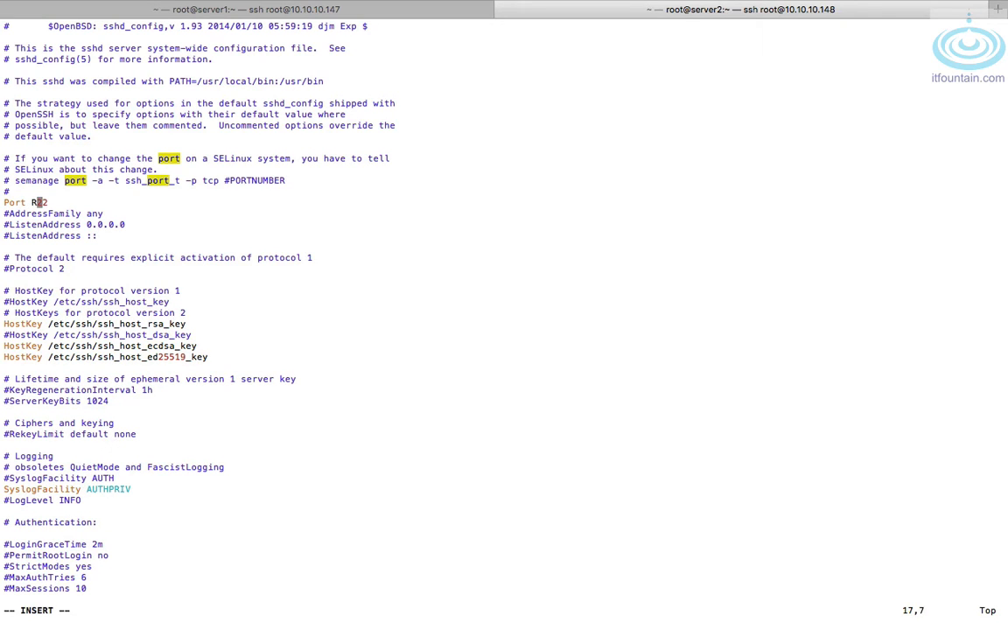
type("1234")
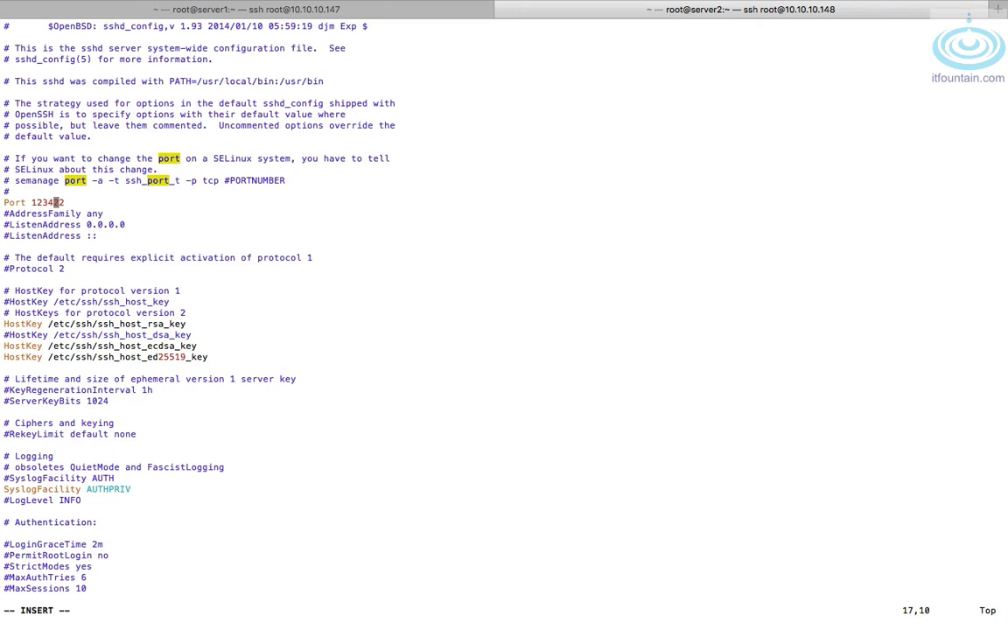
key("BackSpace")
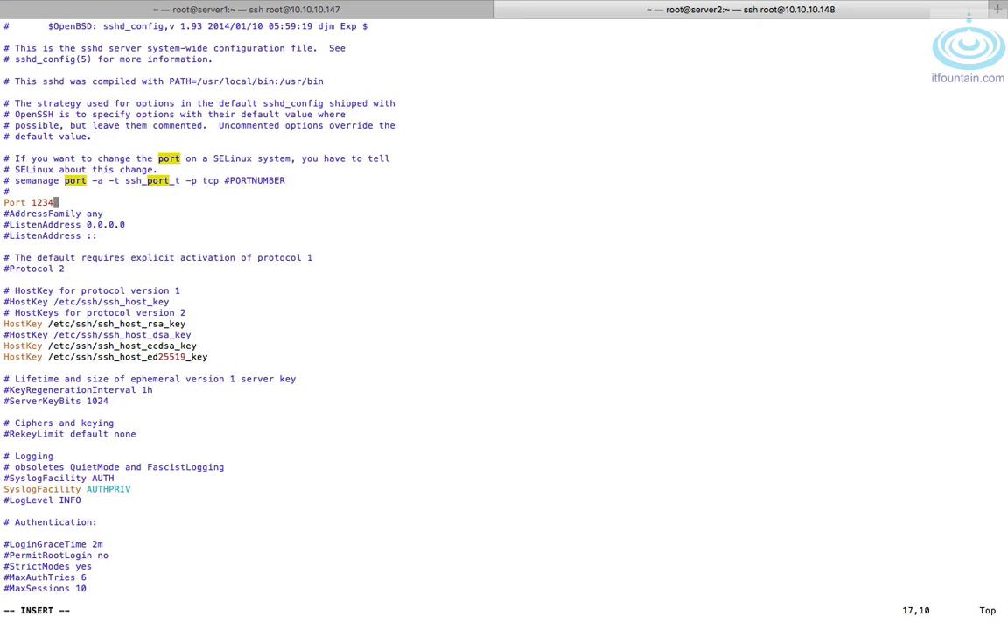
type("5")
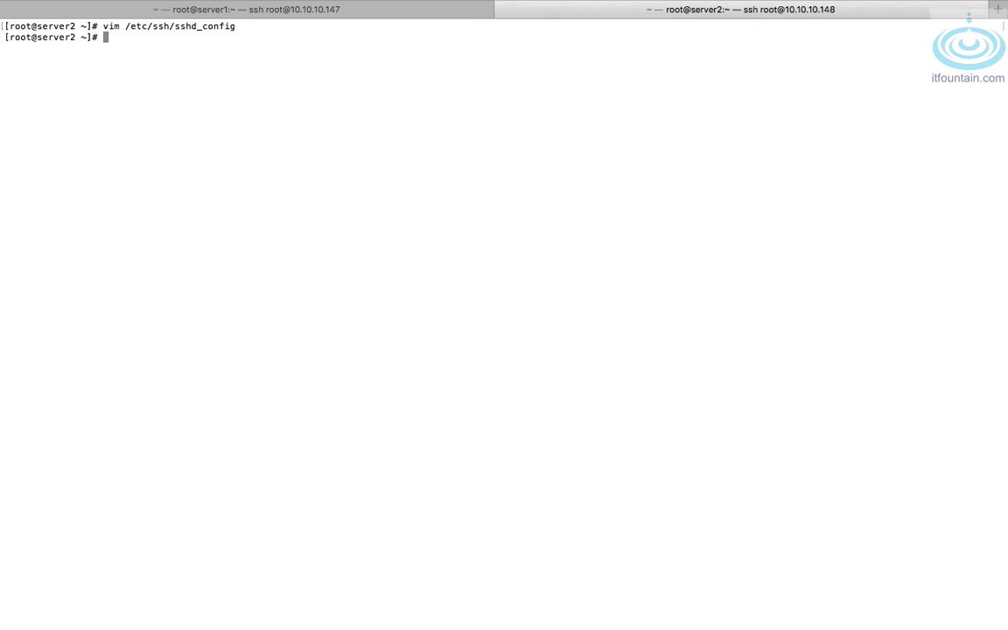
List the current SELinux port labels, filtered for ssh
type("semanage")
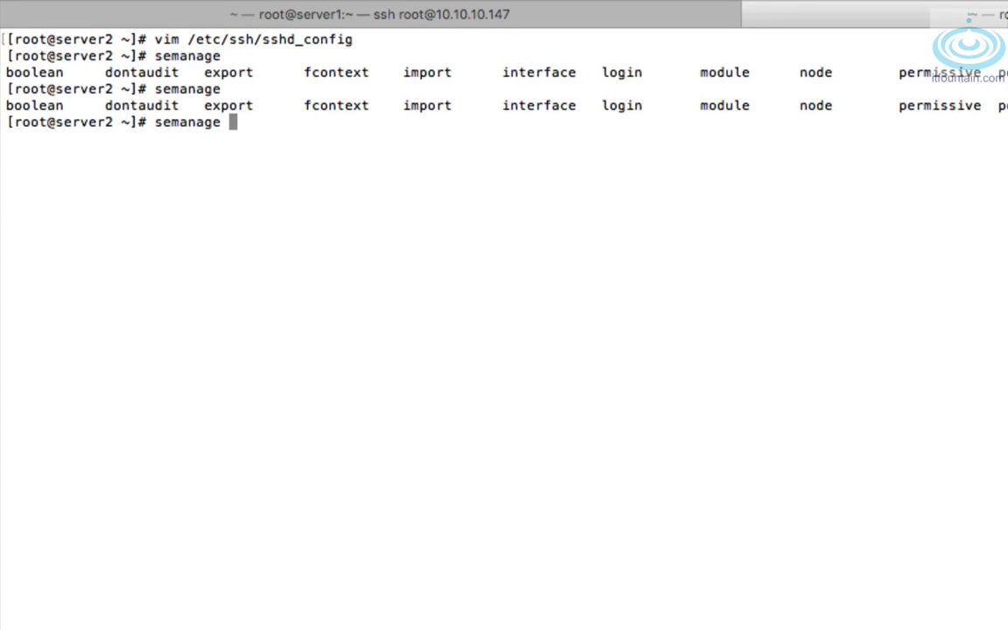
type("port")
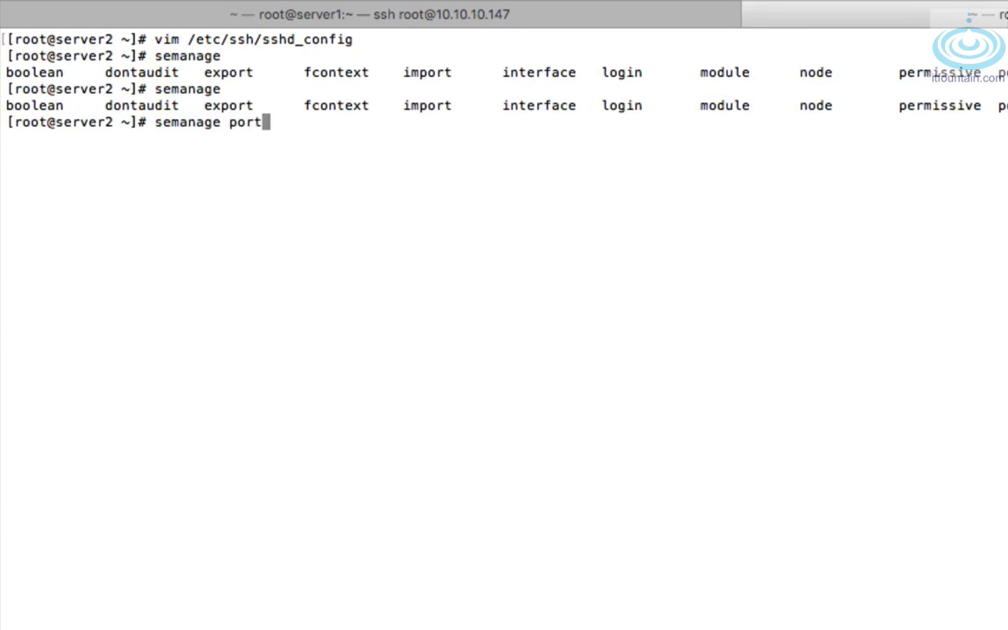
type("-")
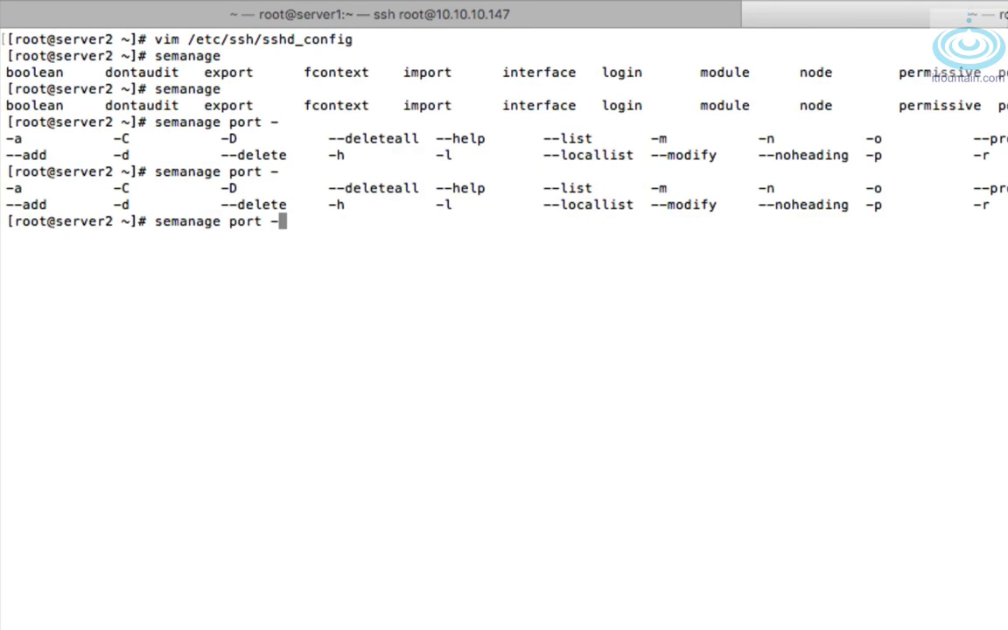
type("-l")
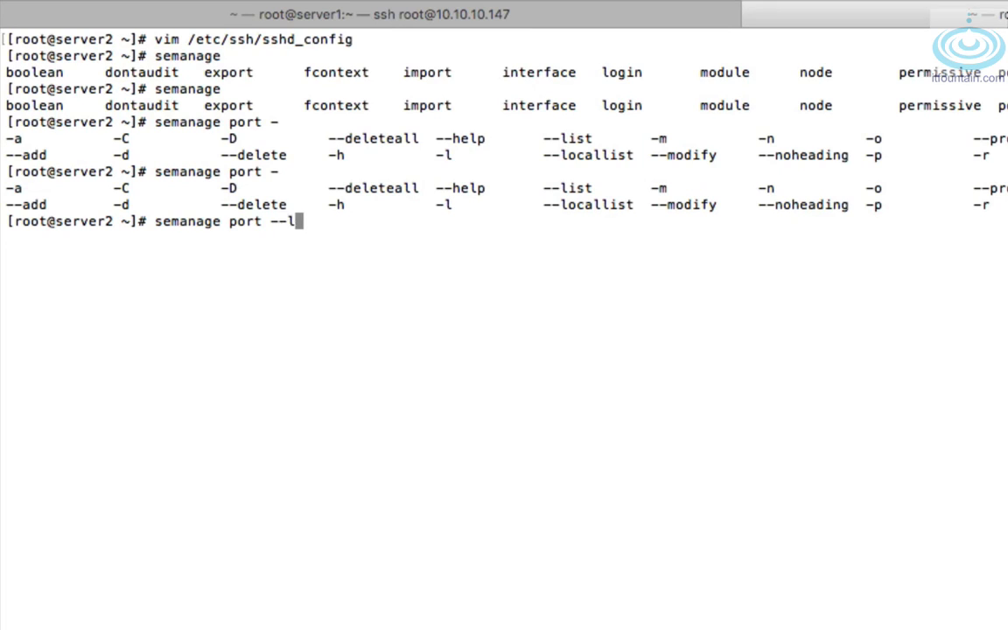
type("ist")
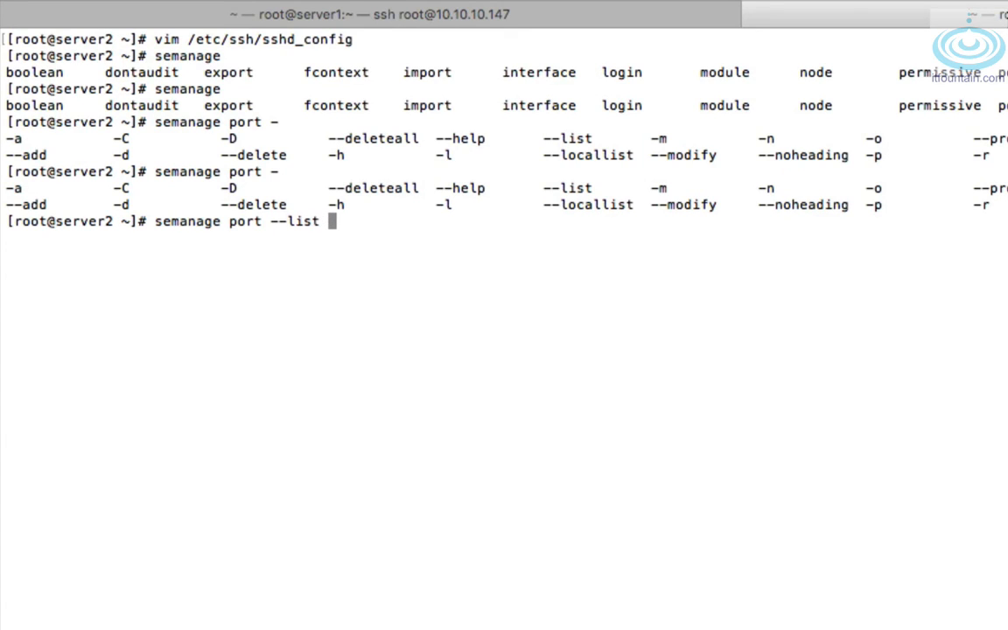
type("| grep ssh")
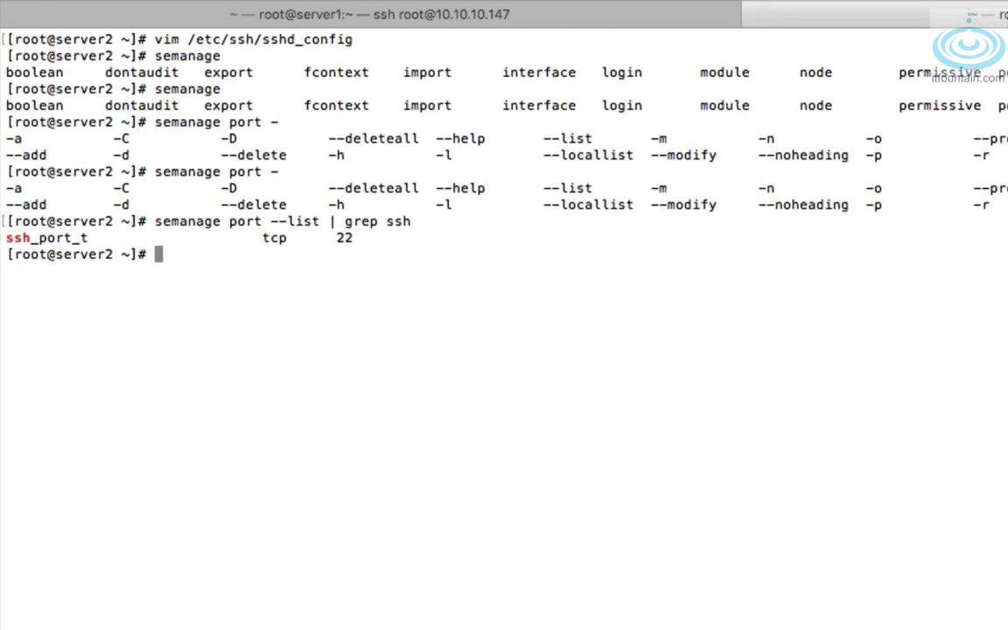
Label TCP port 12345 as ssh_port_t with semanage, then list the ssh port labels
type("se")
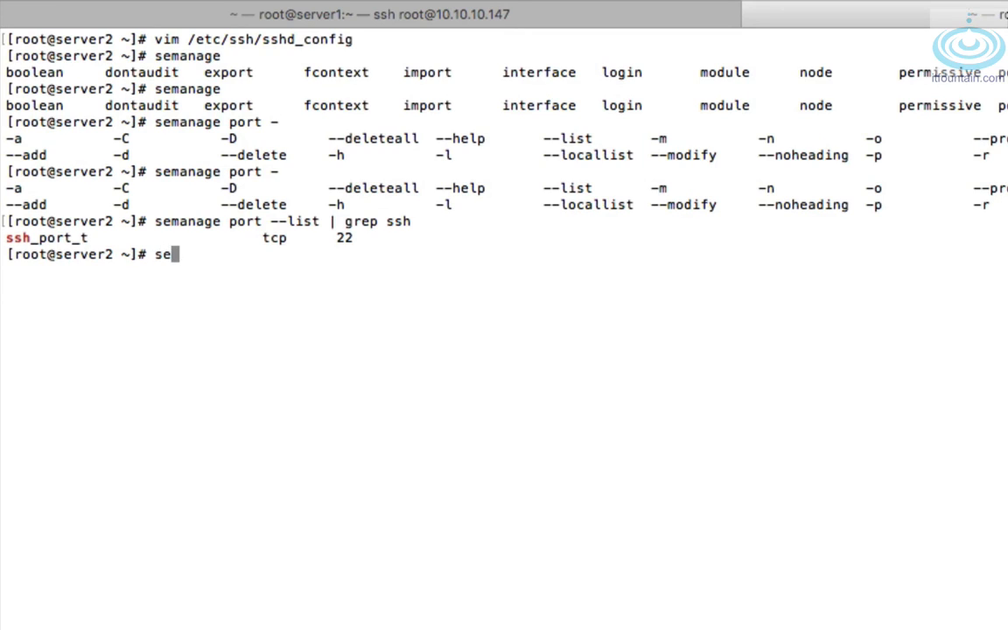
type("manage por")
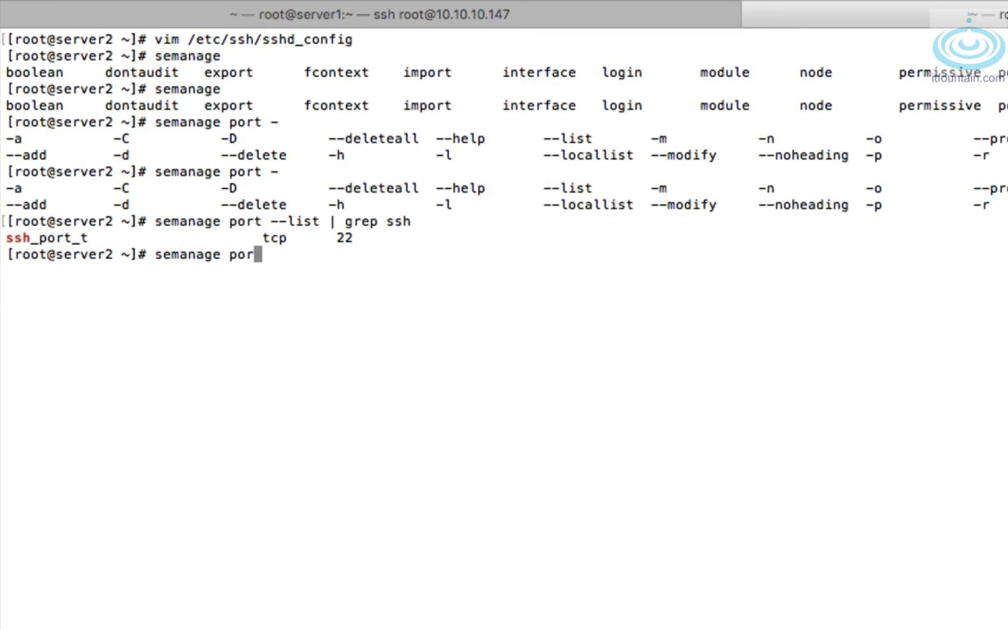
type("-")
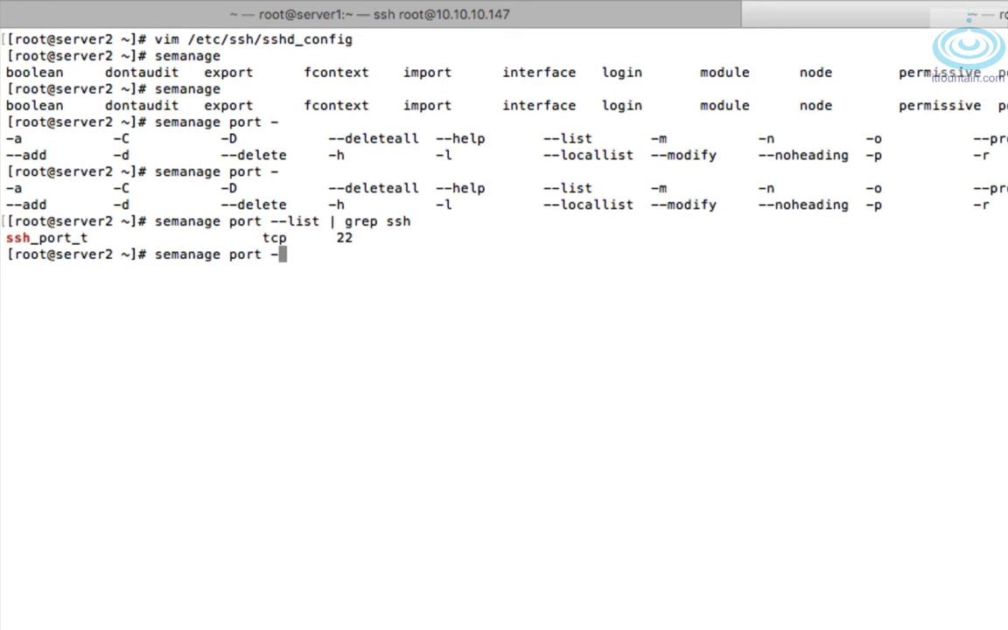
type("a")
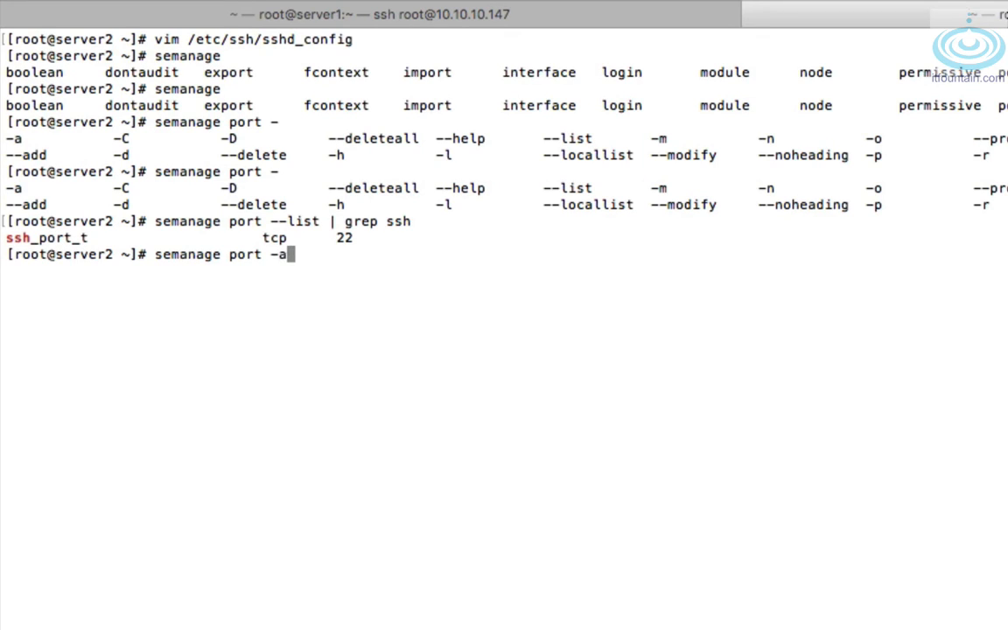
type("dd")
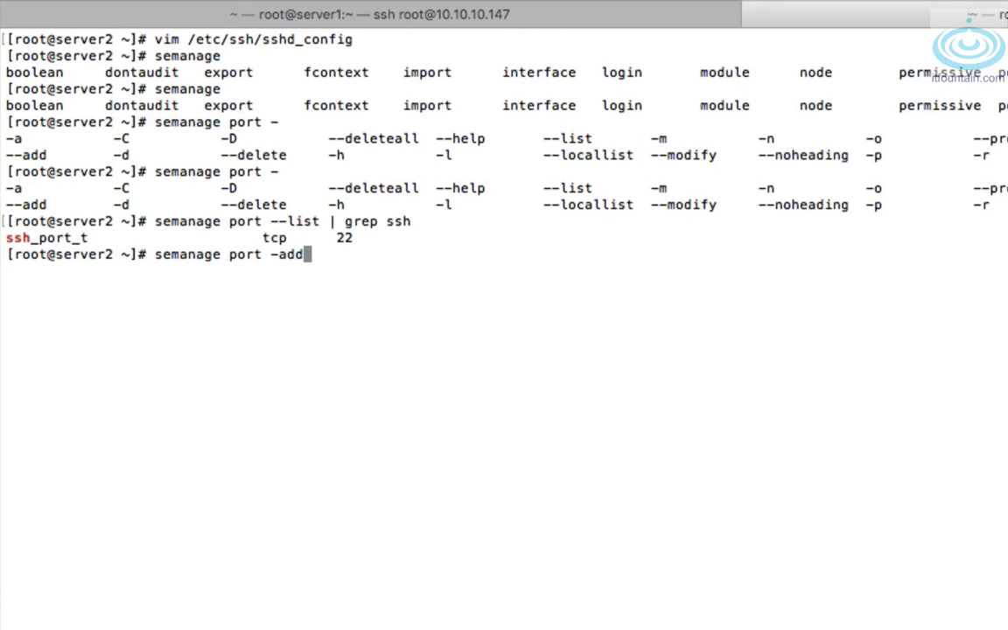
key("BackSpace")
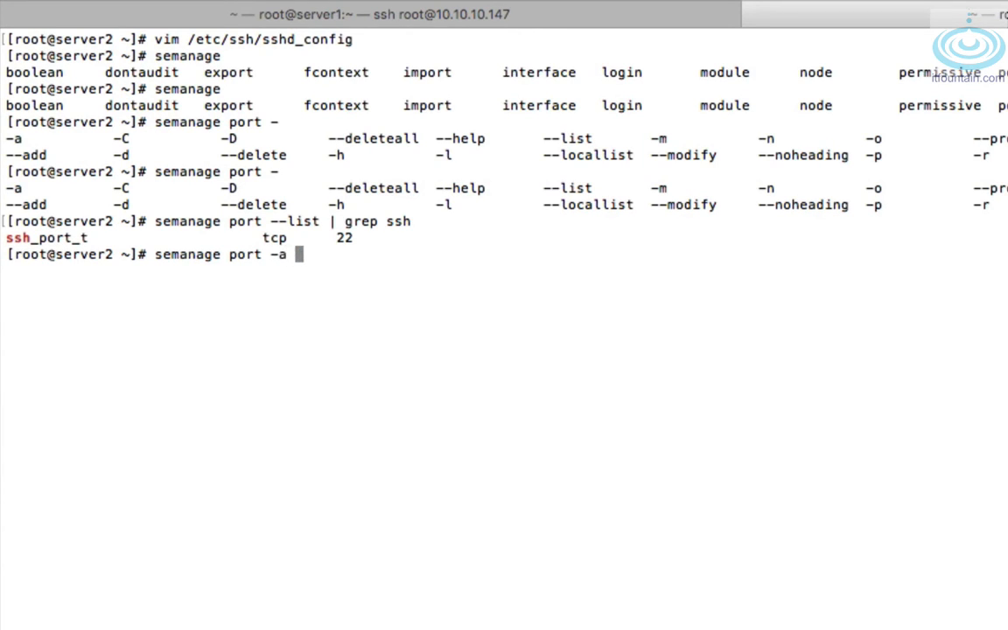
type("-t")
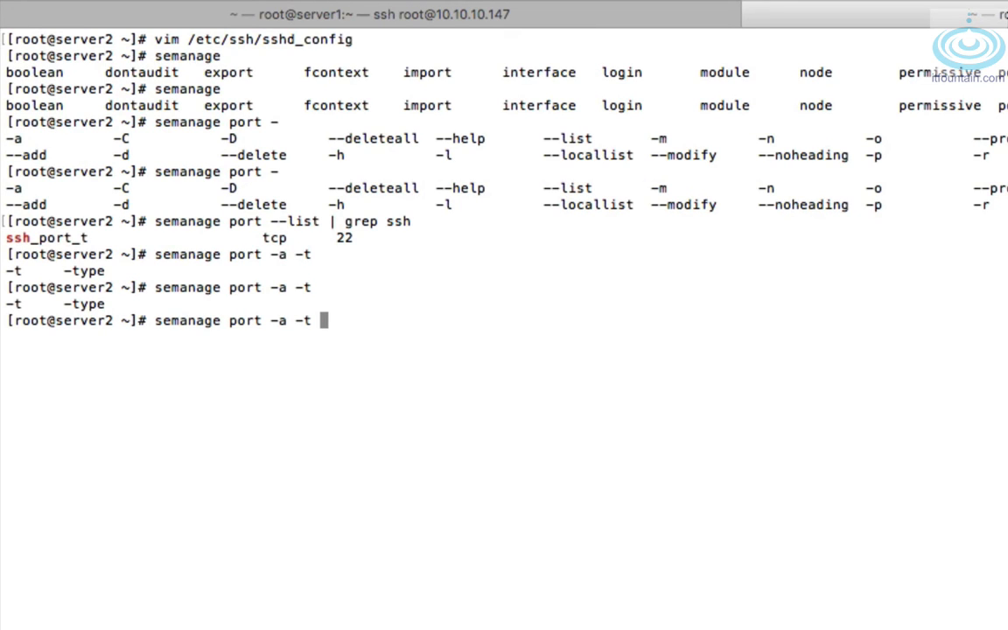
type("ssh")
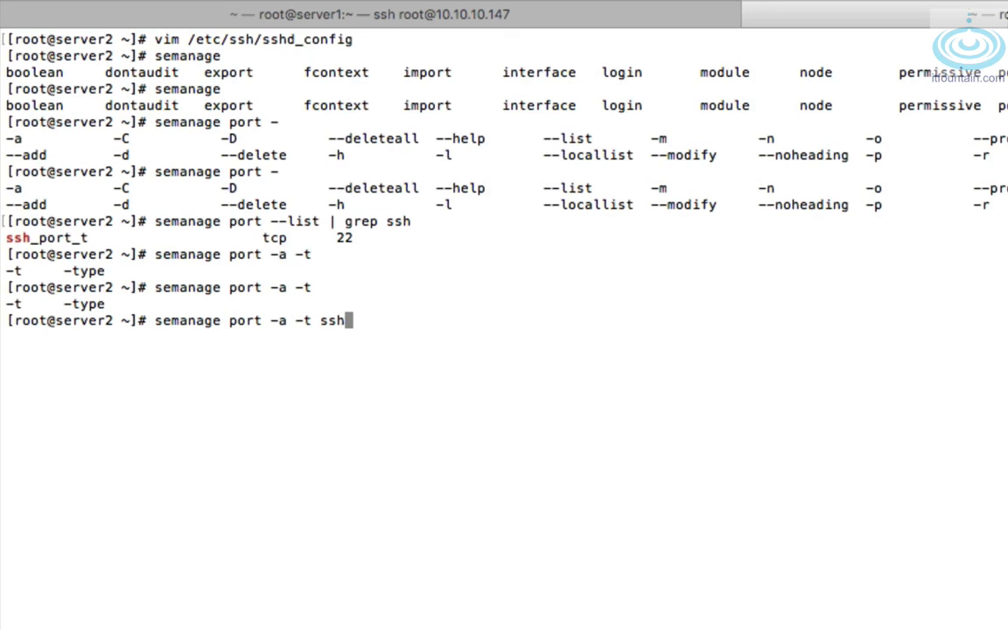
type("_port_t")
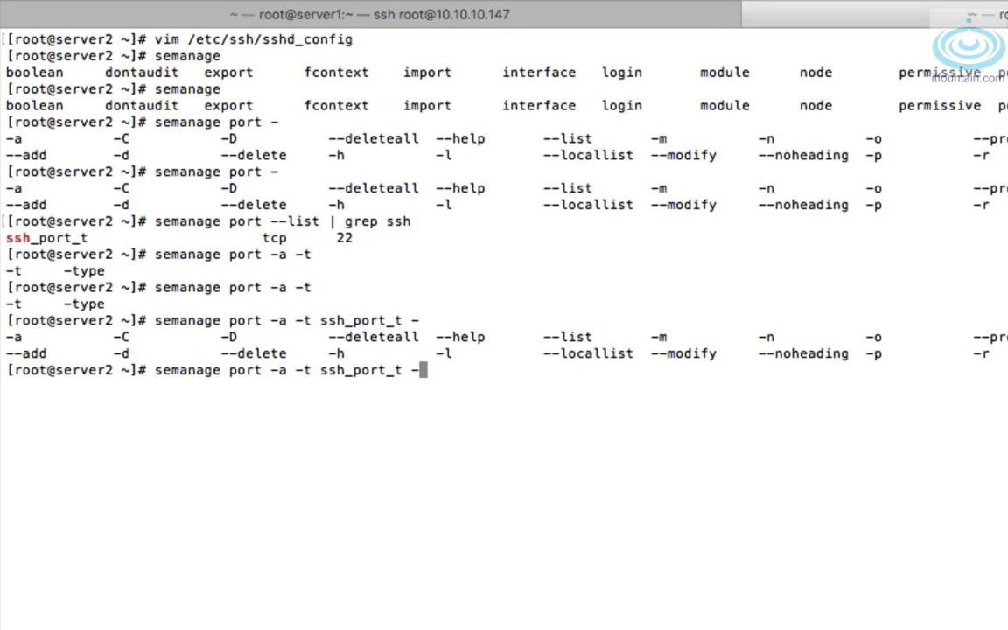
type("-")
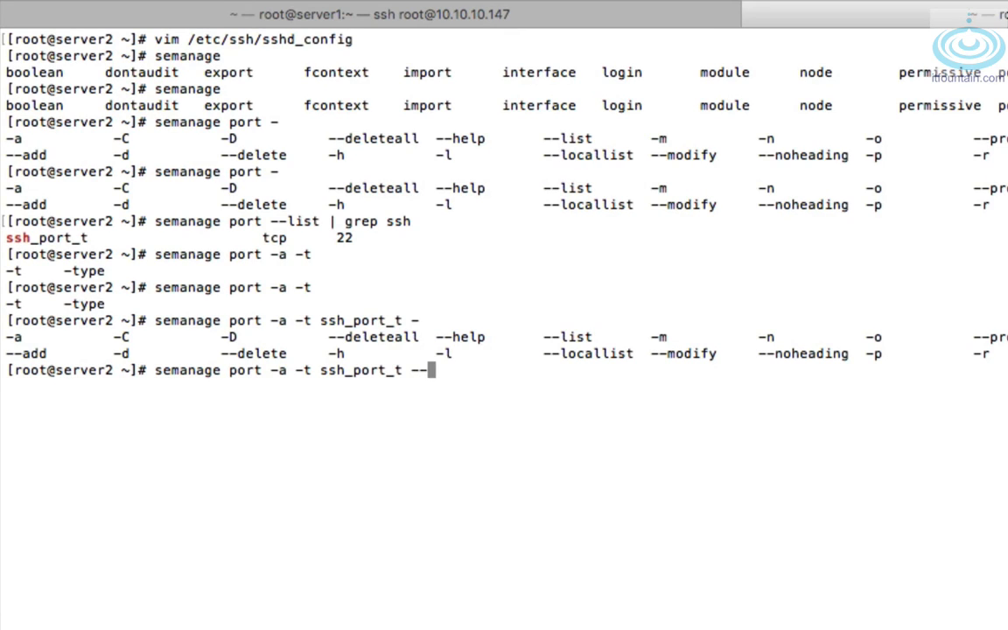
type("proto")
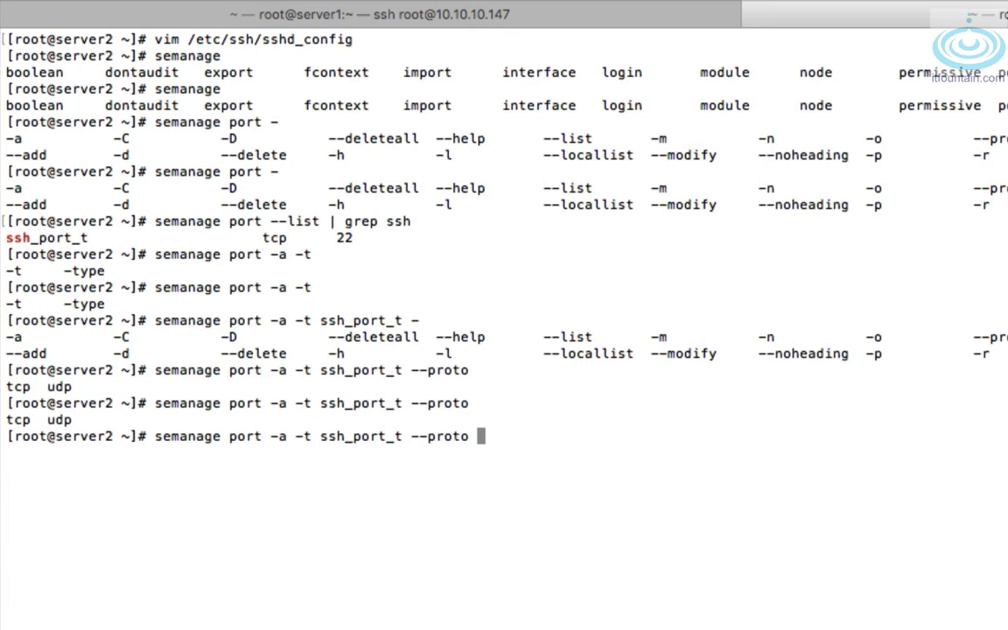
type("tcp -")
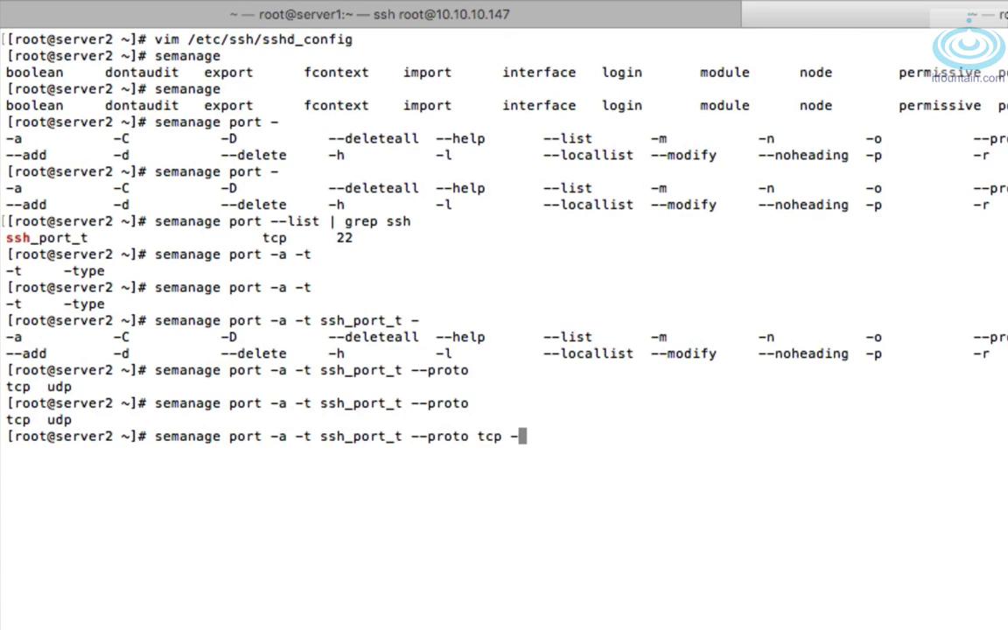
key("Tab")
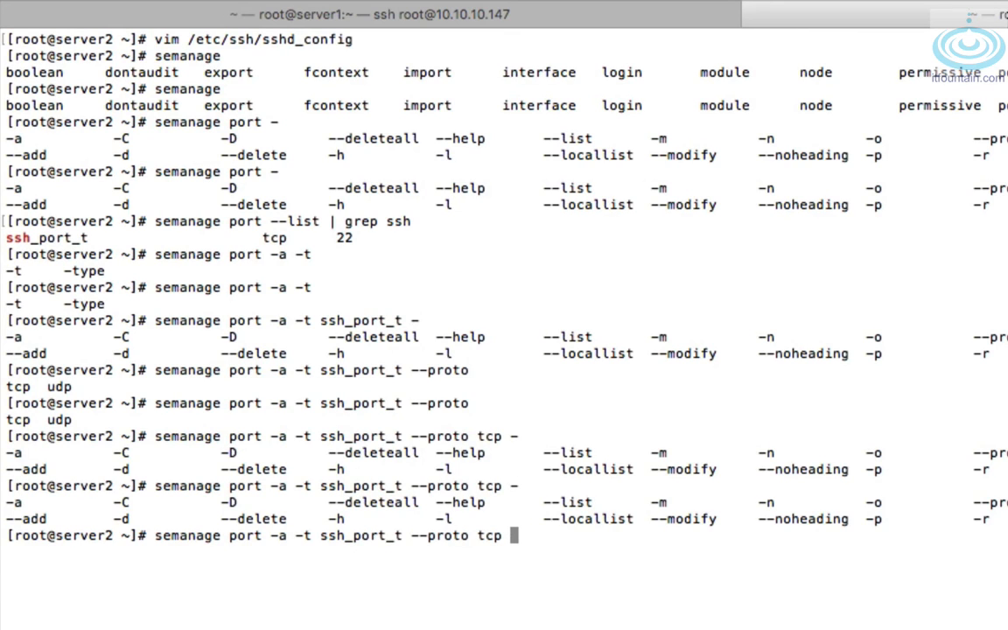
type("1")
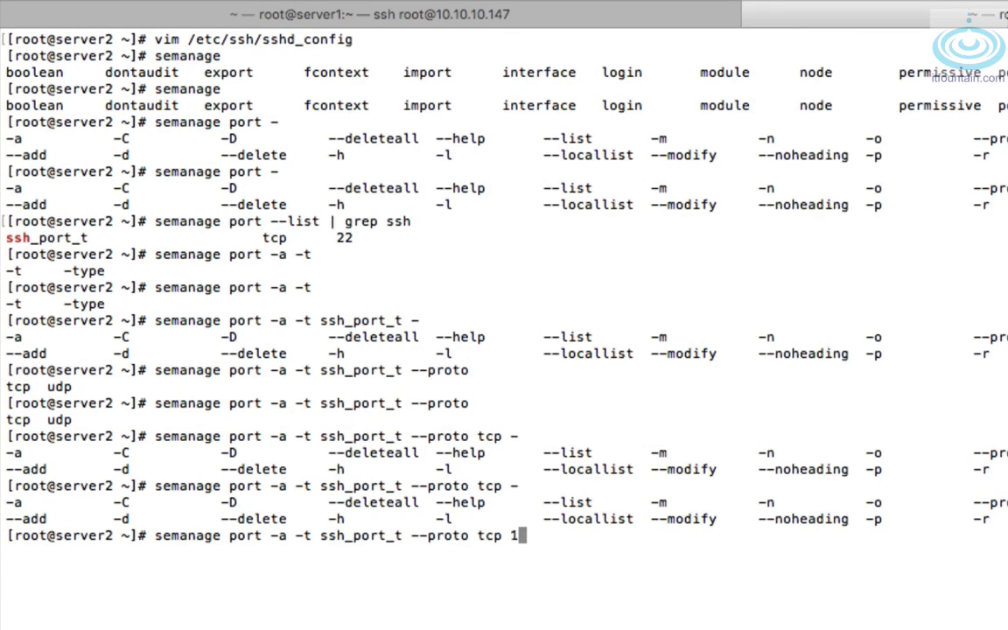
type("2345")
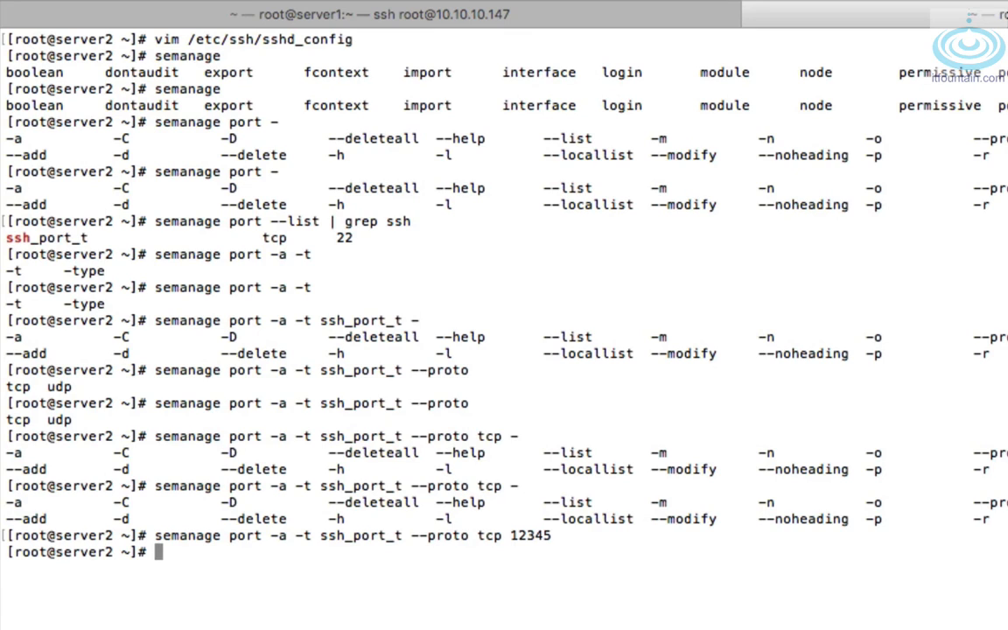
type("semanage port --list | grep ssh")
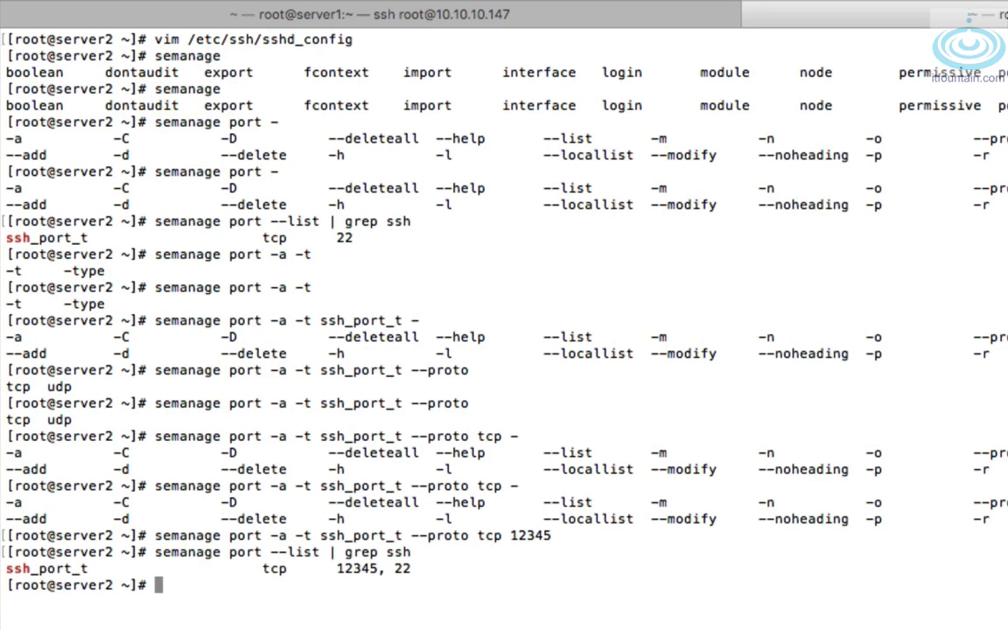
mouse_move(329, 570)
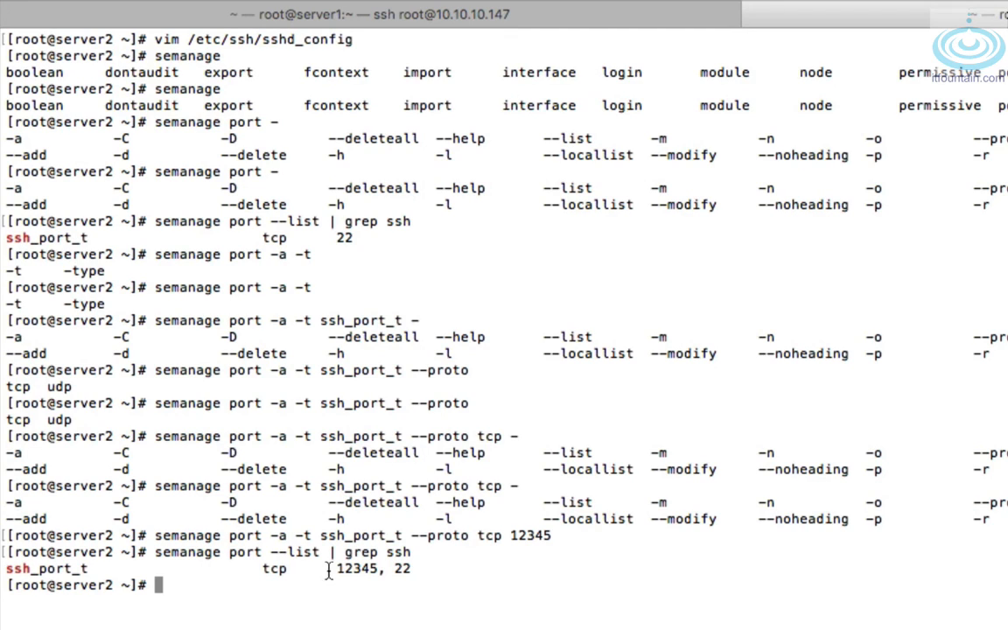
mouse_move(344, 617)
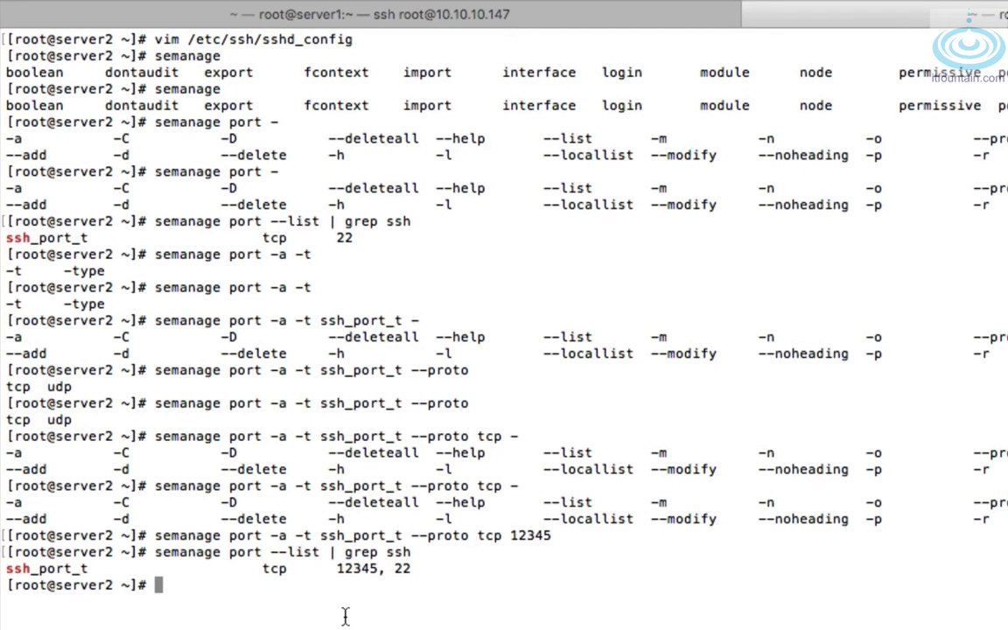
Start a firewall-cmd command at server2's root prompt
type("firewall-cmd -")
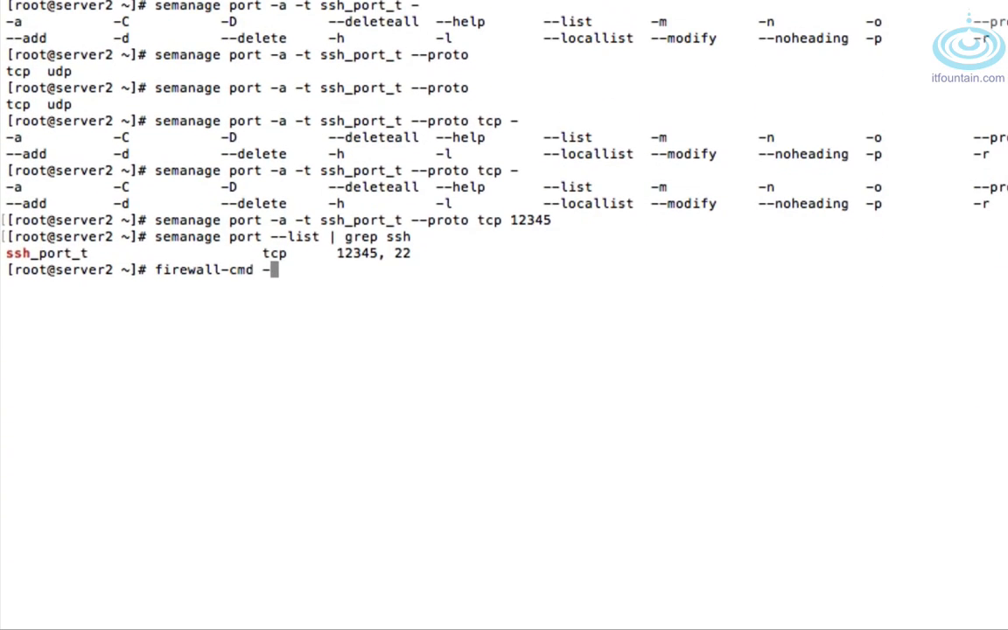
Permanently add port 12345/tcp to the firewall
type("permanent --")
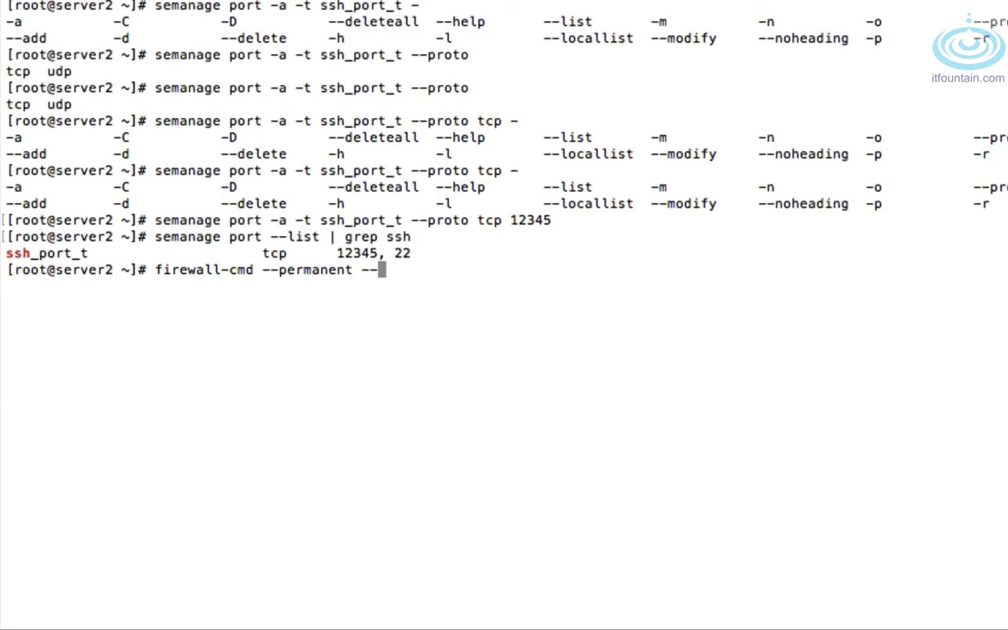
type("add-")
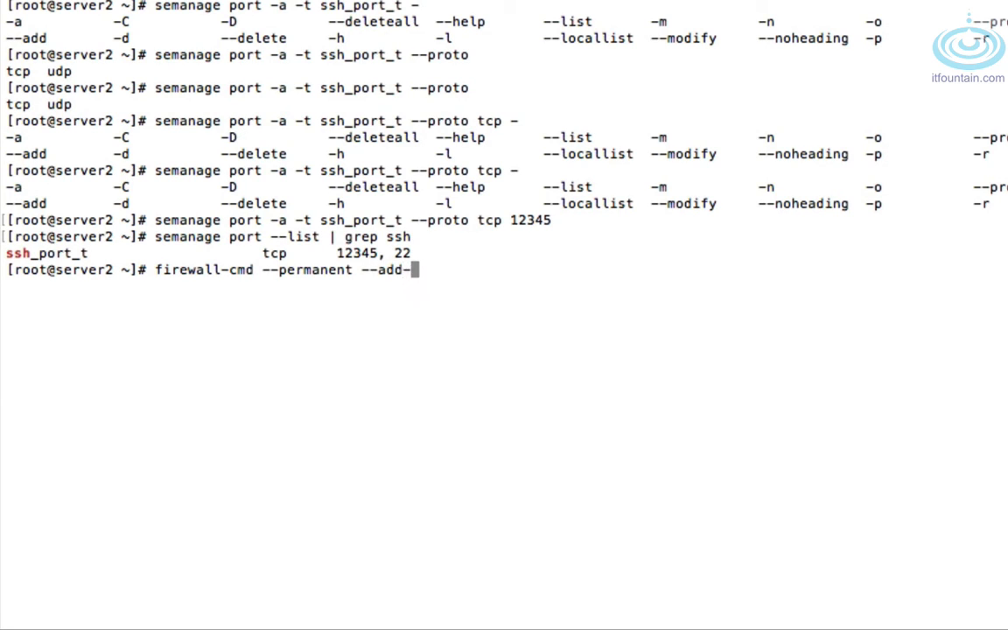
type("port=")
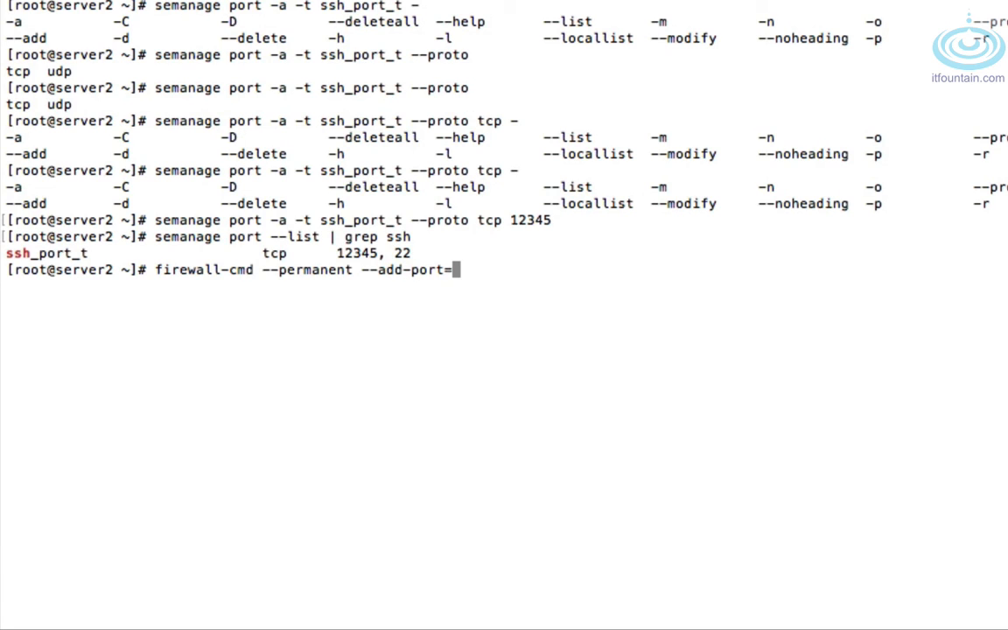
type("12345")
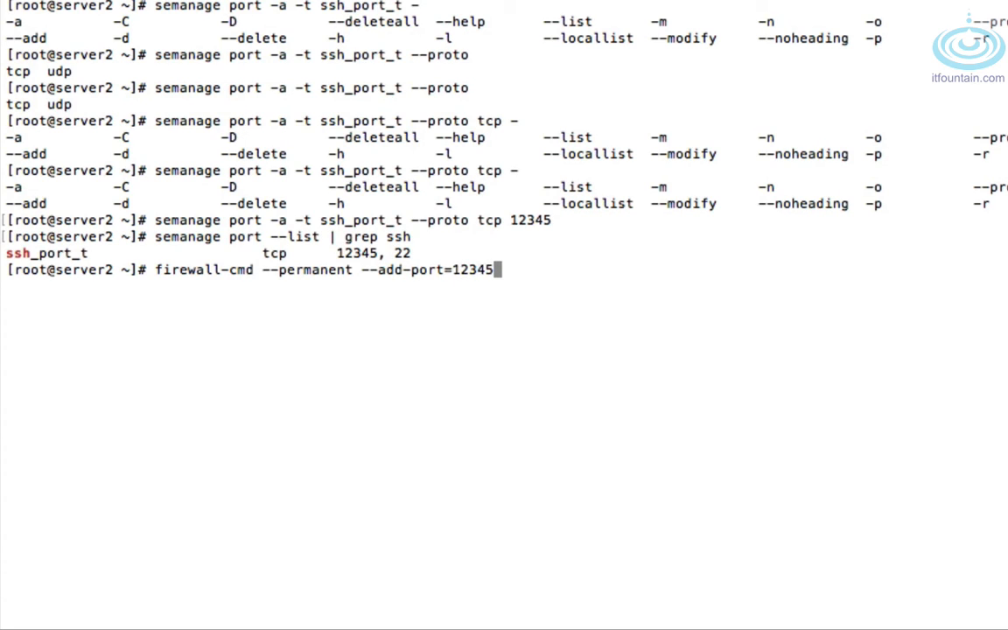
type("/tcp")
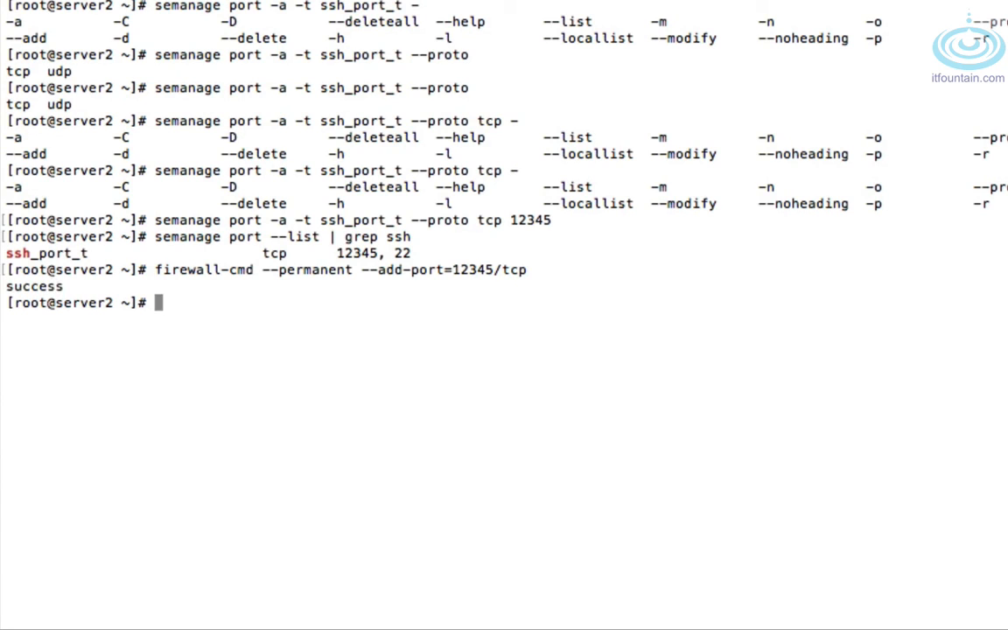
Reload the firewall and list all active zone settings
type("firewall-cmd")
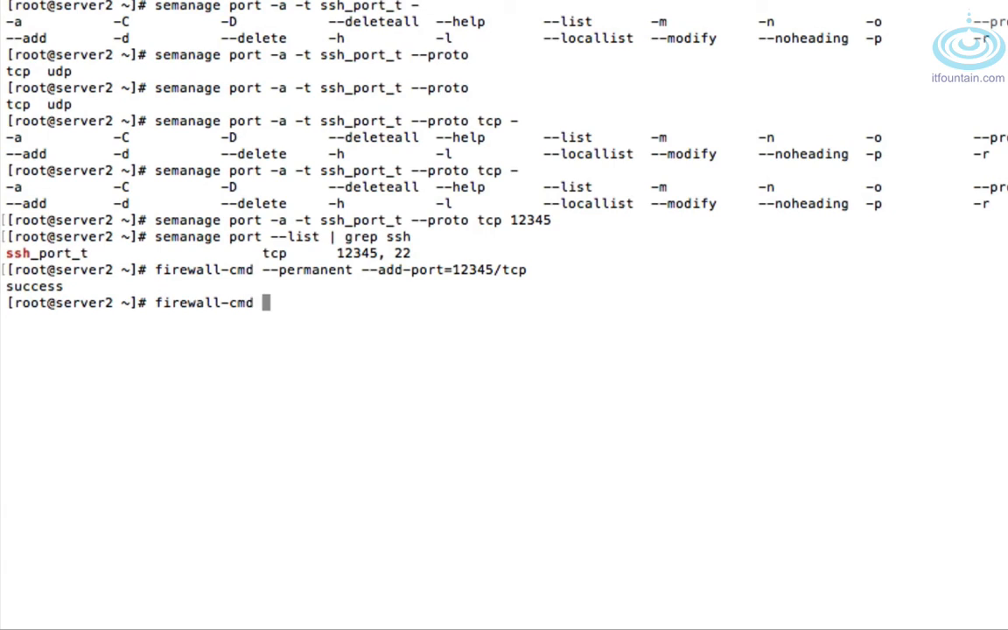
type("--relo")
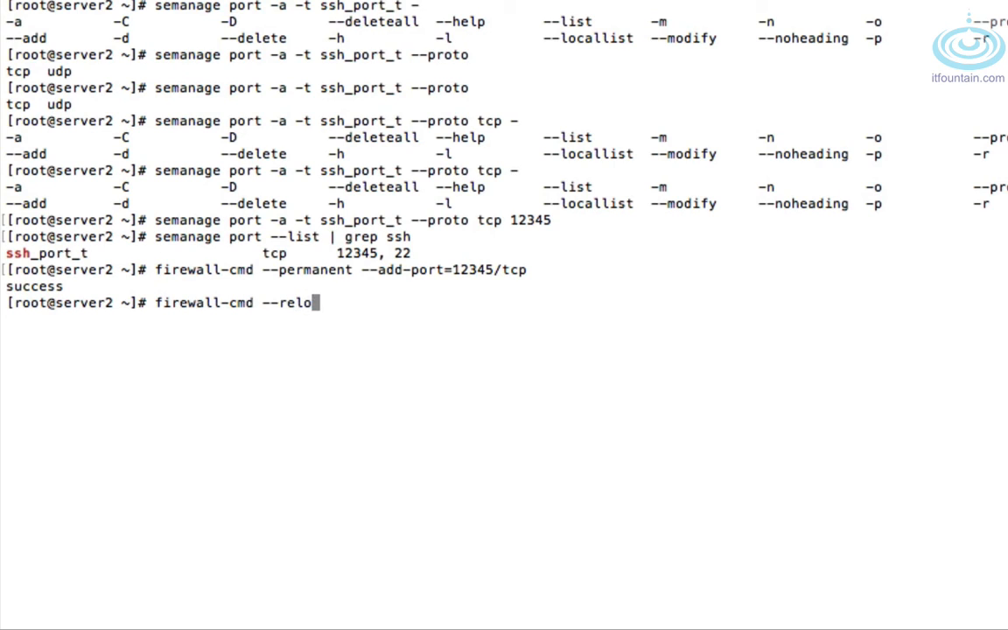
type("ad")
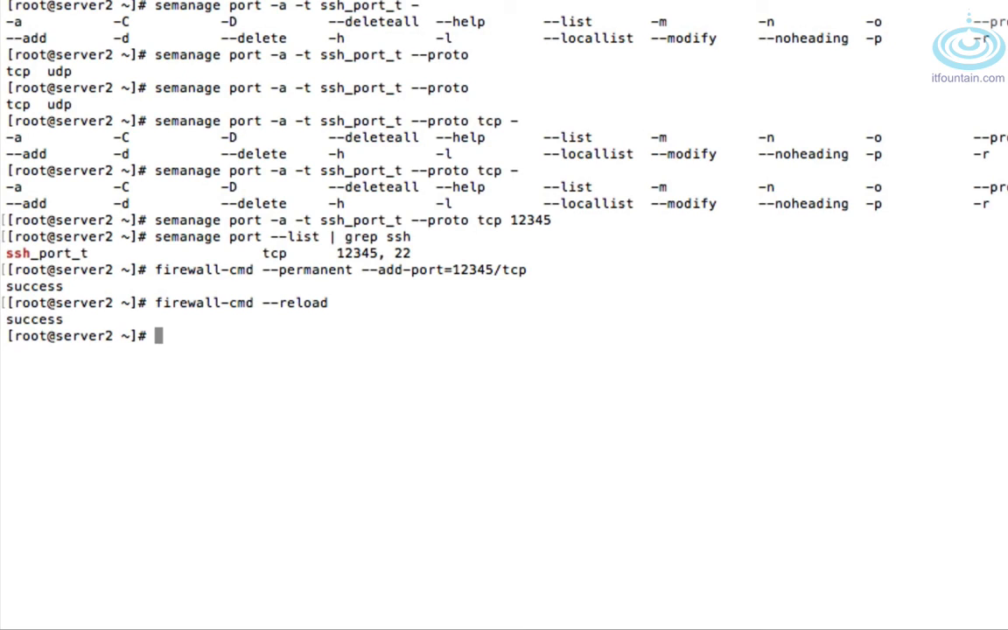
type("firewall-cmd --")
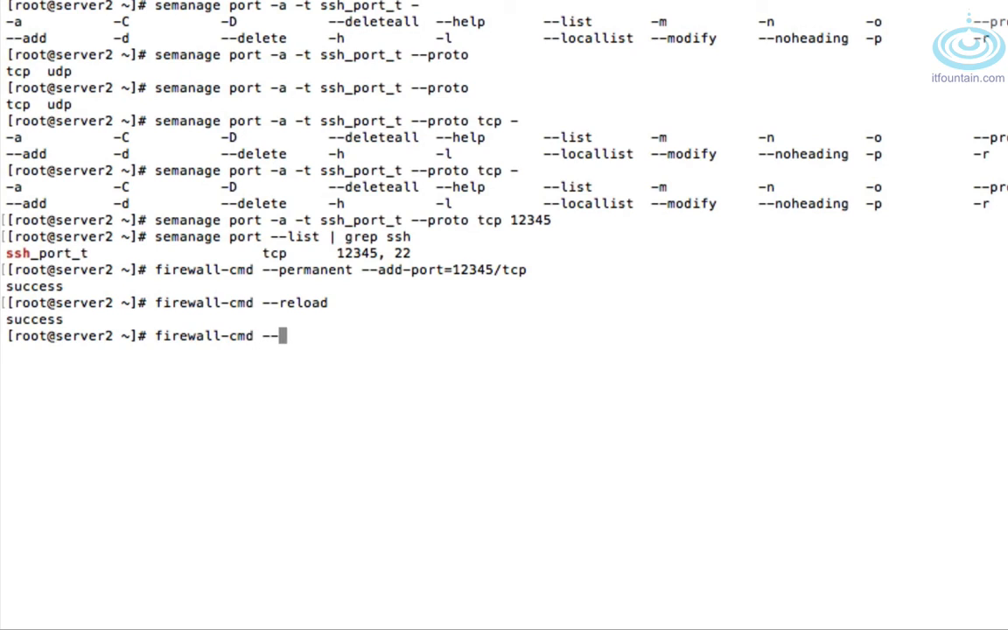
type("list-all")
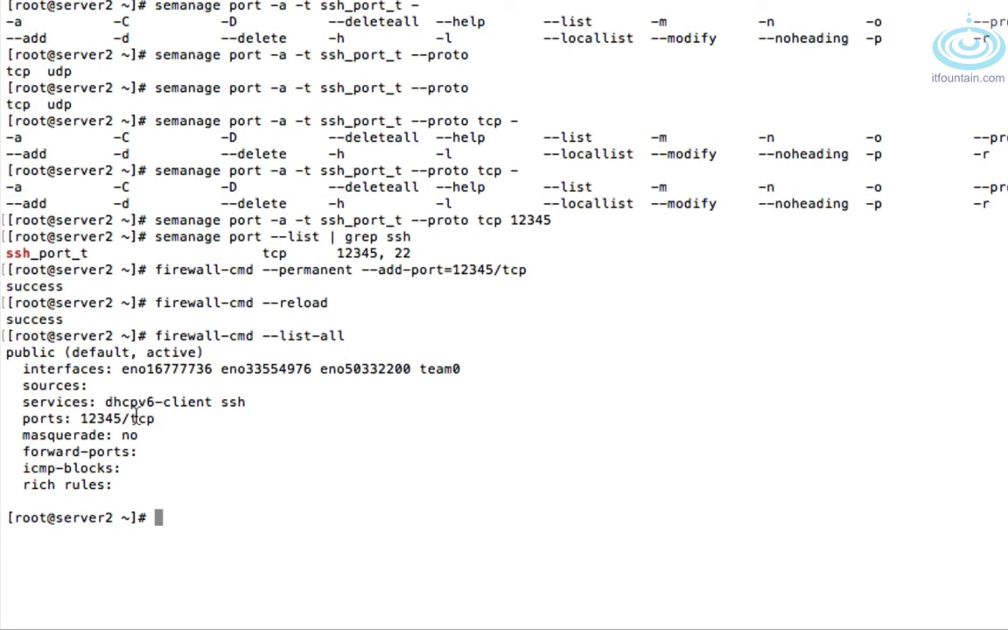
Begin typing the /etc/init.d/ path at server2's prompt
type("/")
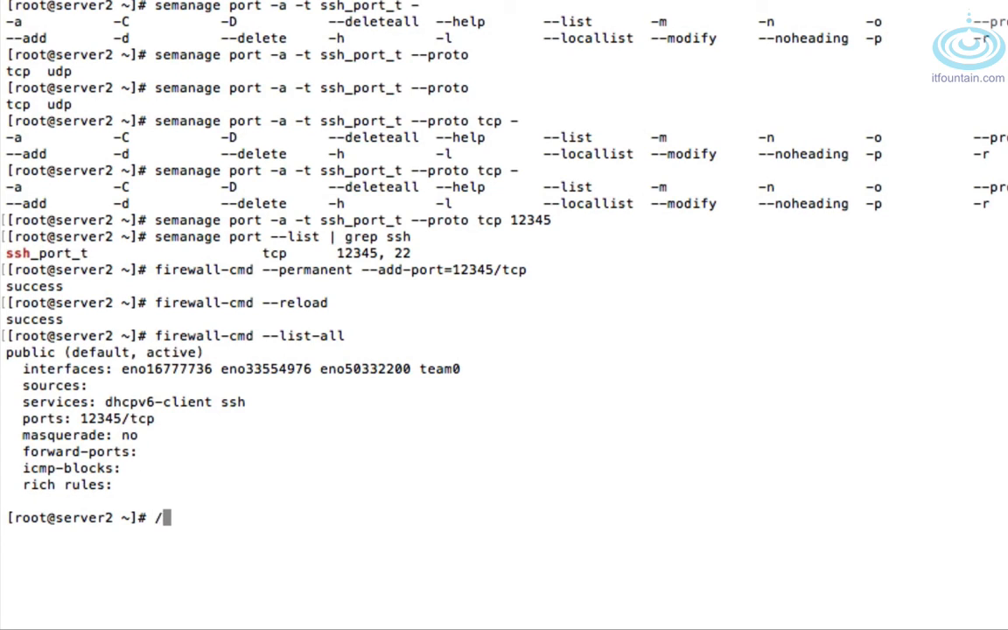
type("etc/init.d/")
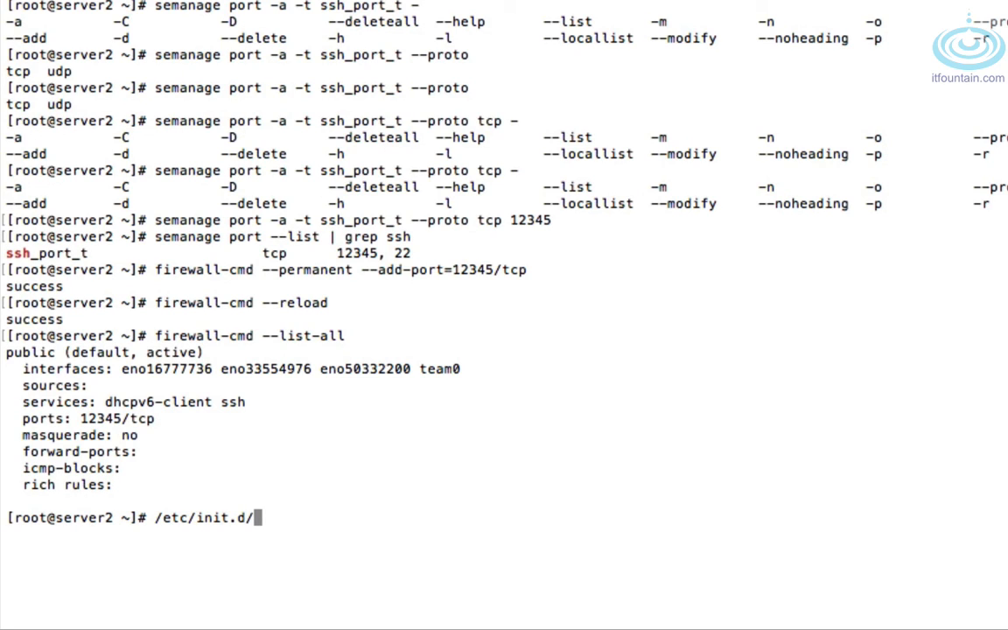
Abandon the init.d path and type 'systemctl restart sshd' instead
type("ssh")
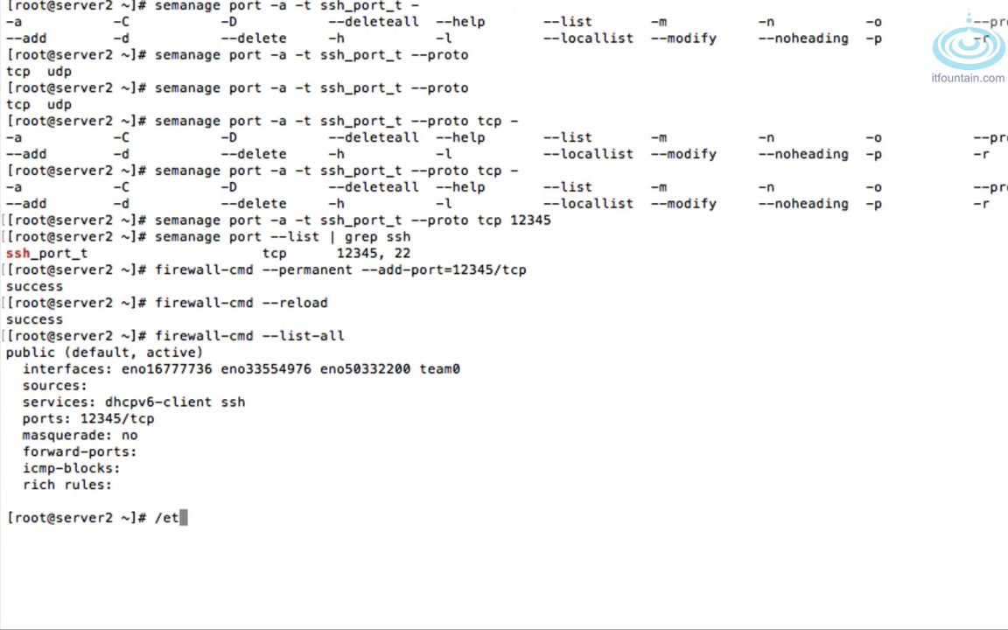
type("systemctl")
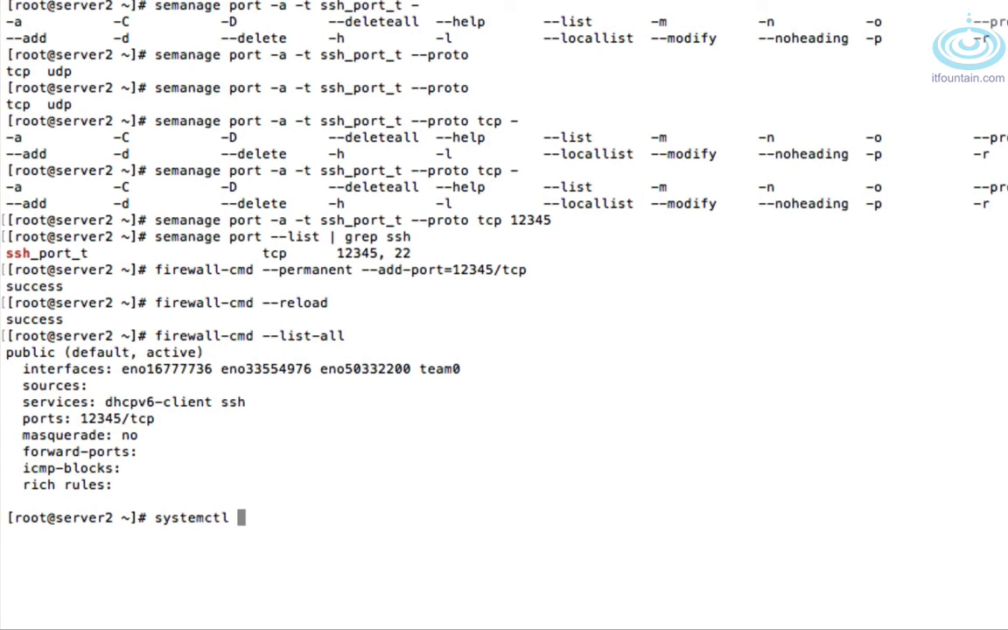
type("restart")
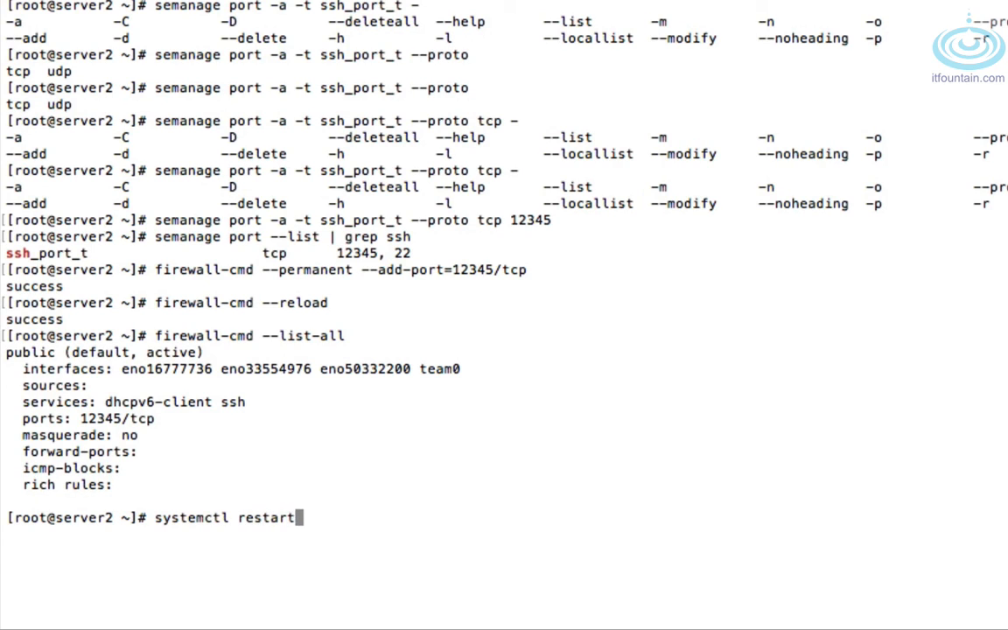
type("ssh")
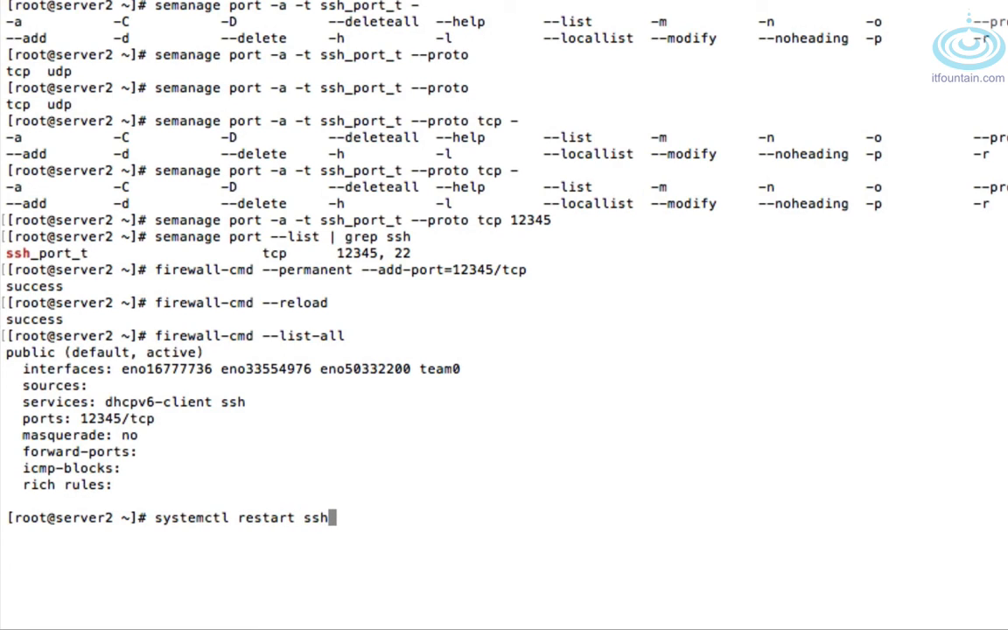